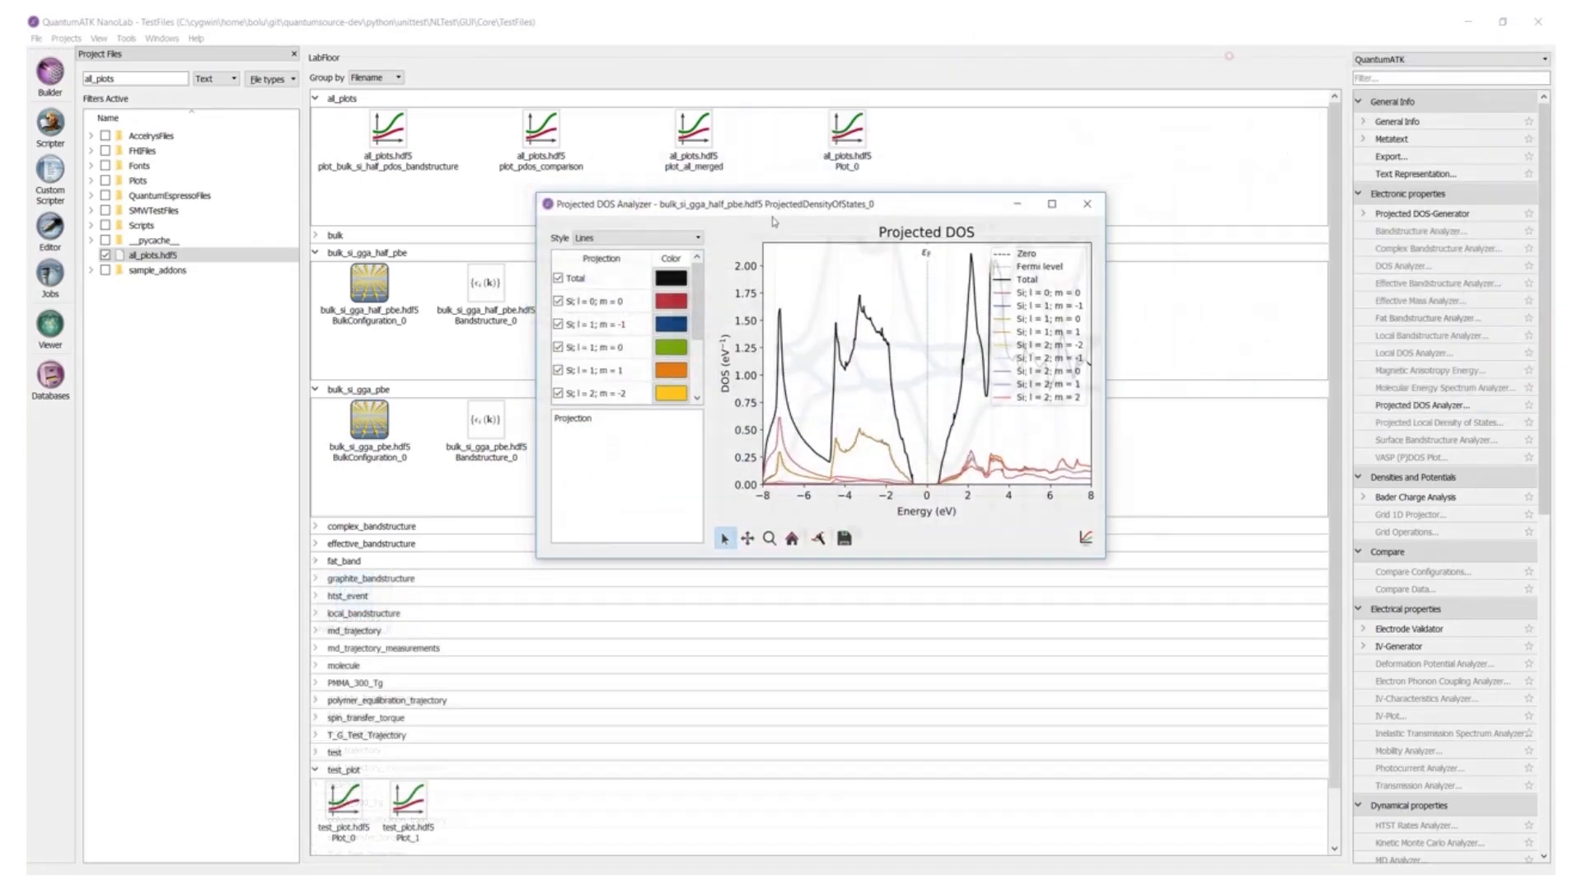
Show the PDOS as stacked areas, recompute inverse life times, and view the coupling details.
click(623, 238)
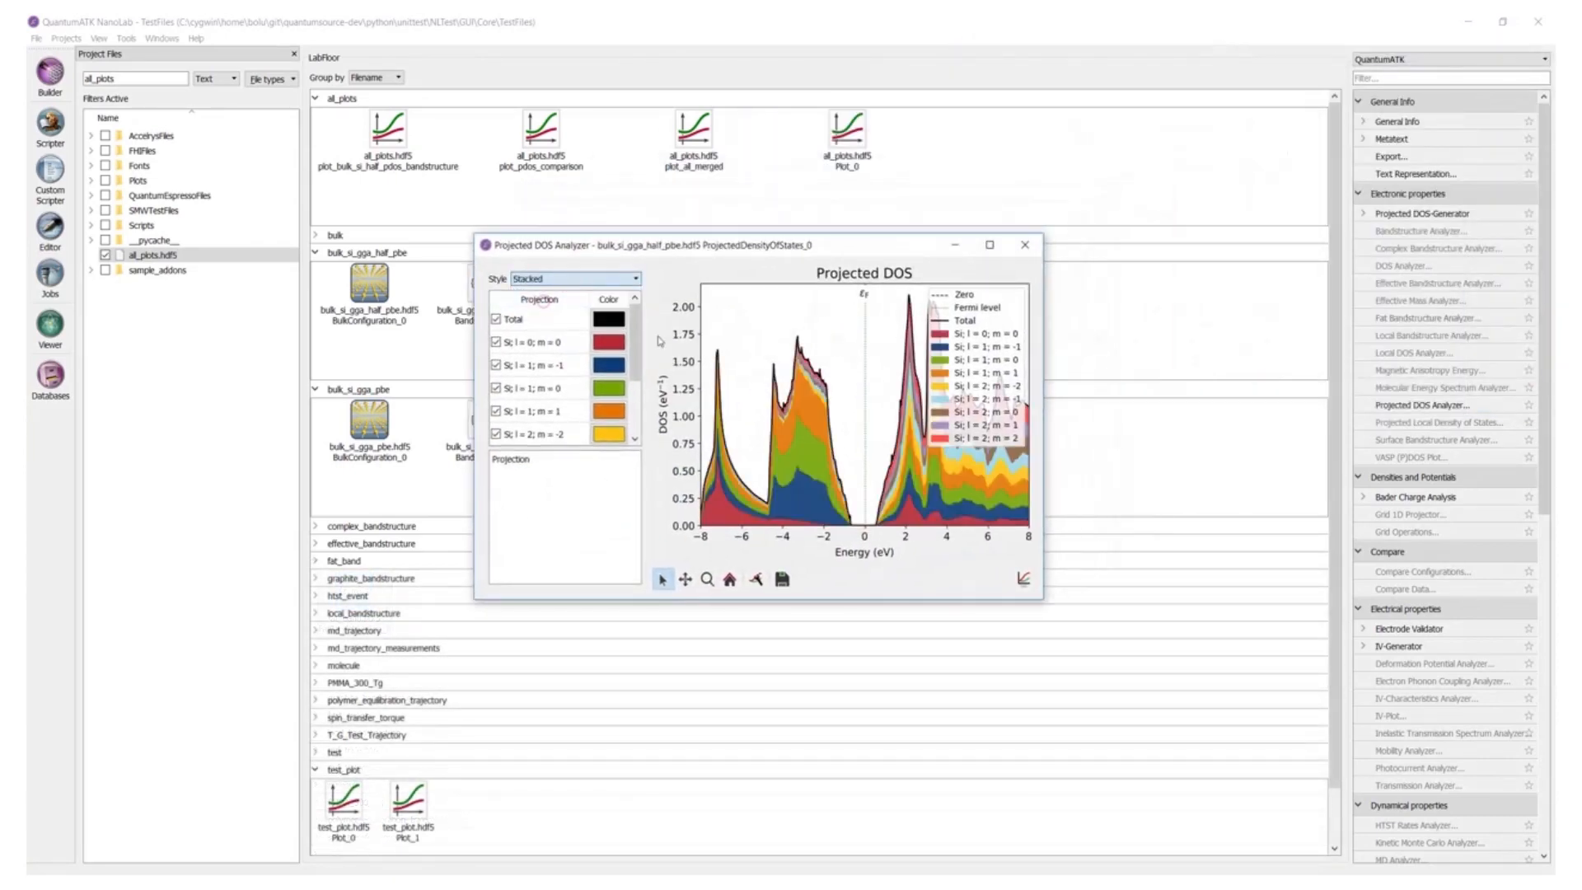
right_click(888, 343)
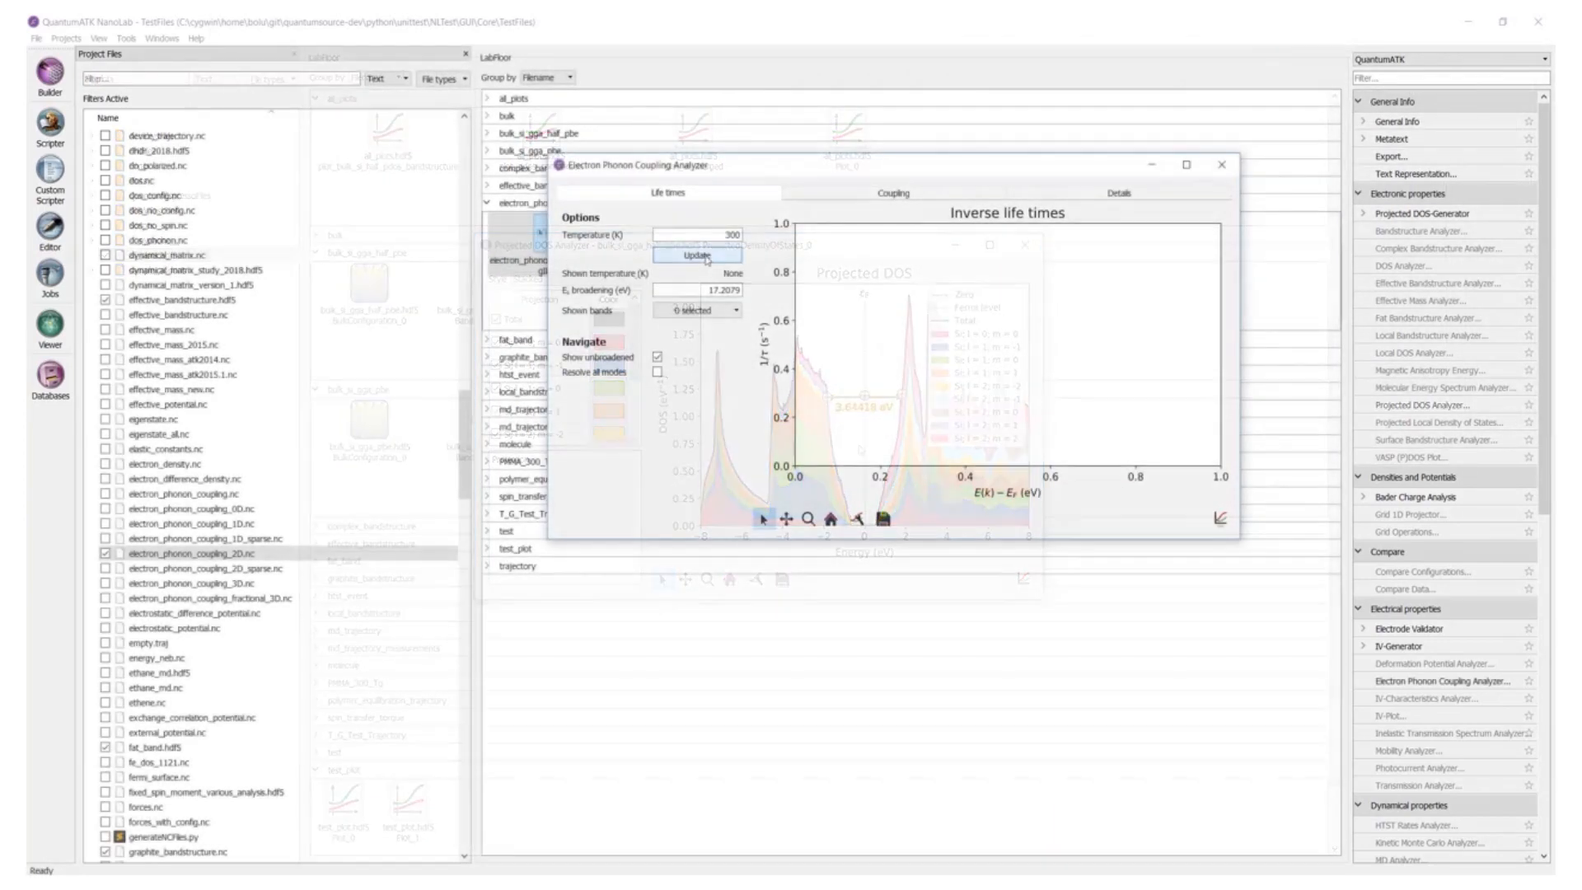
click(892, 193)
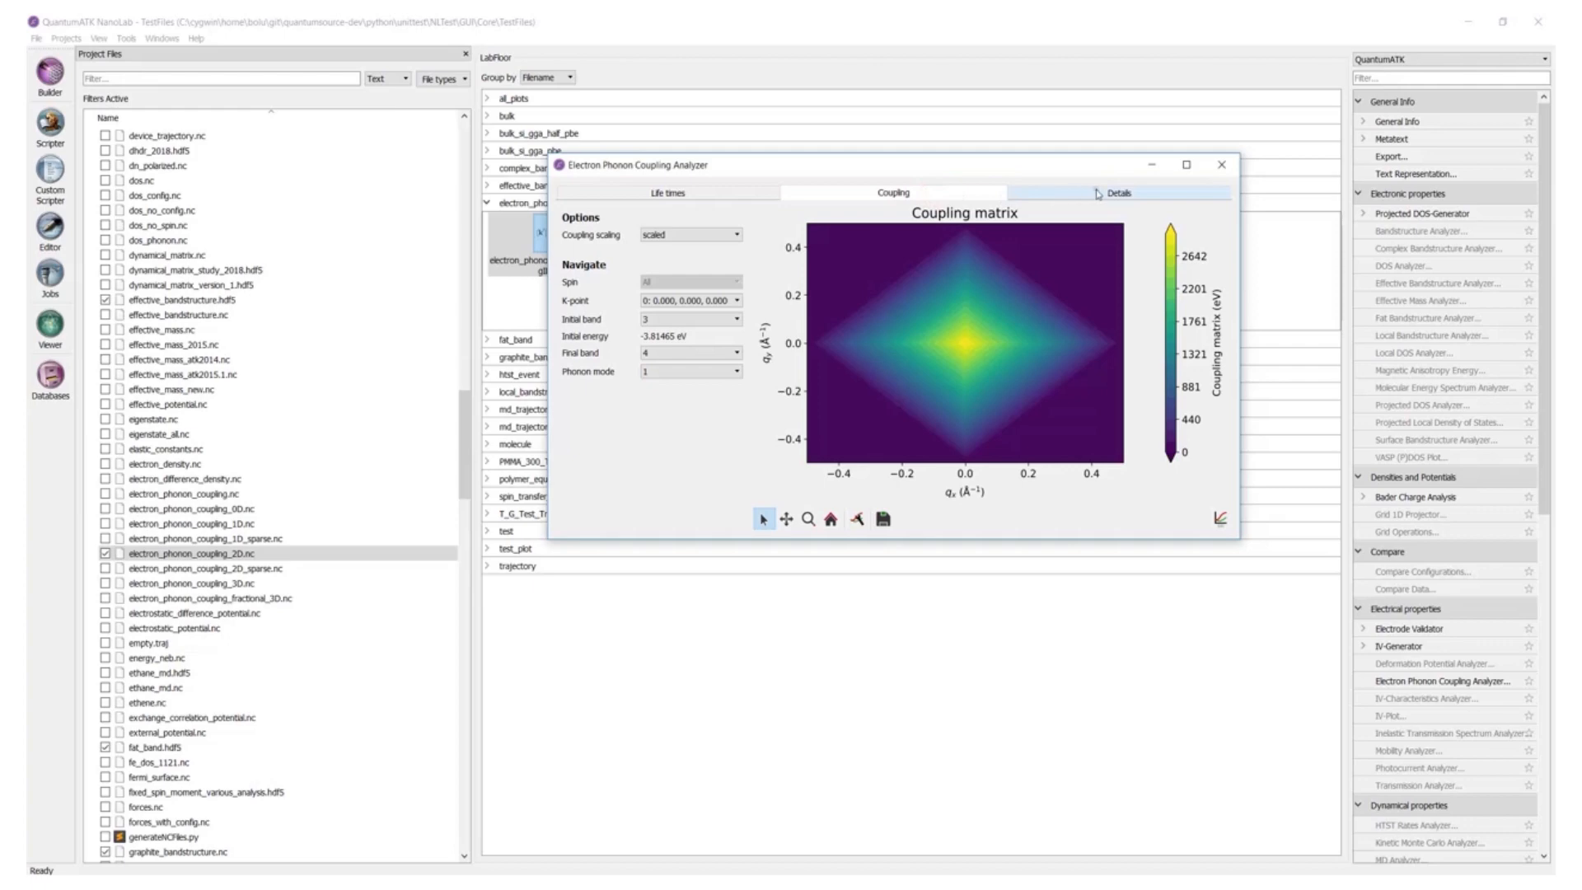
click(1118, 193)
text(all)
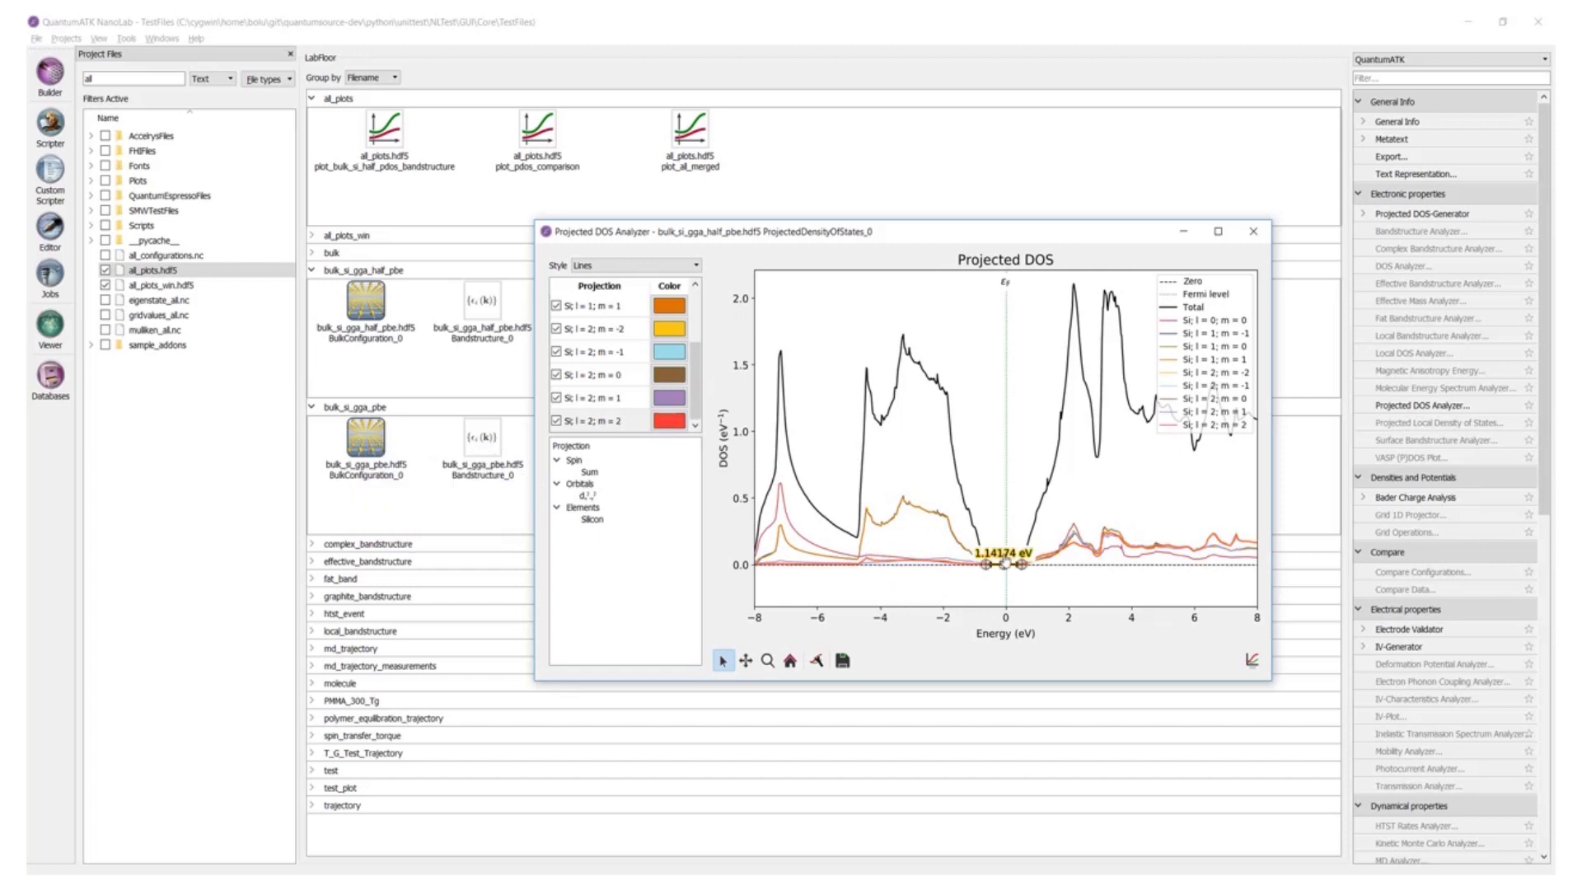
mouse_move(1061, 606)
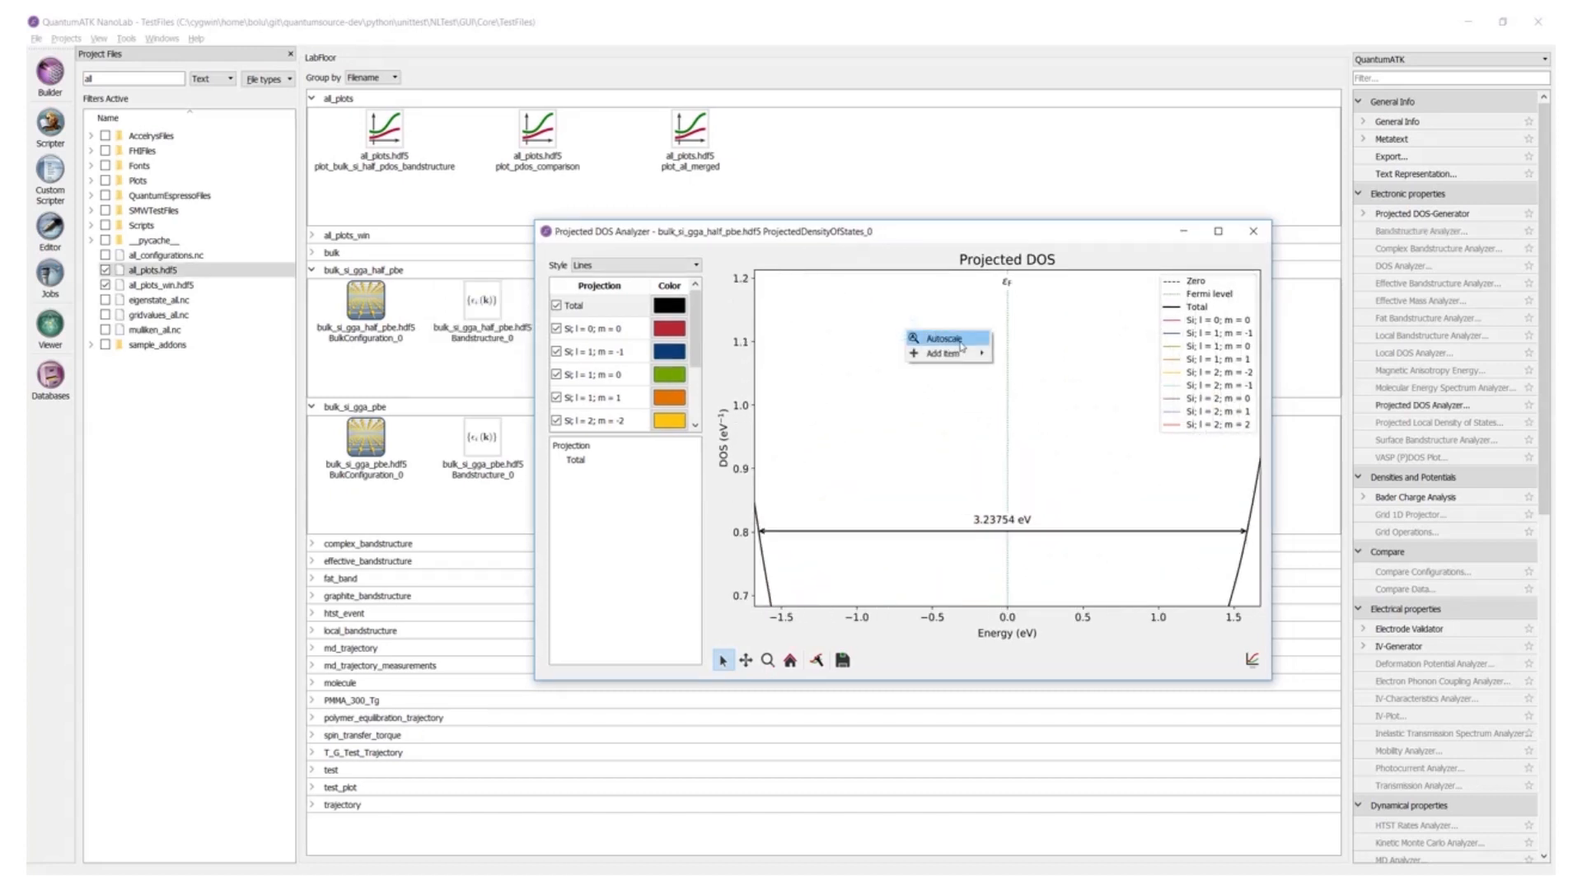
Autoscale the PDOS plot, add a label, hide Total, and fit a polynomial to Si; l = 1; m = 1.
click(943, 337)
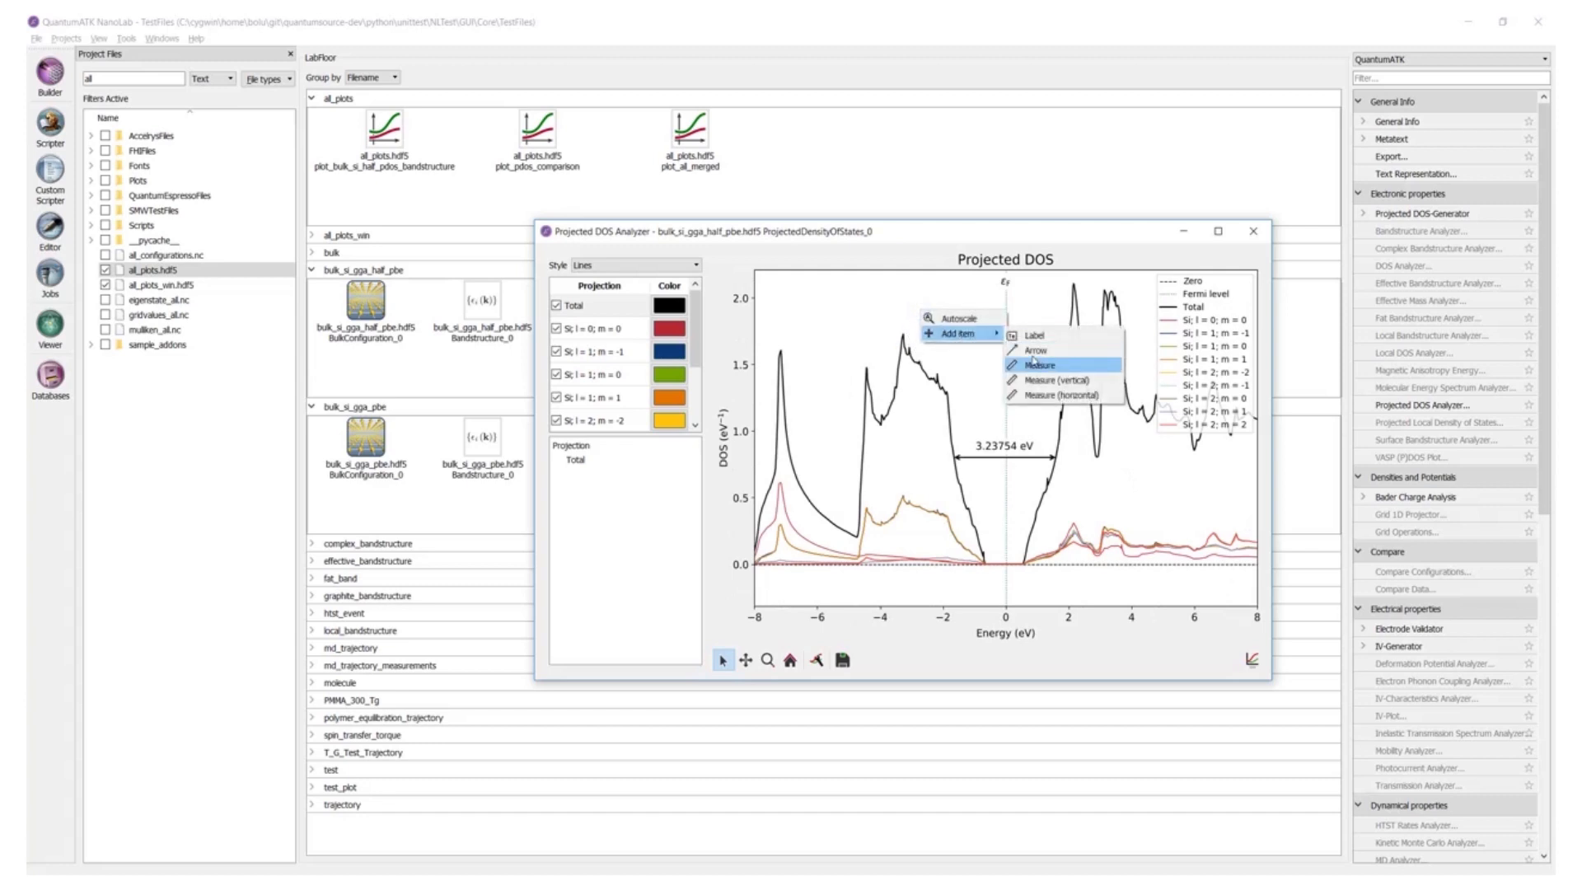
click(1034, 365)
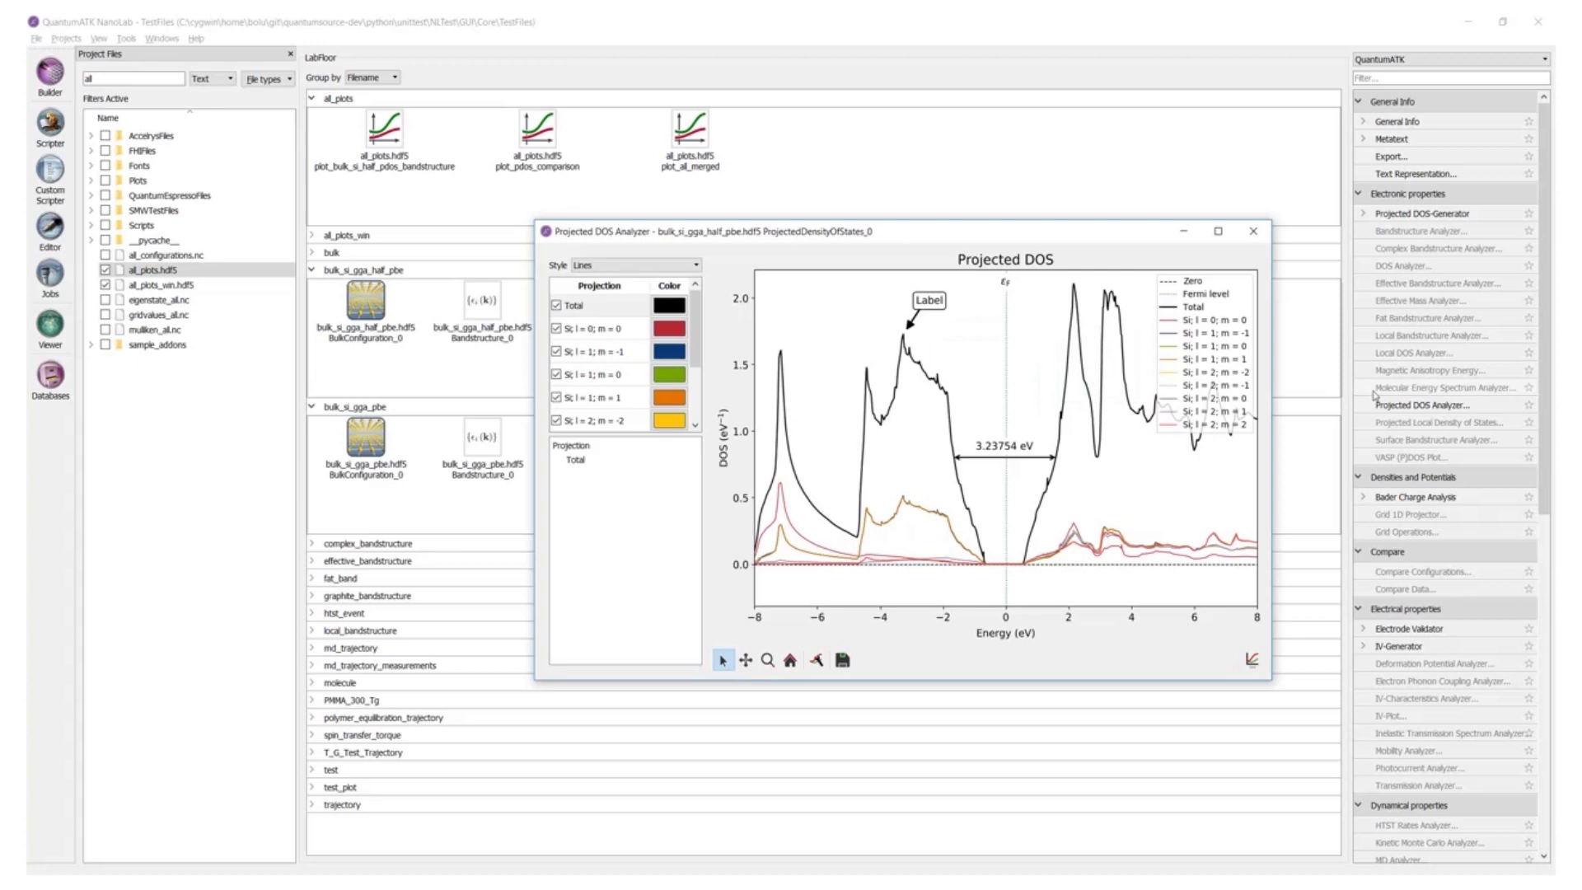
right_click(958, 394)
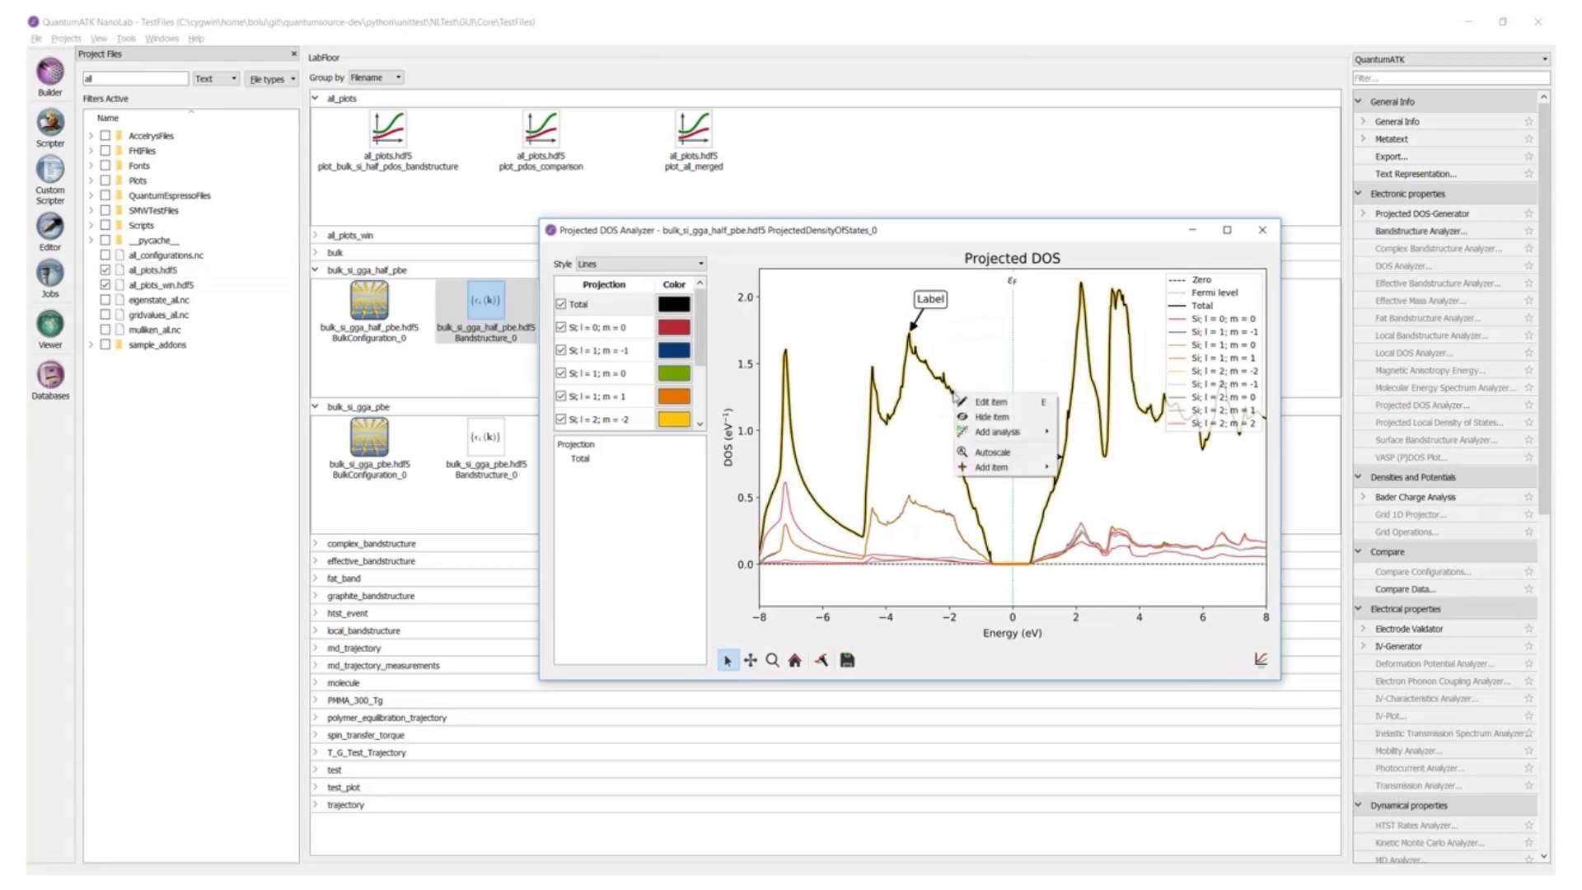
click(986, 401)
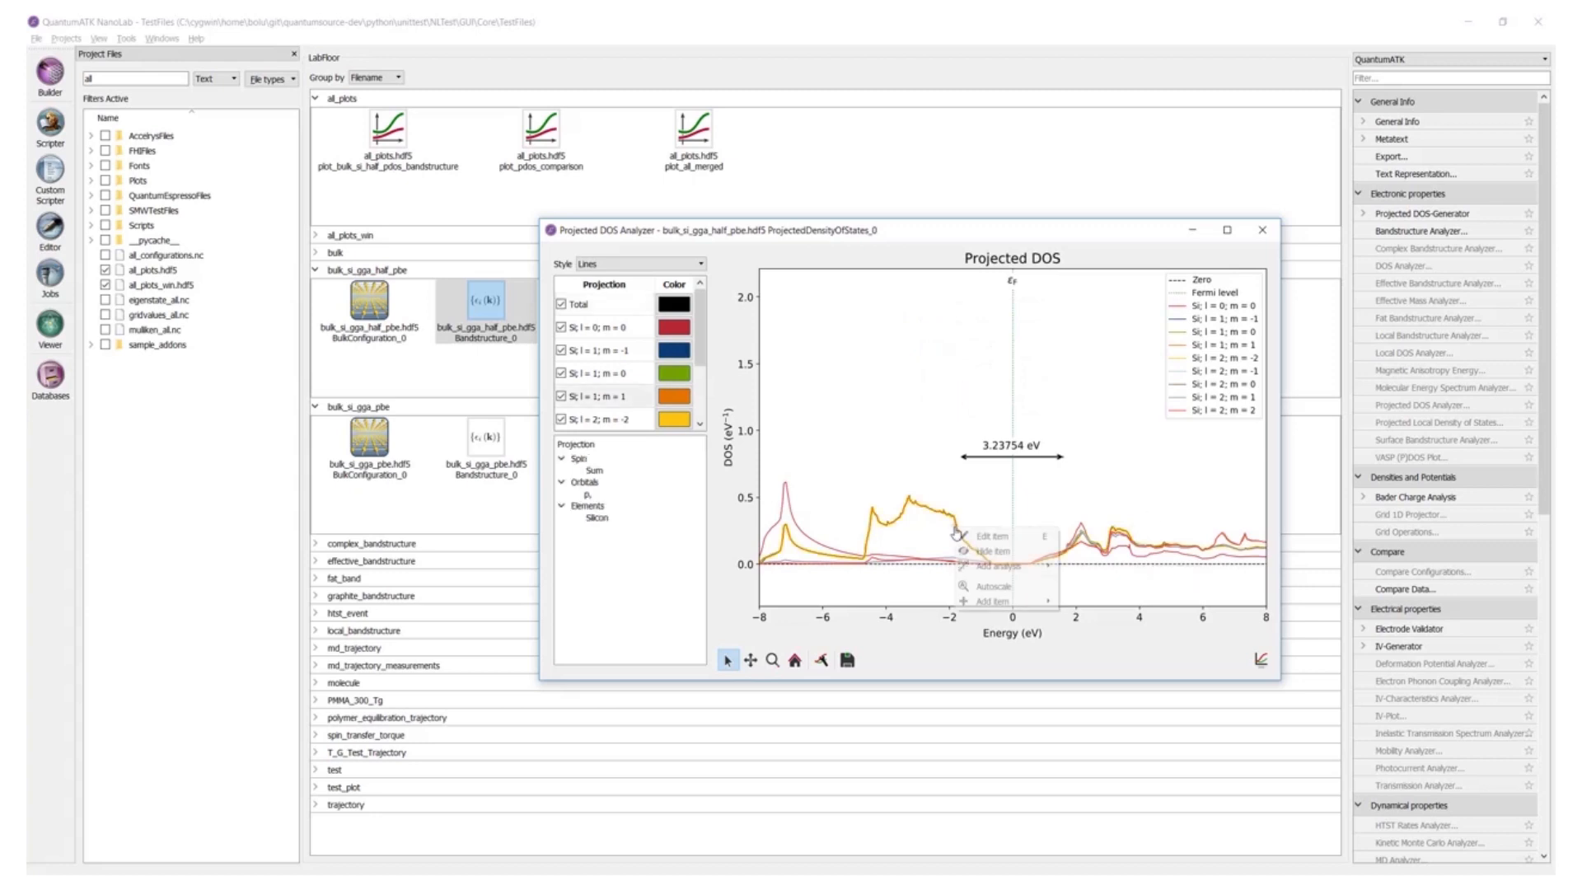
mouse_move(992, 566)
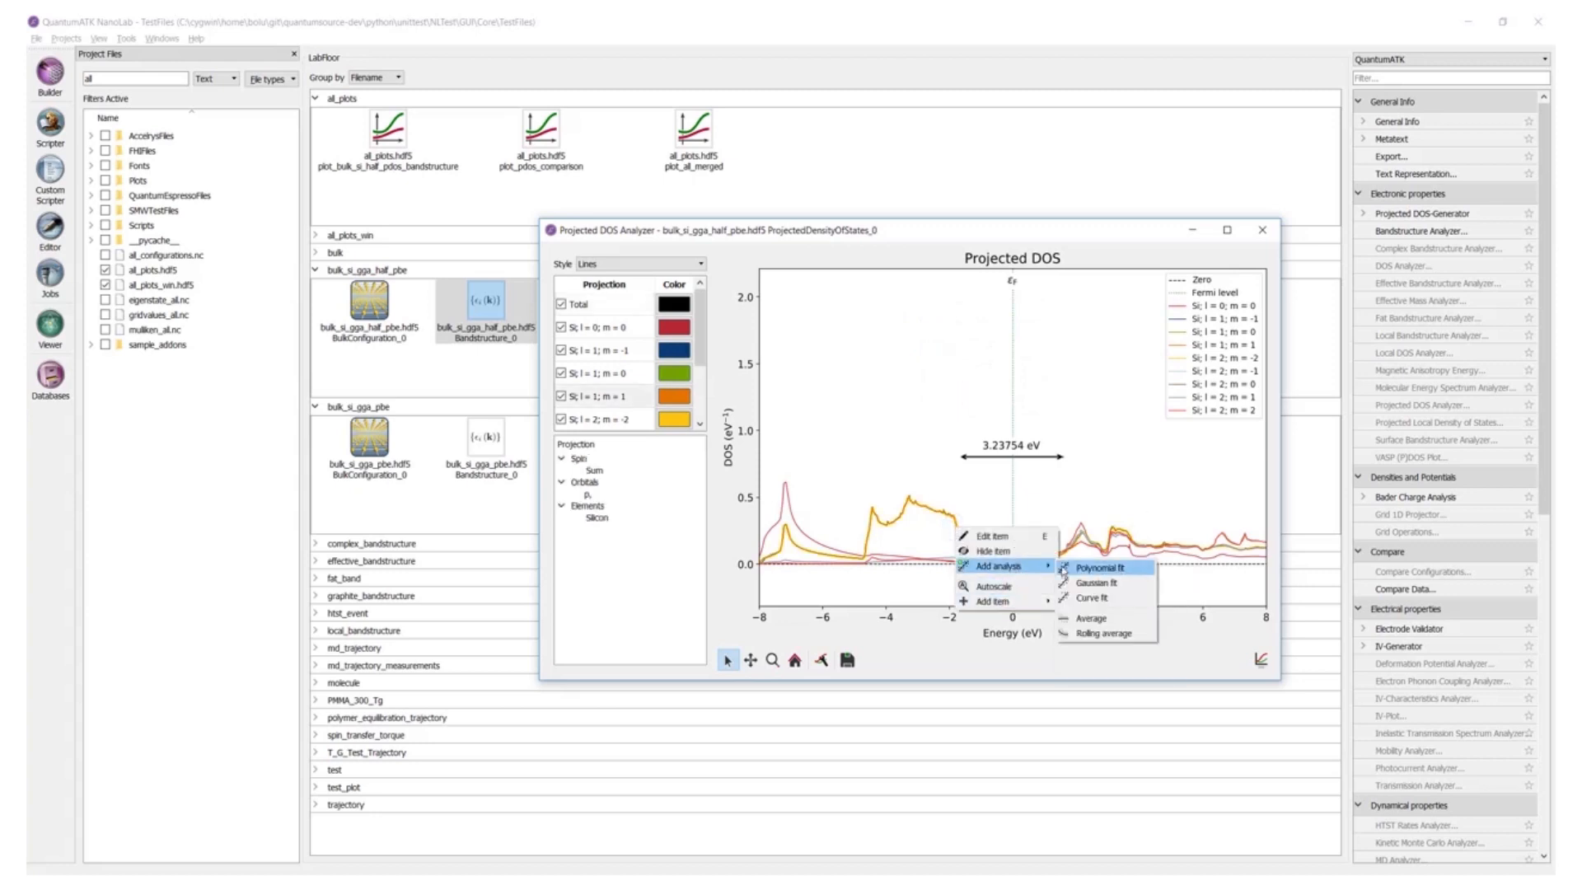
click(1098, 569)
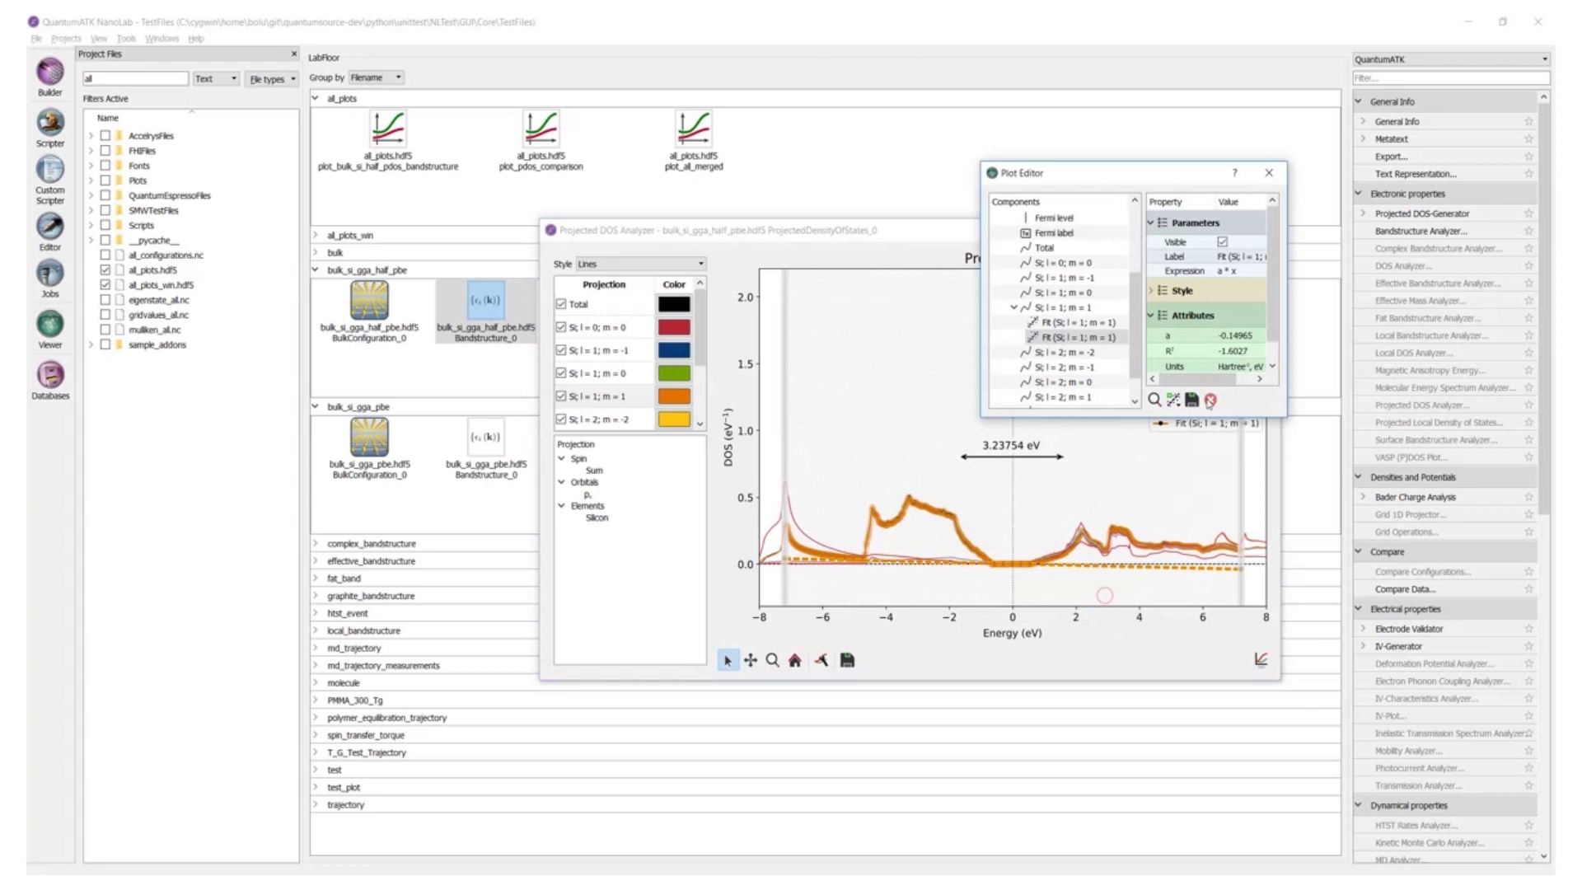
click(1269, 173)
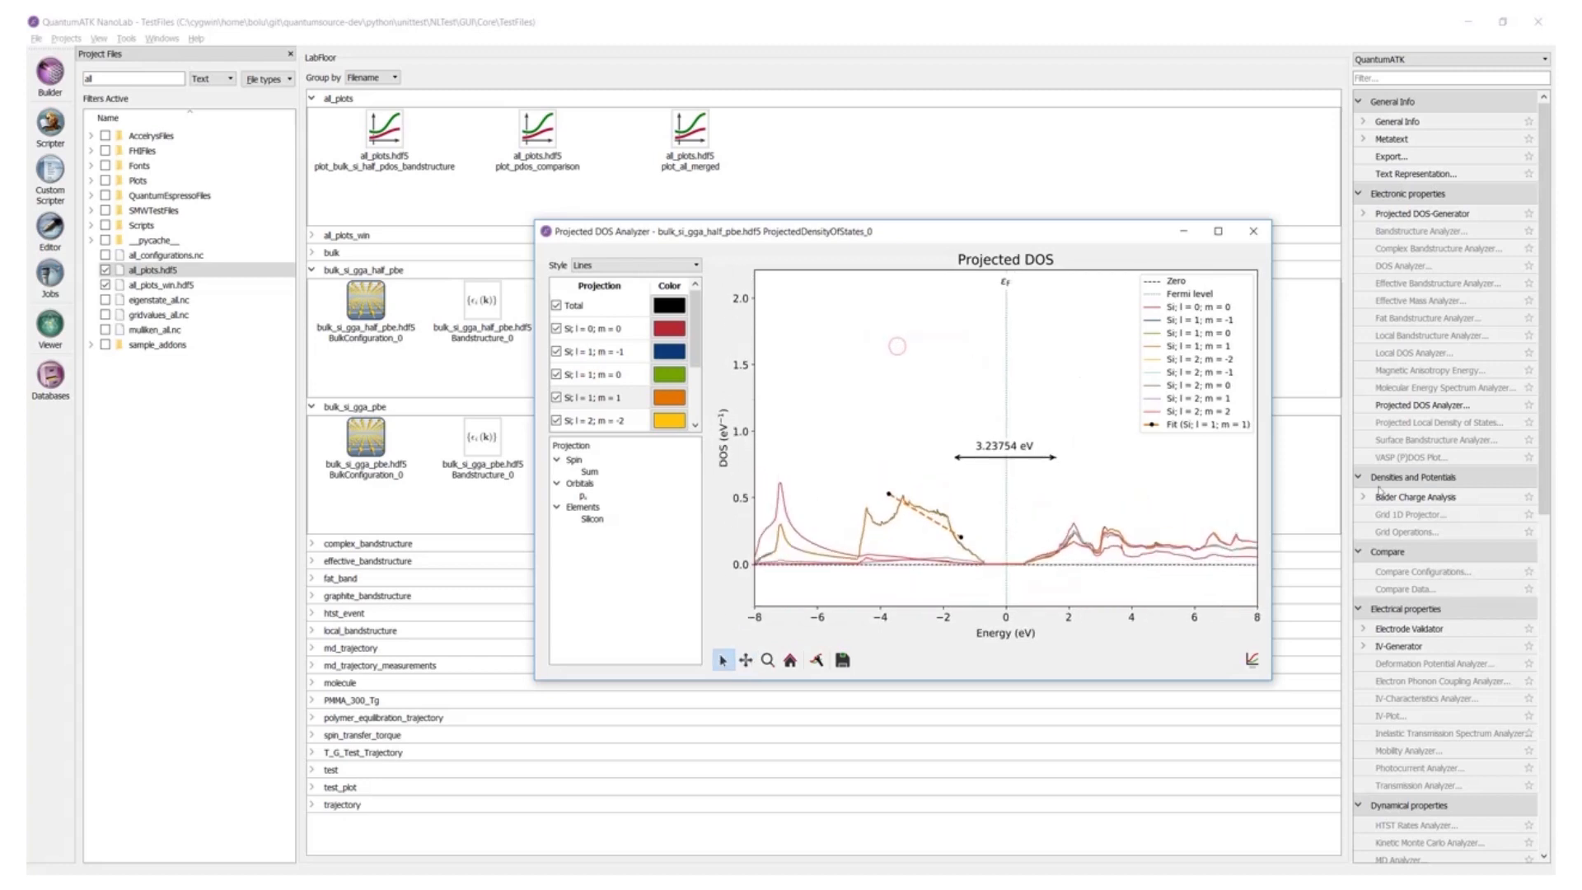
click(768, 659)
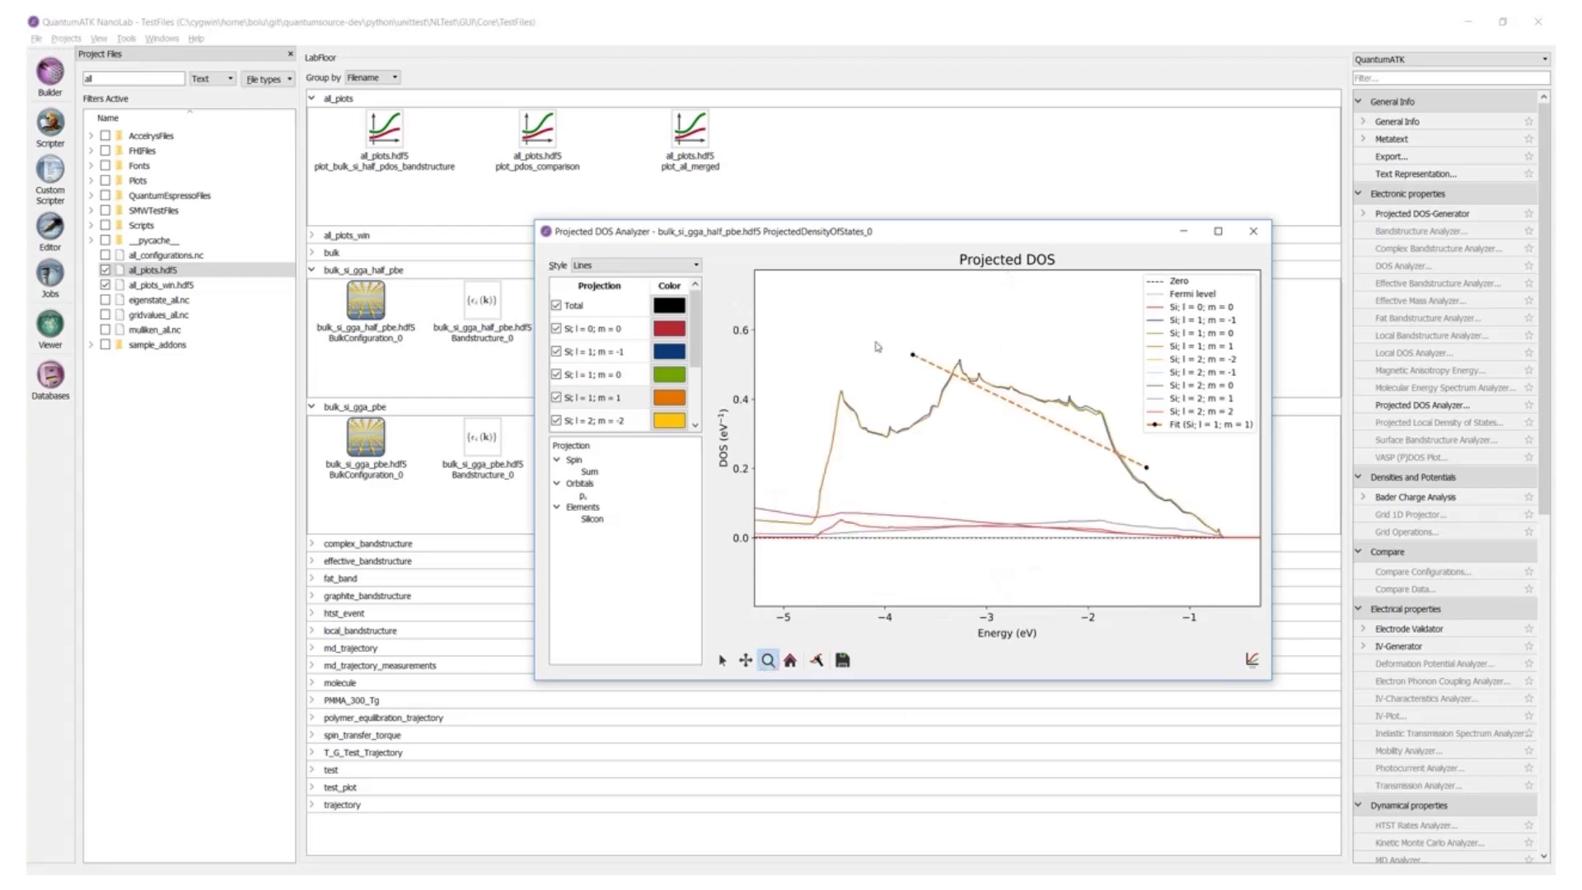
key(ctrl)
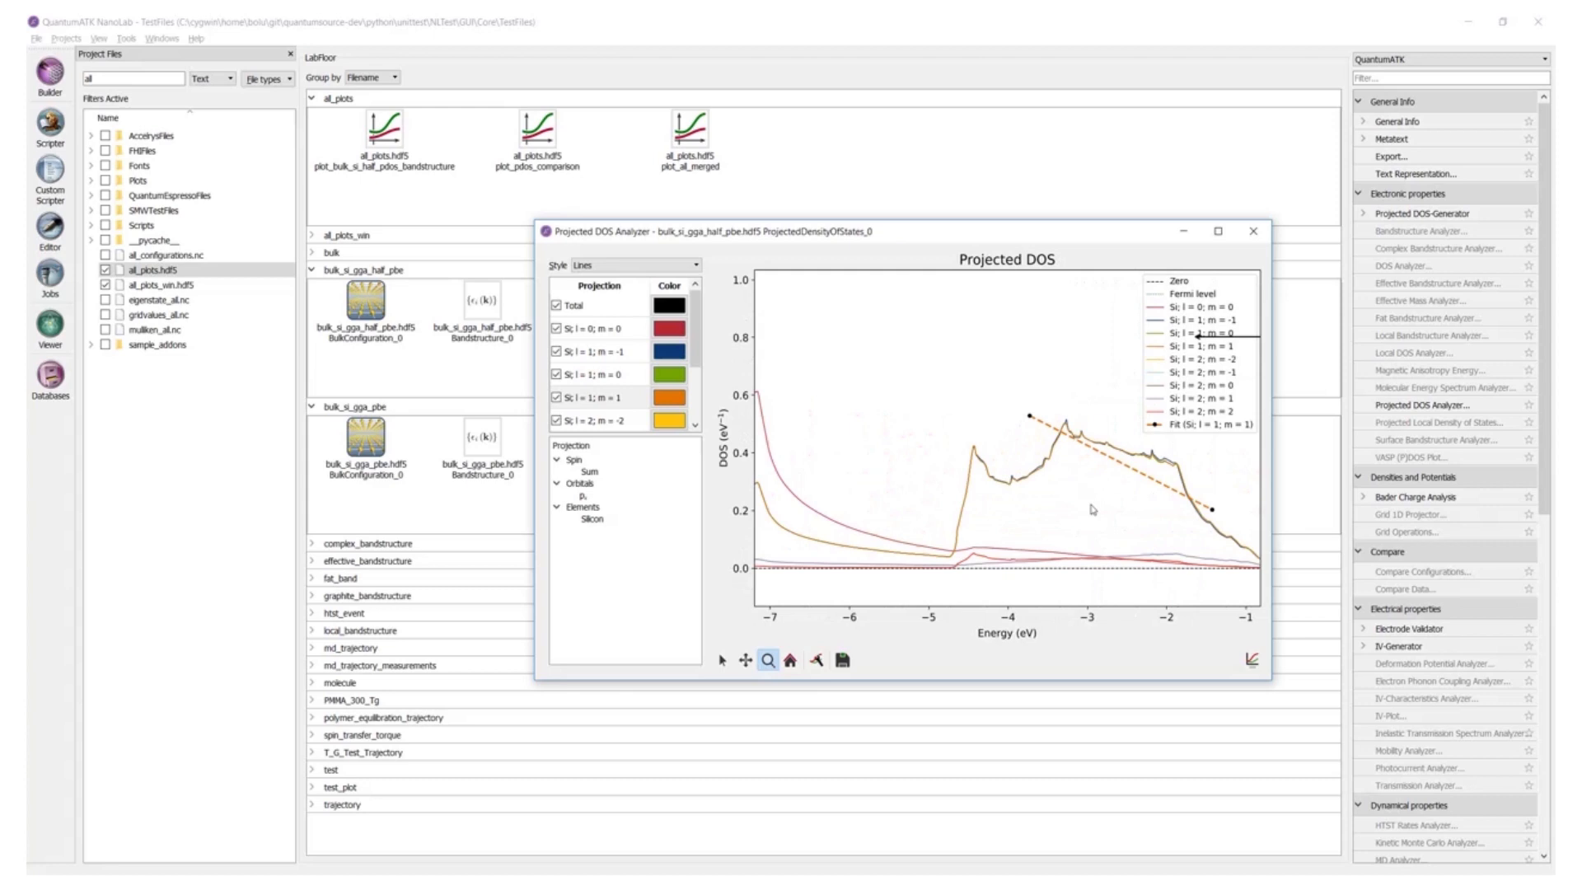
click(745, 660)
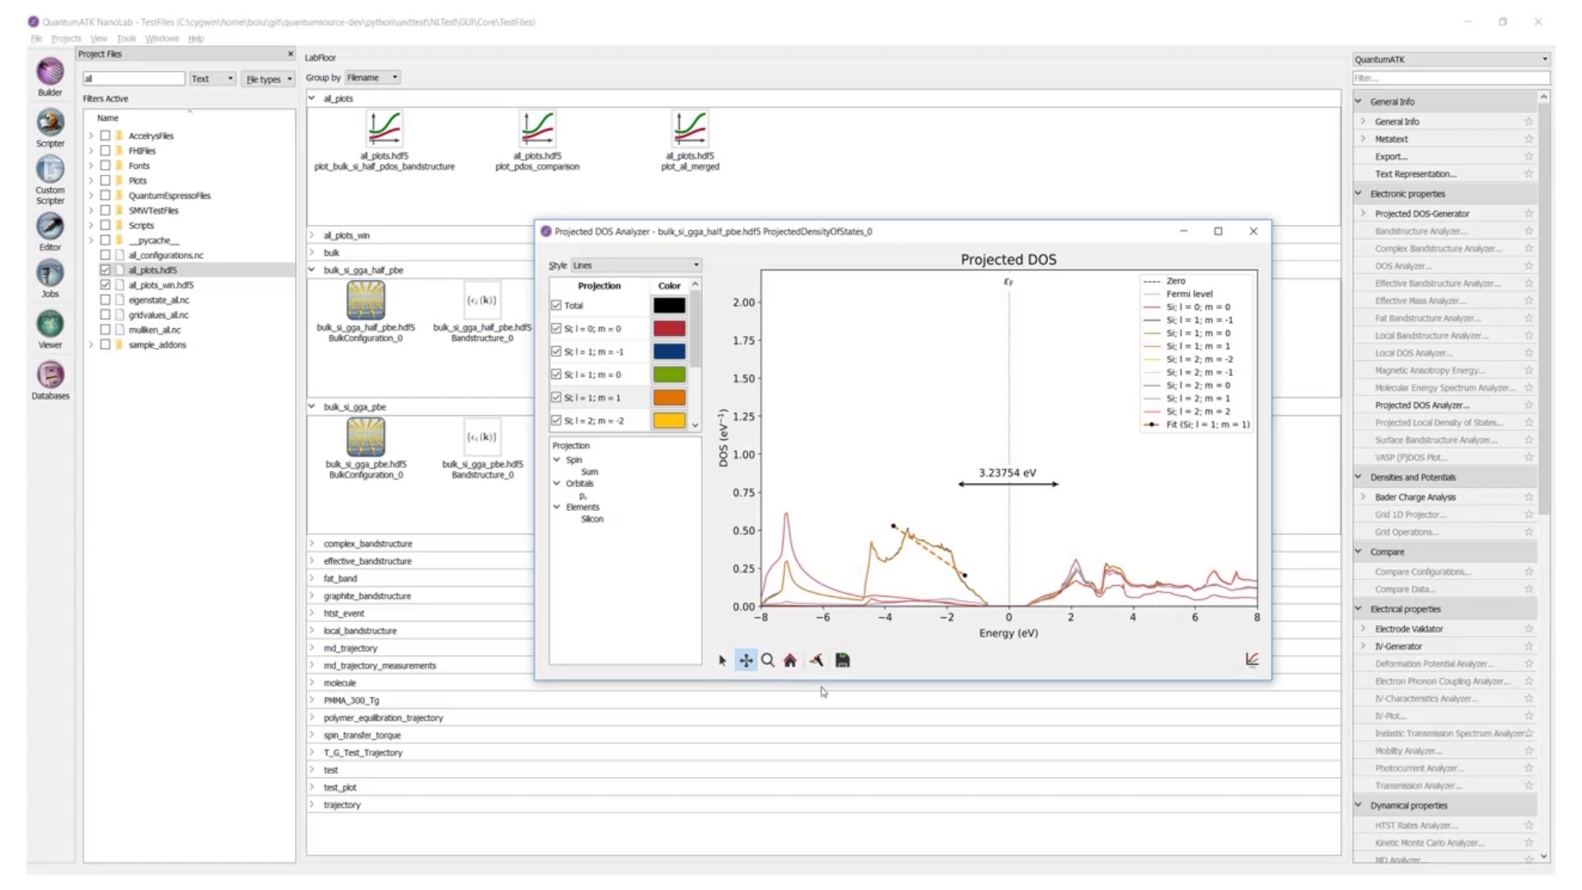
click(815, 660)
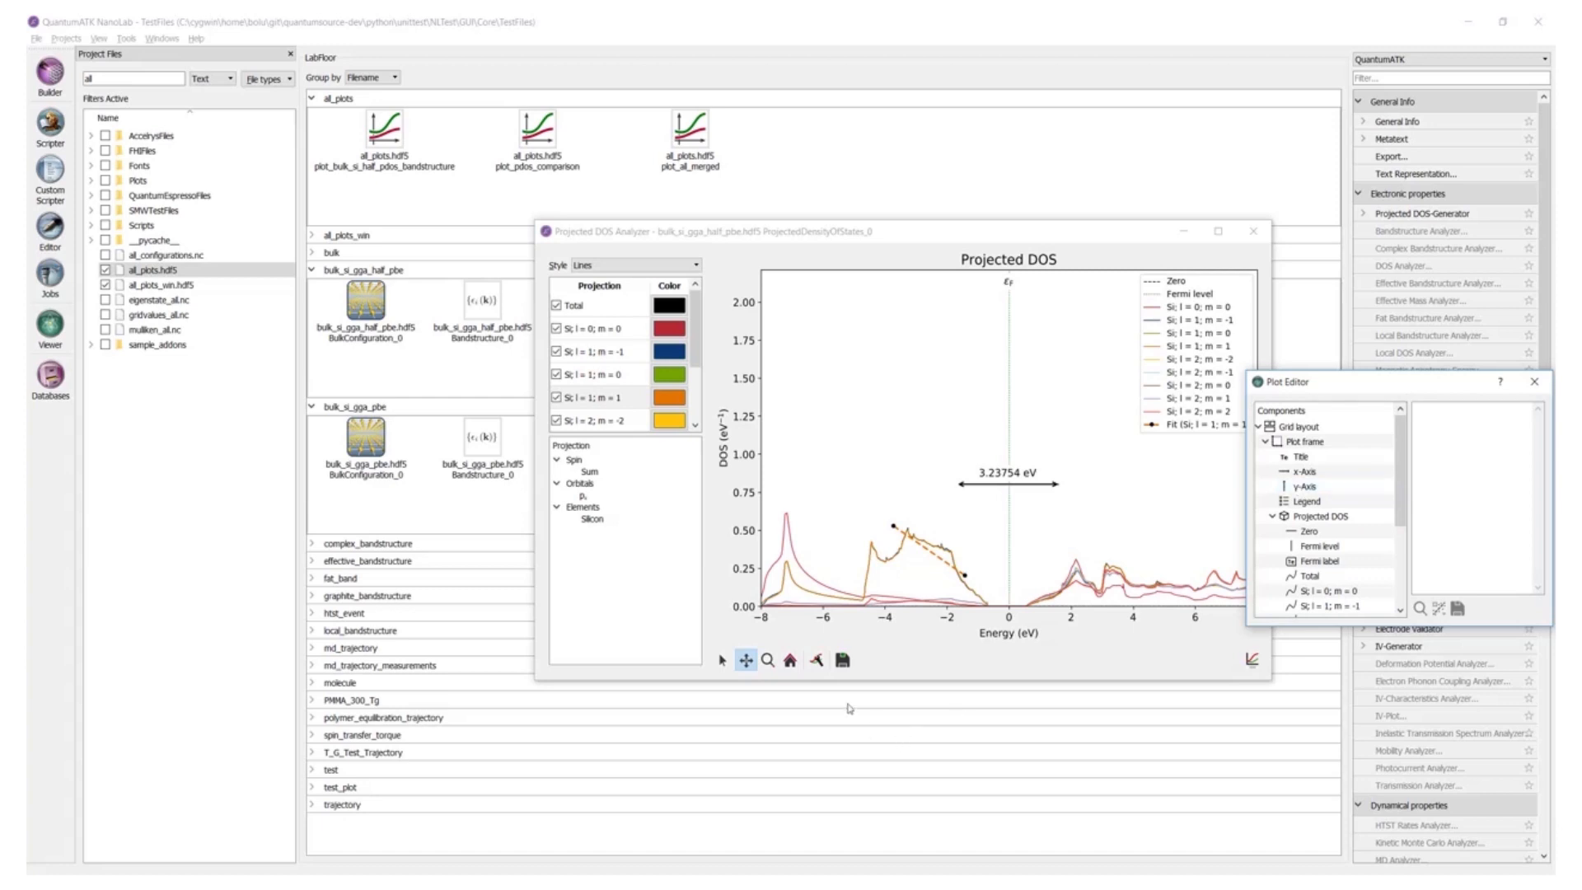
Start saving the projected DOS plot and browse the available Save as type formats.
click(842, 660)
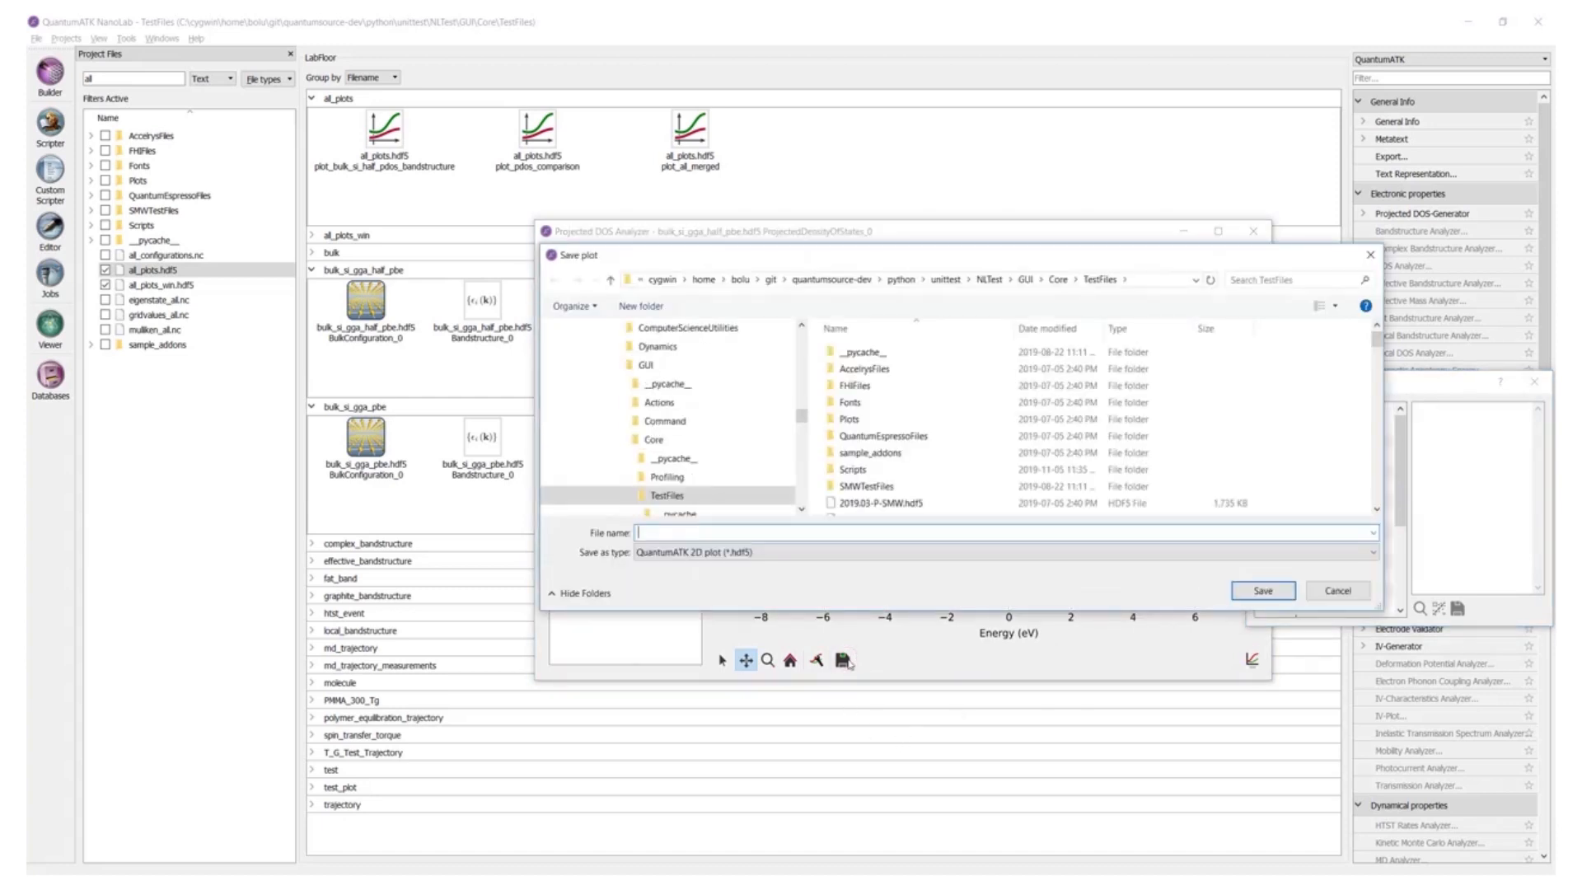
click(1367, 552)
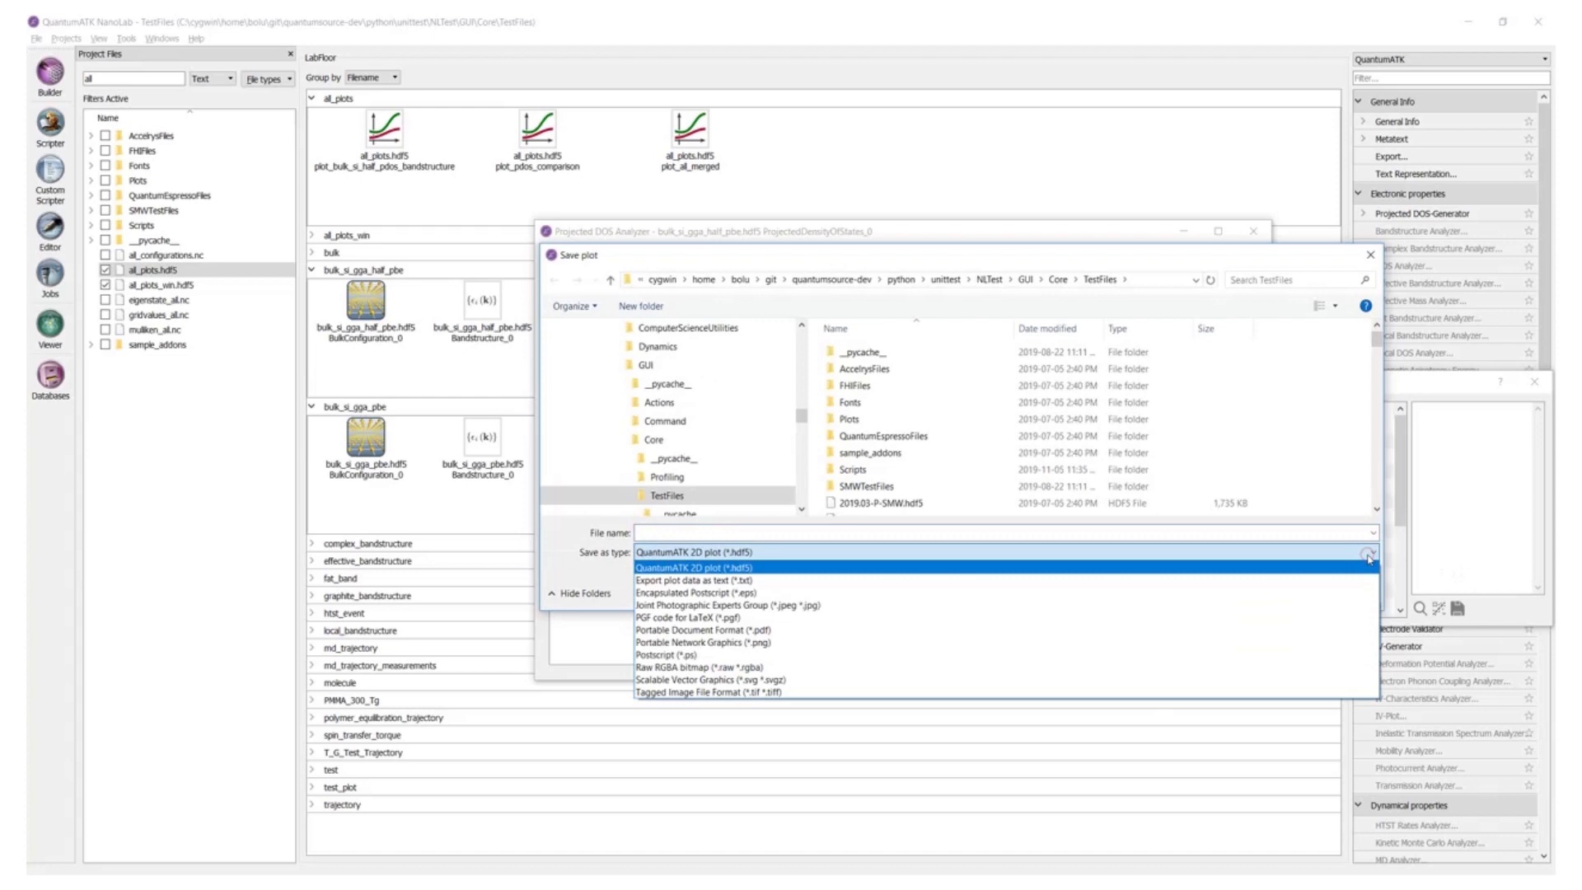
mouse_move(756, 576)
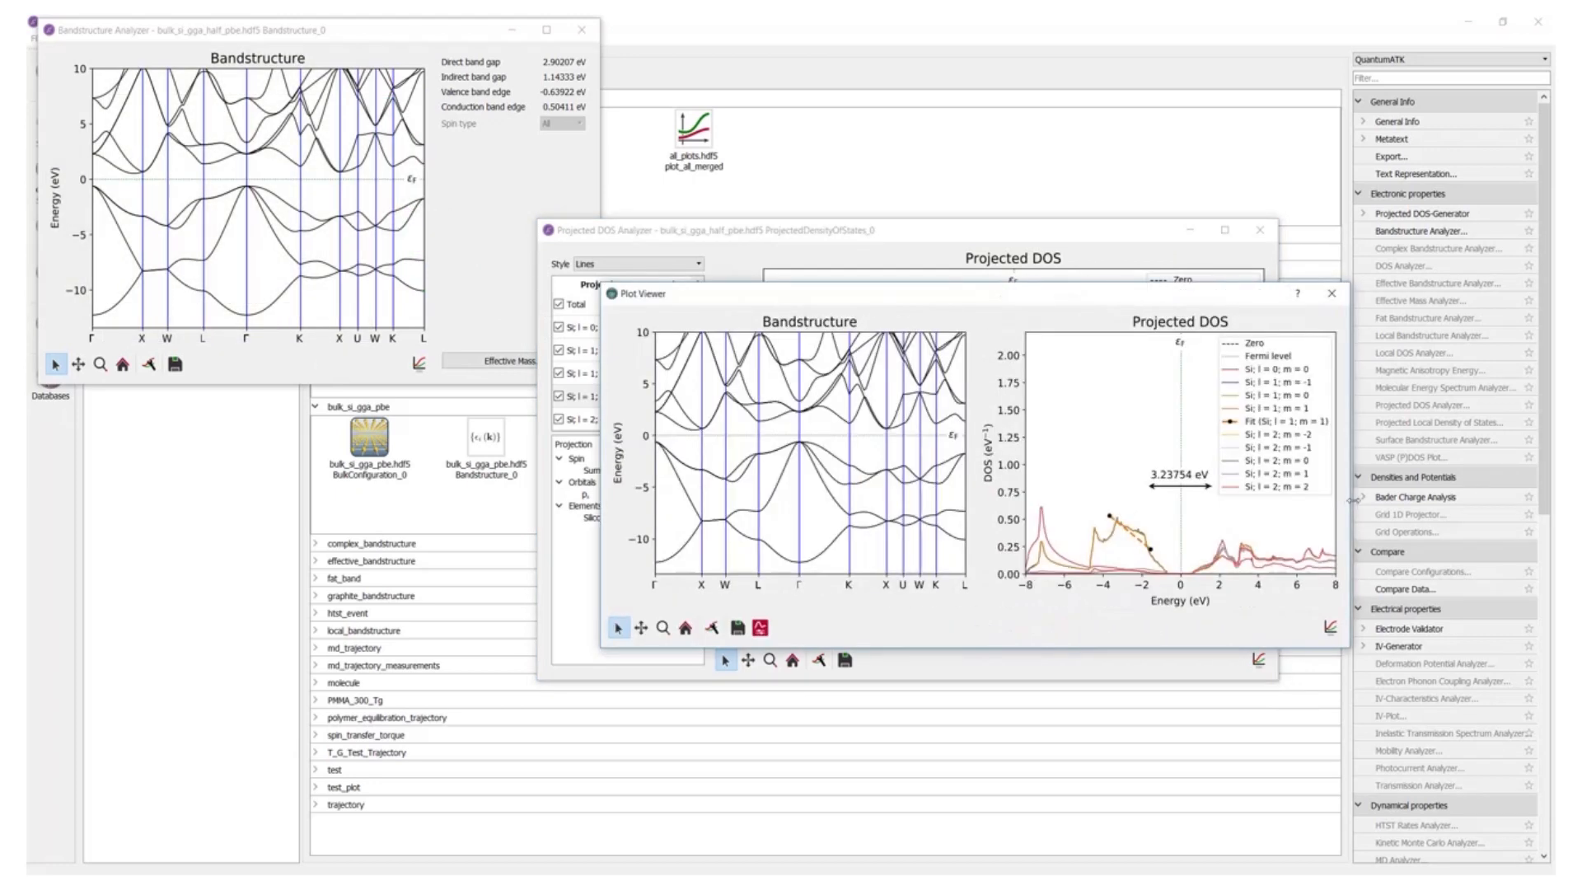
Close the merged Plot Viewer and the Bandstructure Analyzer windows.
click(1331, 293)
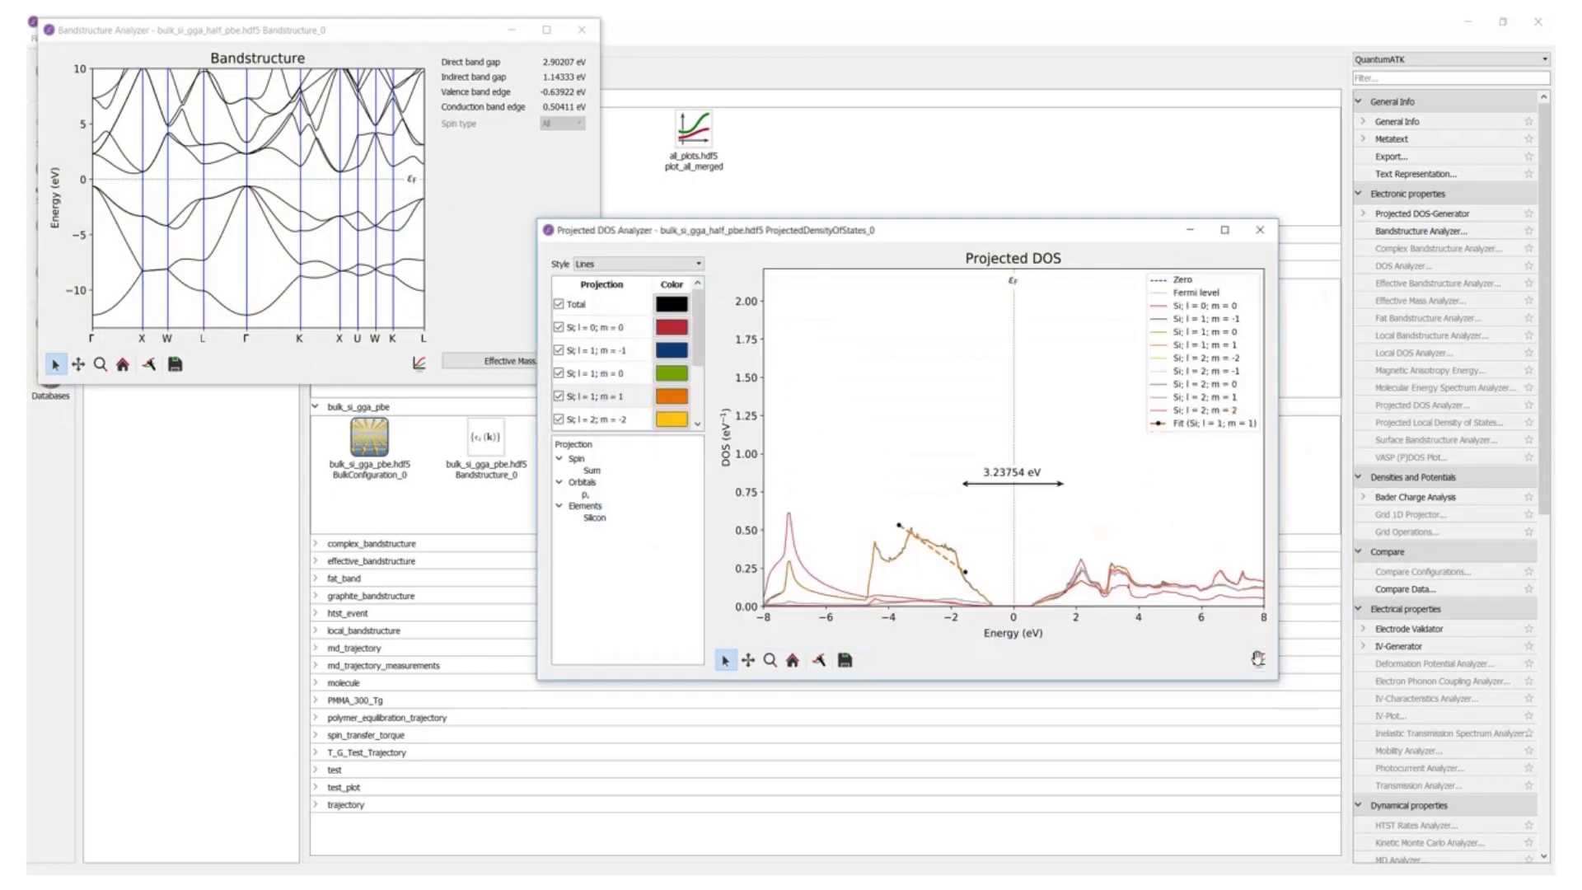
click(1257, 659)
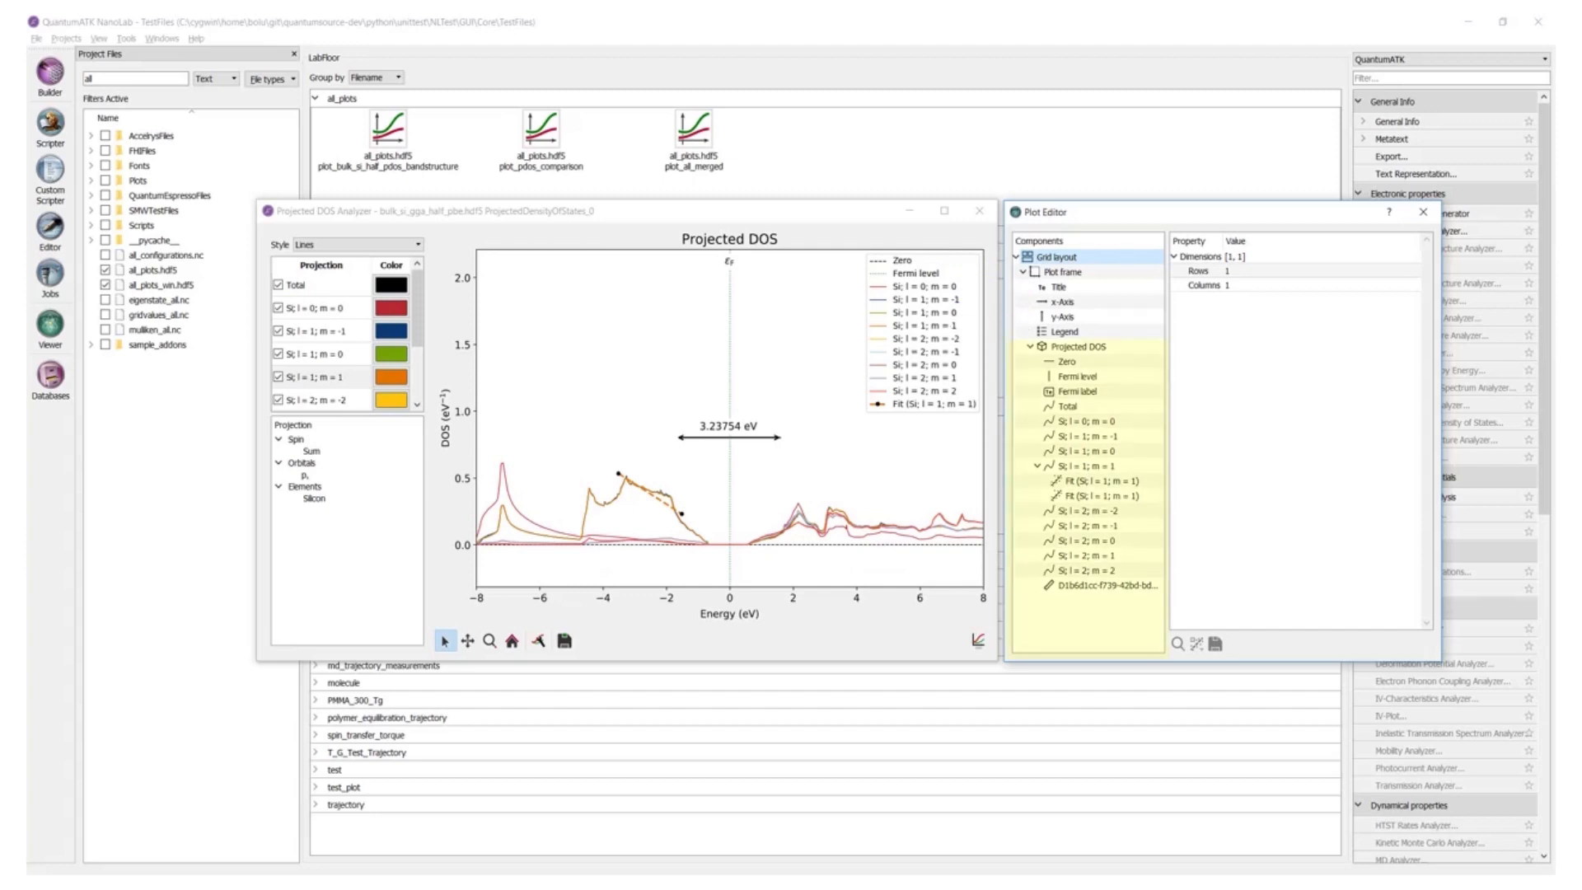
Browse the plot frame, energy axis, Projected DOS and grid layout properties in Plot Editor.
click(1060, 271)
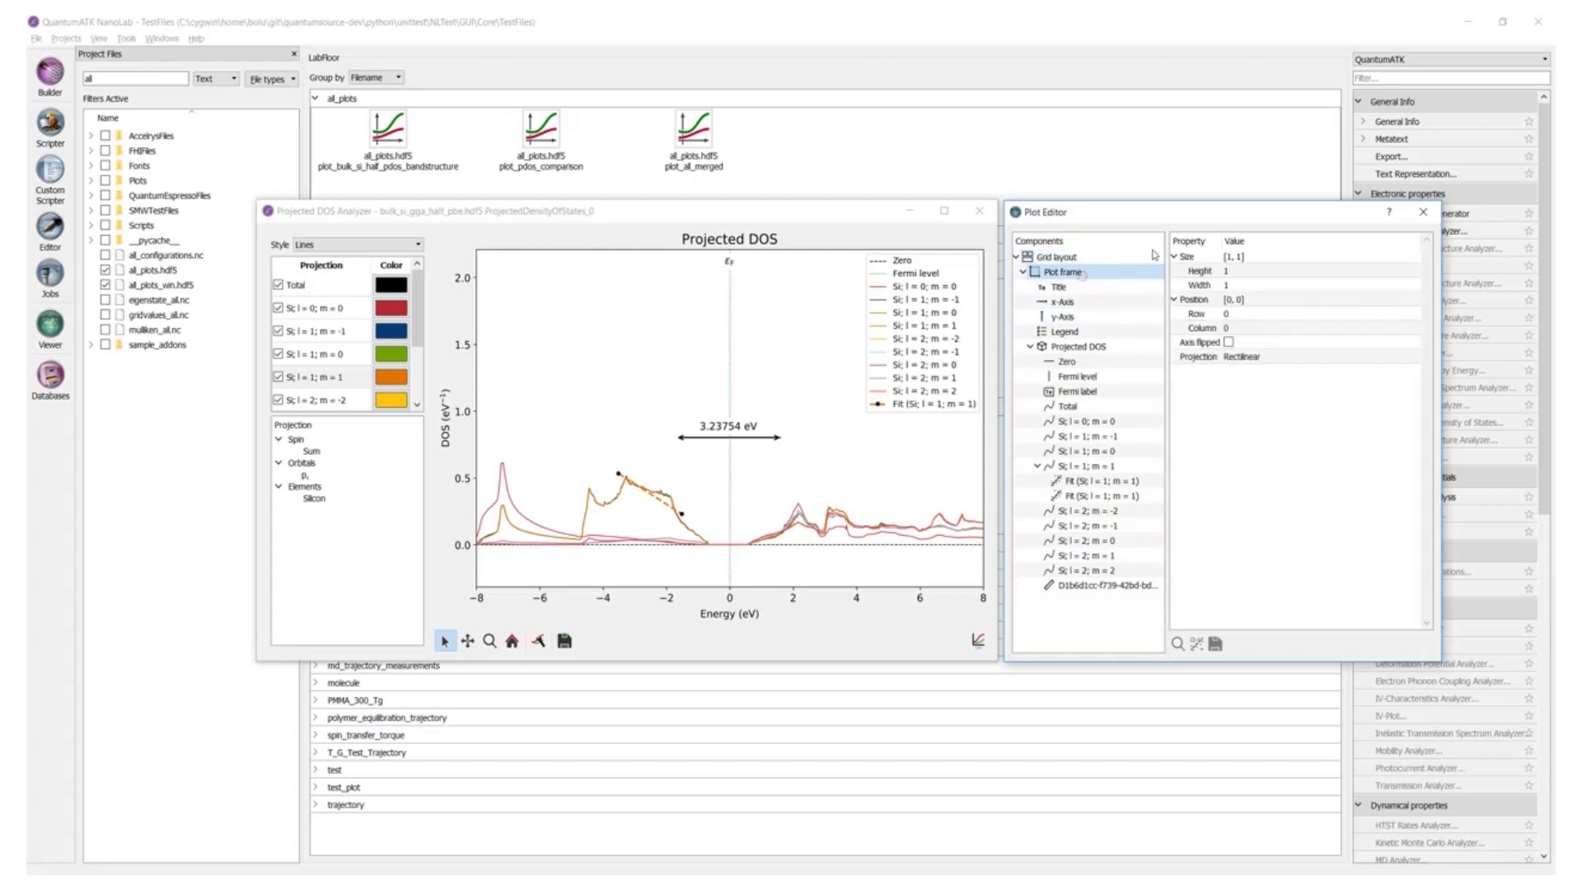
click(1061, 300)
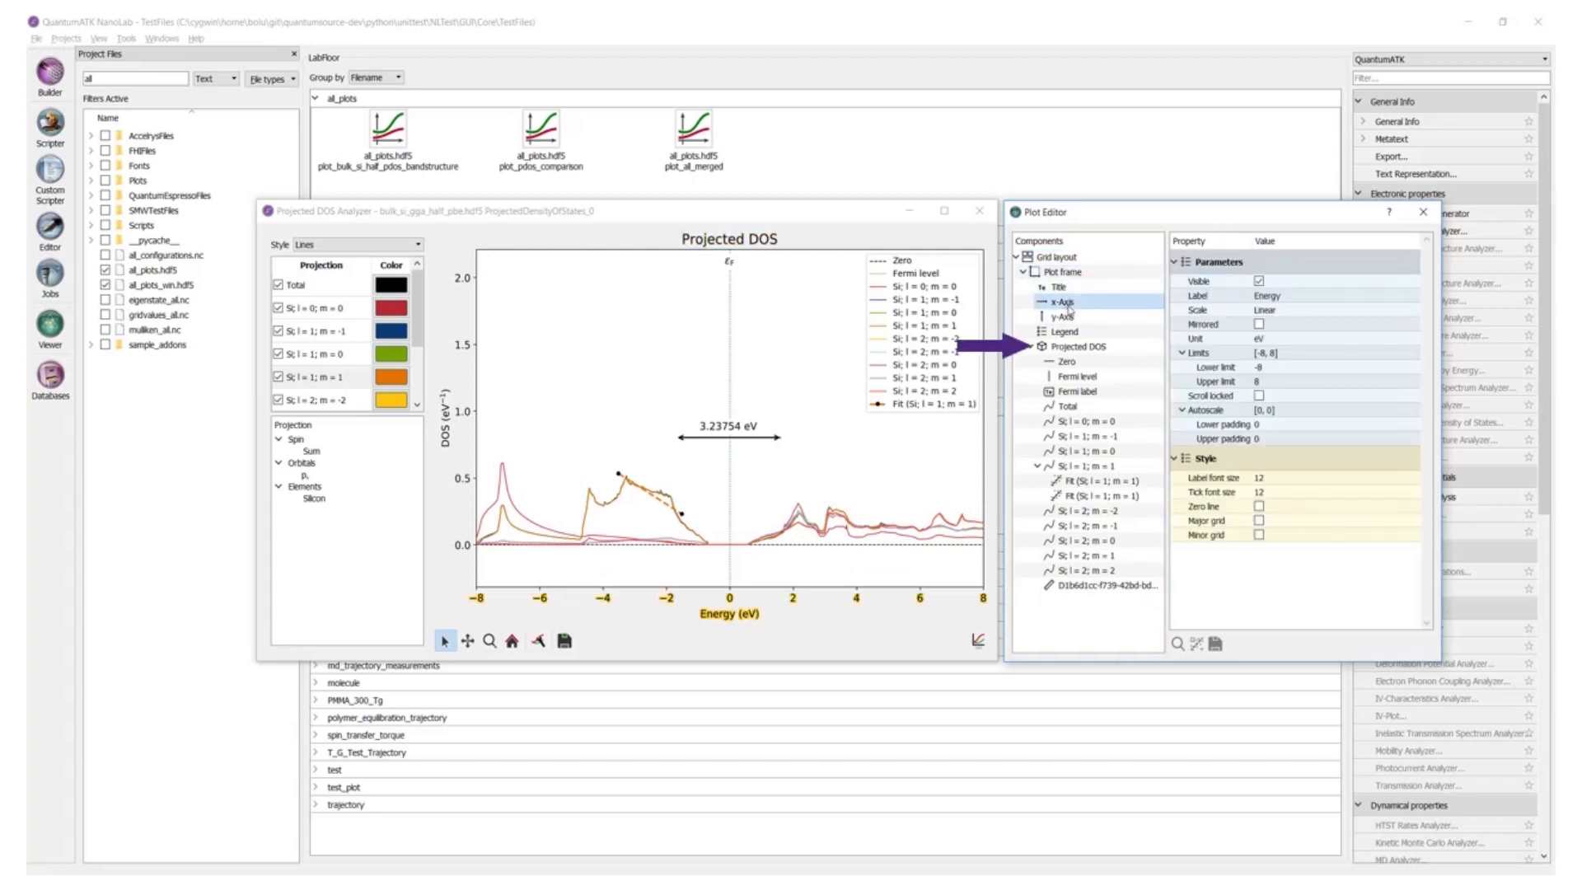
click(1078, 347)
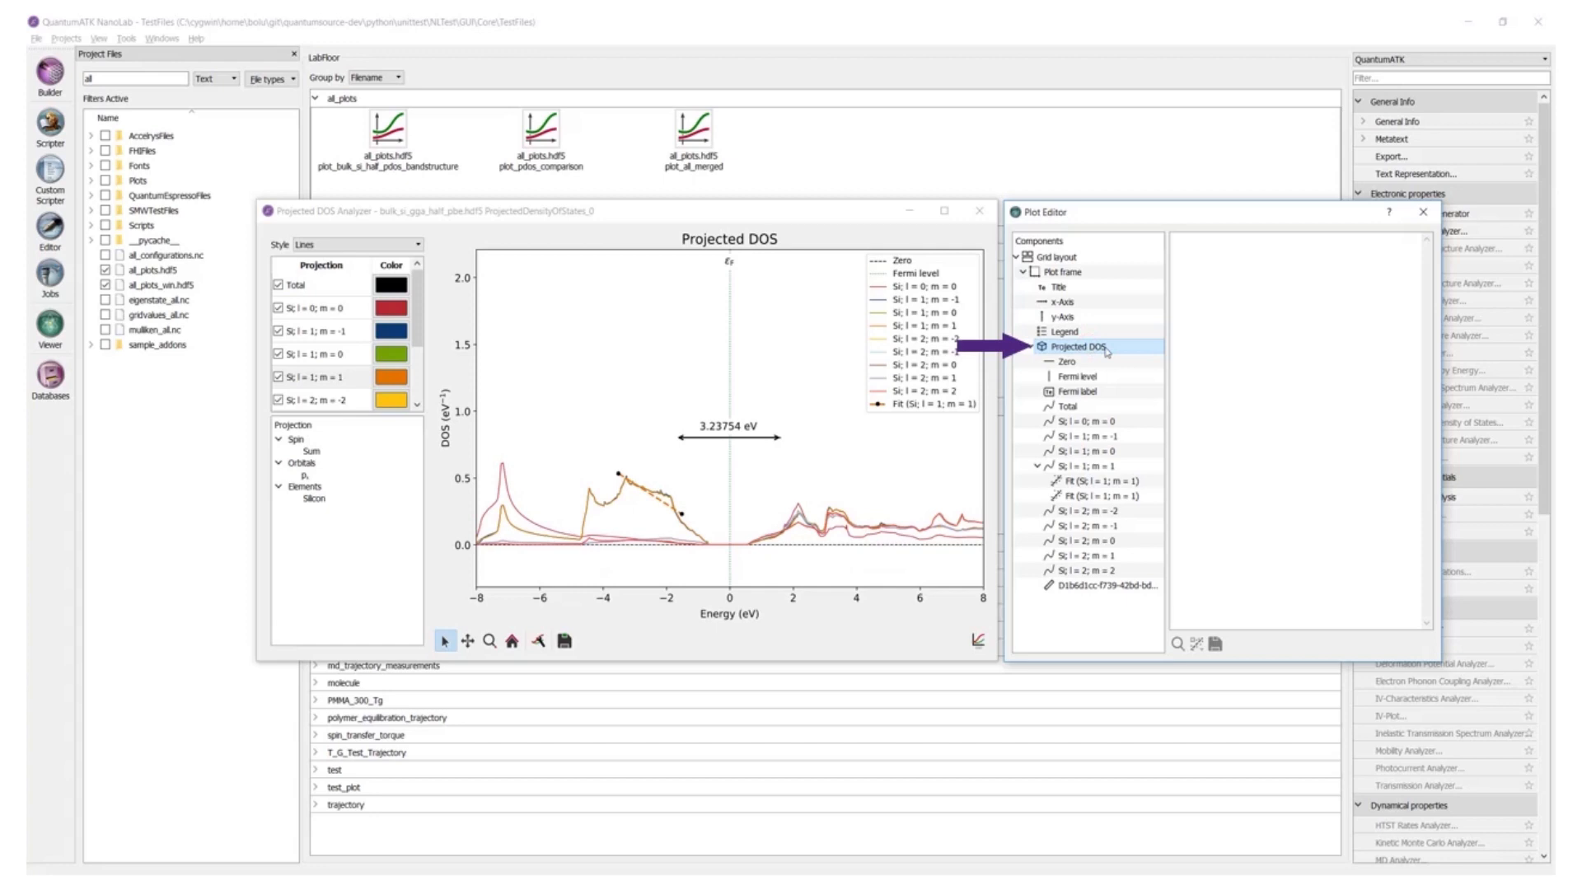
click(1053, 256)
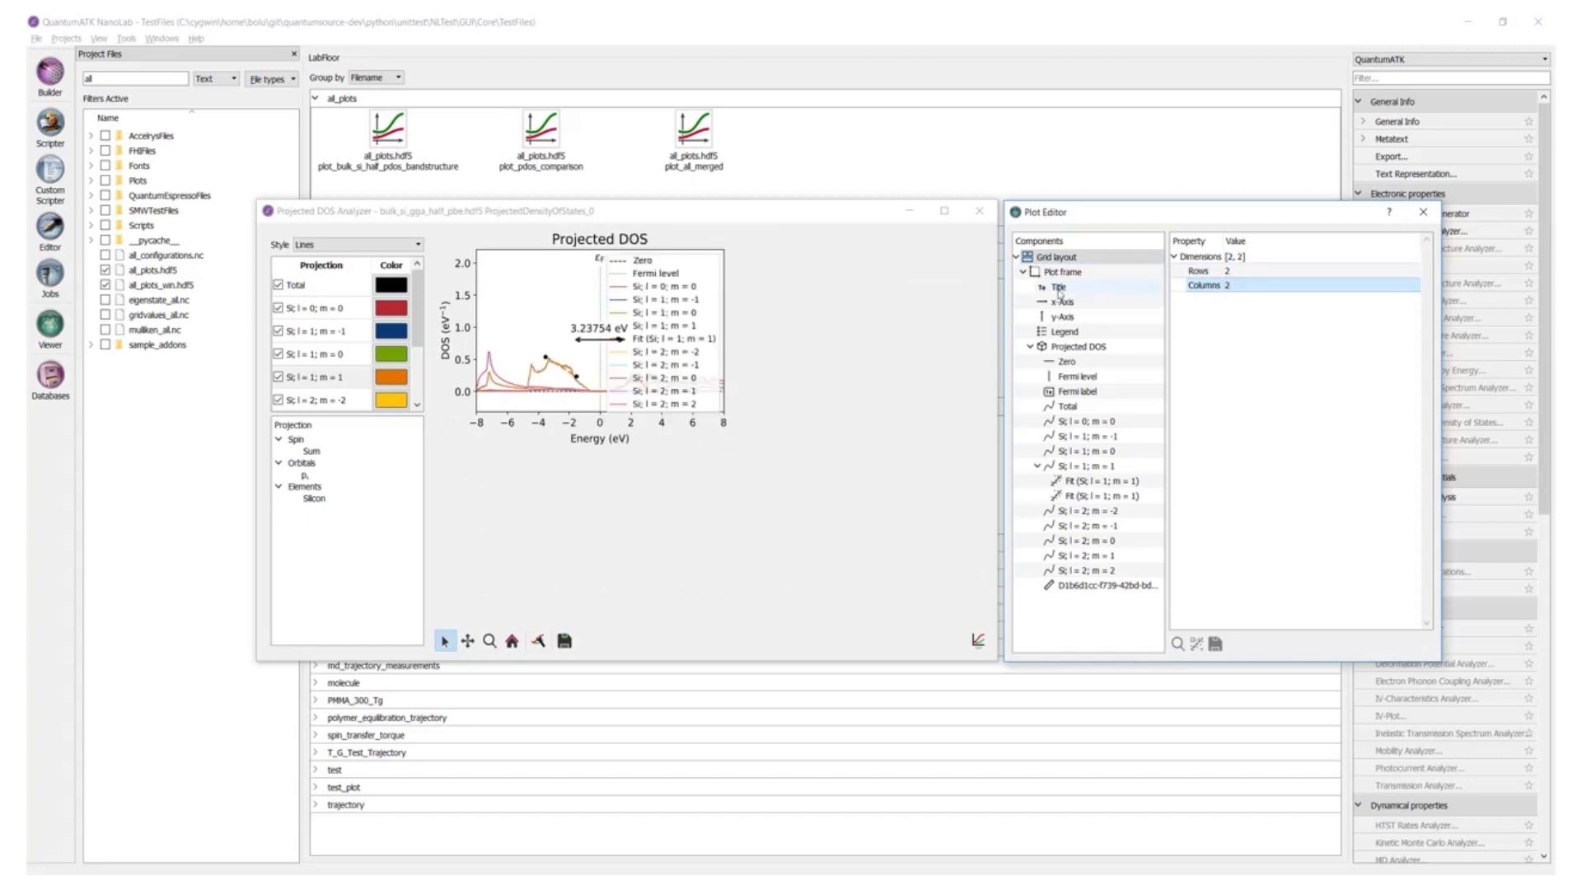
Flip the plot frame axes and revert, then tick Visible for the Total curve.
click(1060, 273)
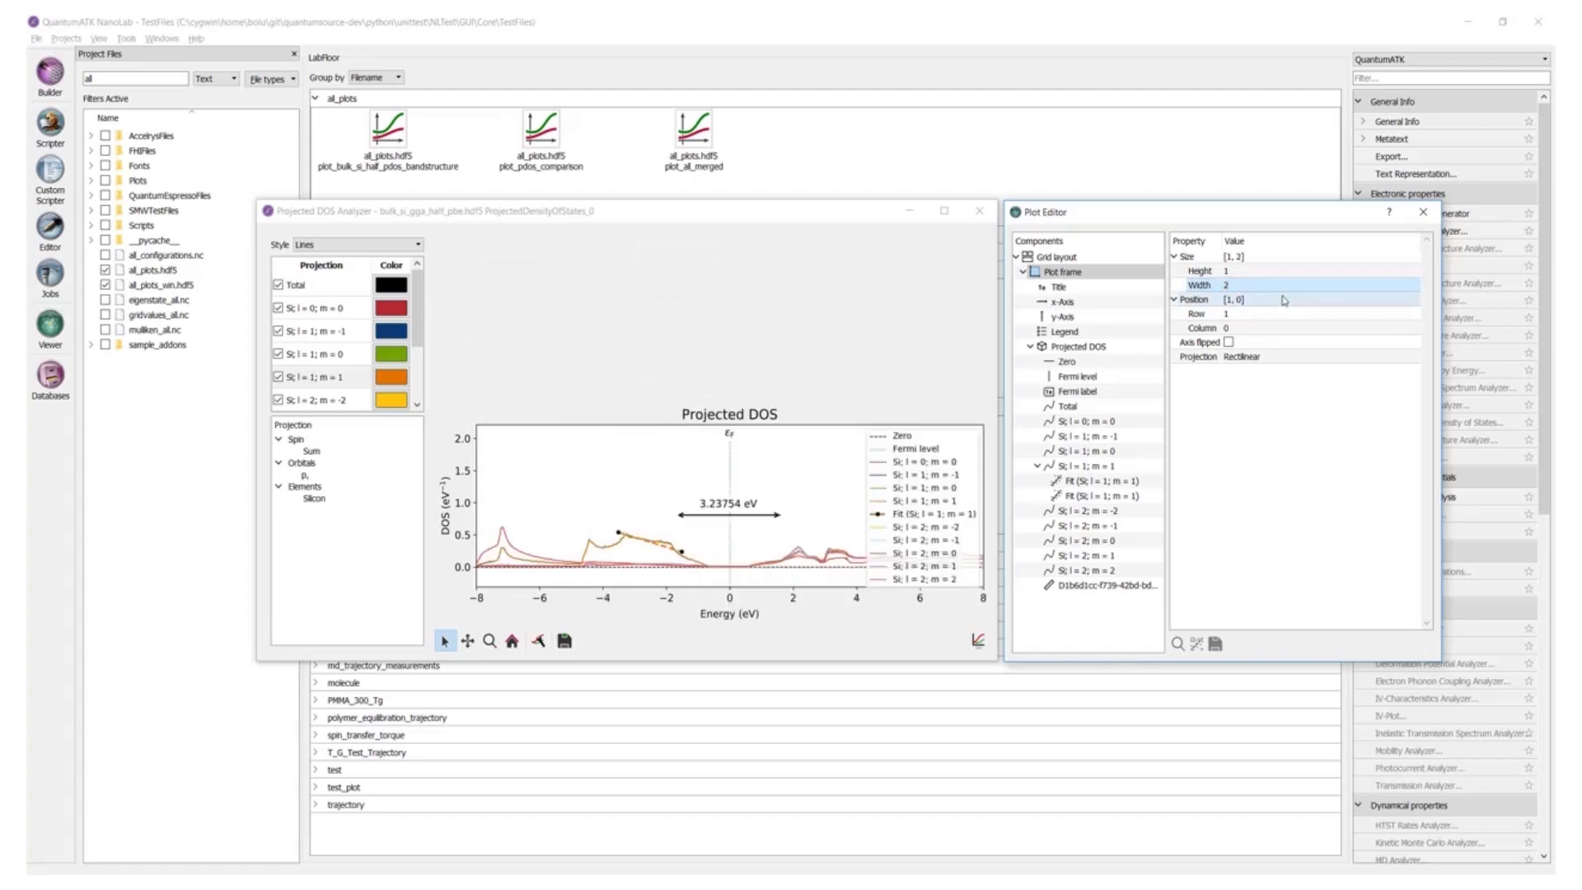
click(1228, 343)
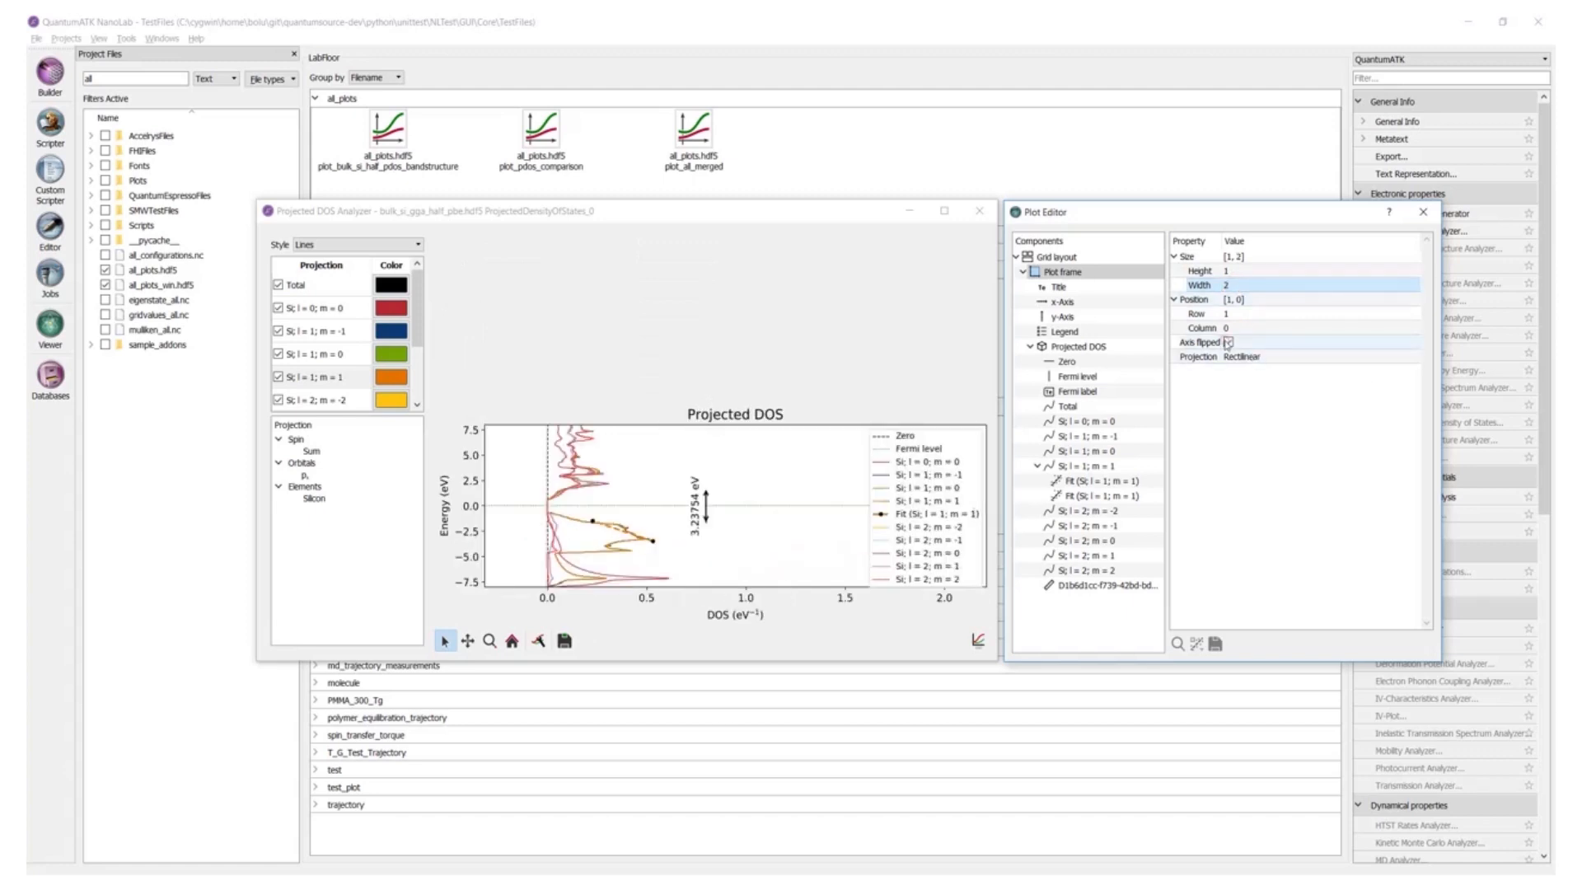
click(1229, 342)
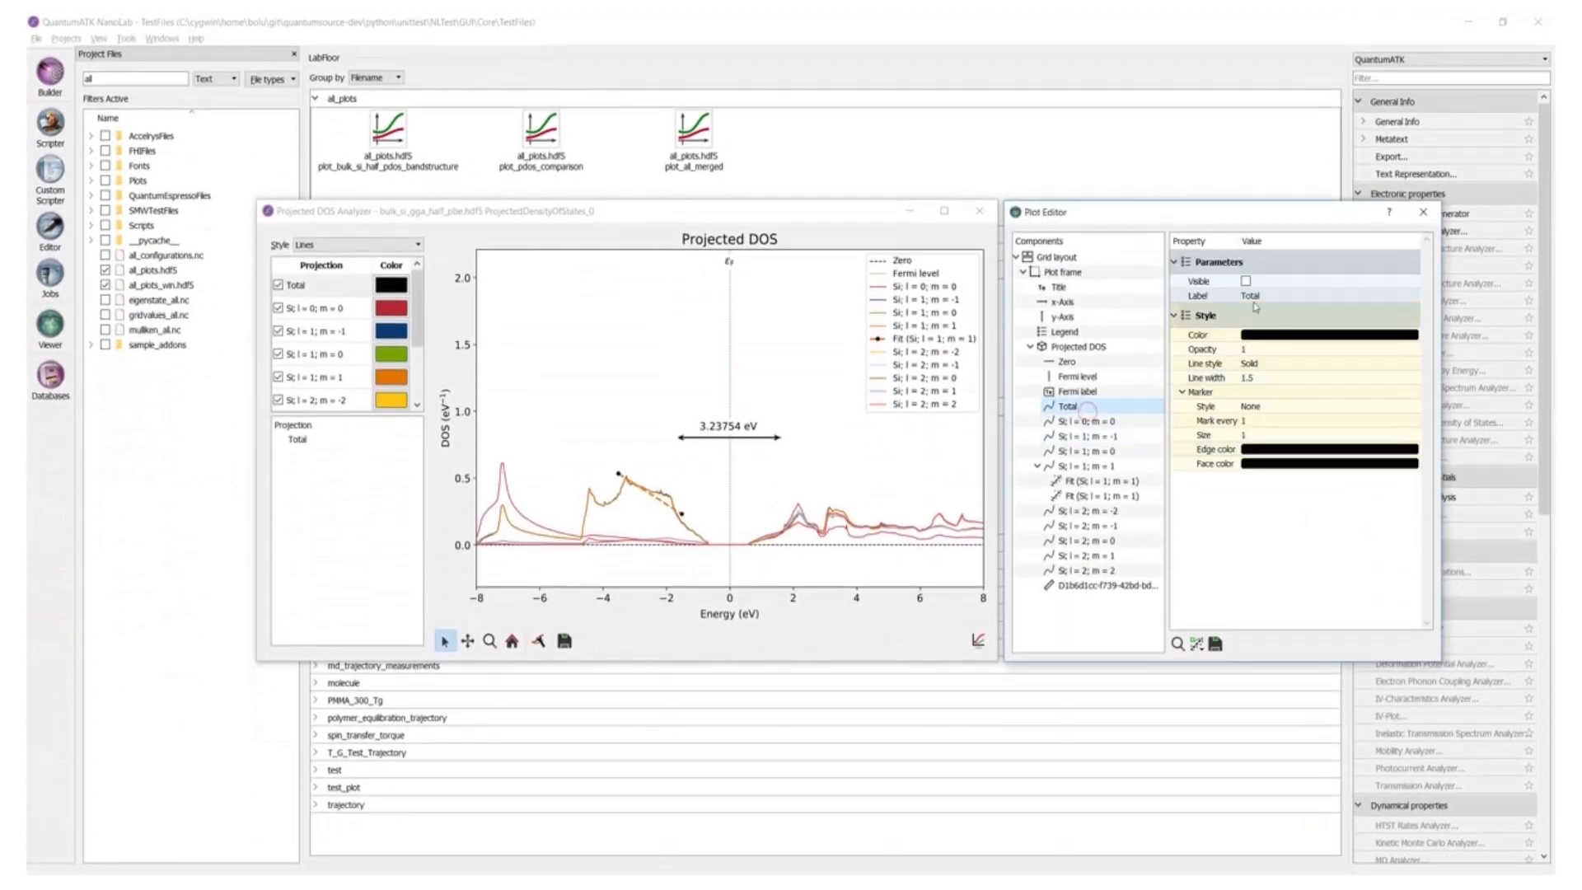
click(1246, 280)
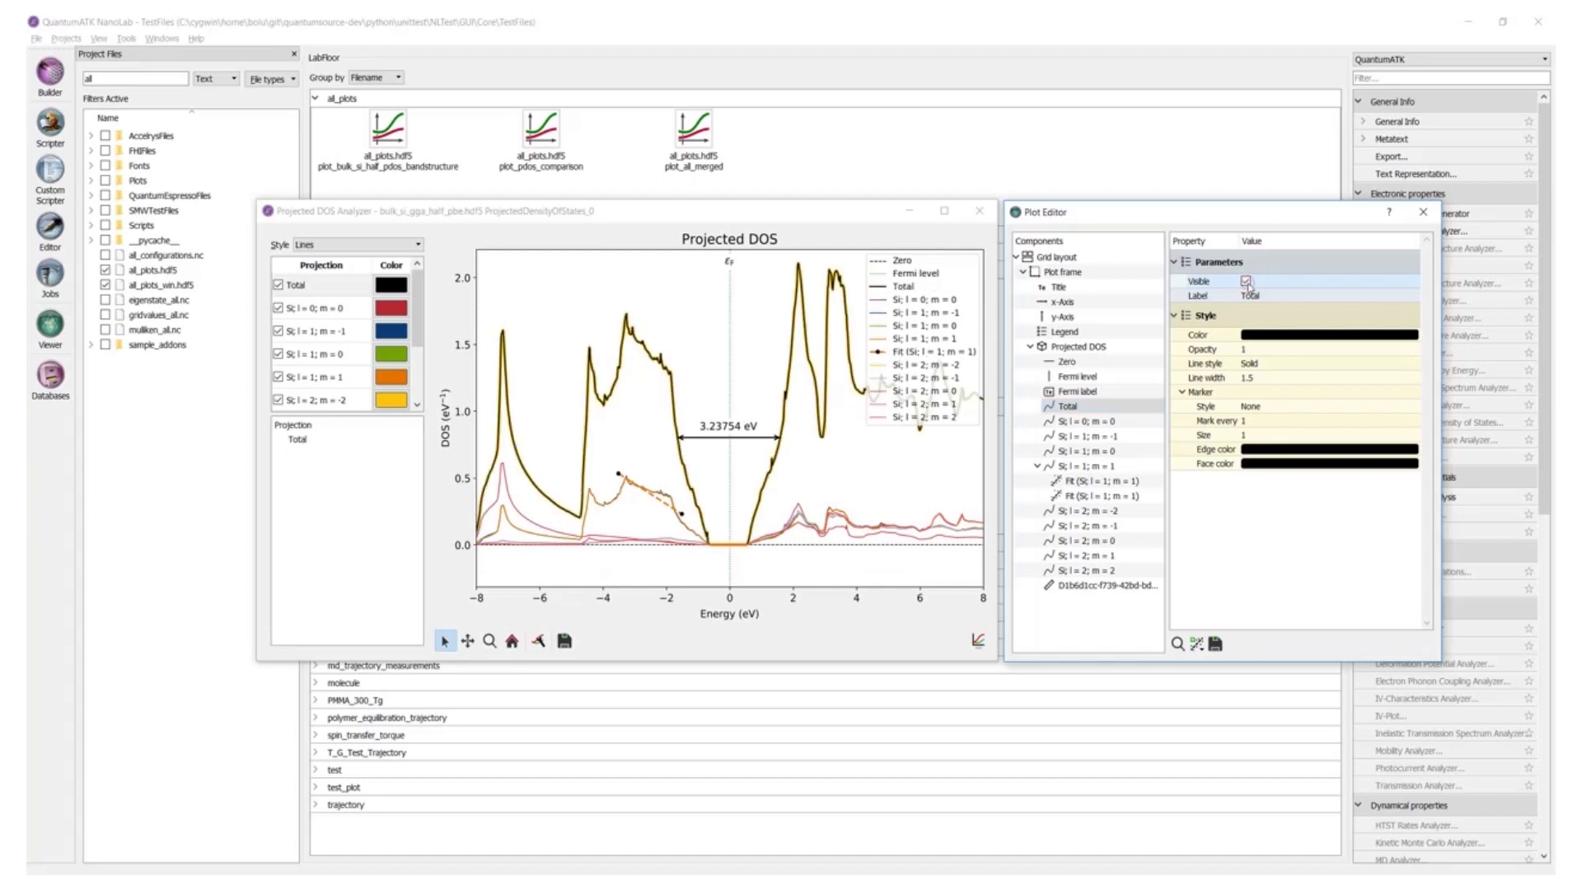
click(1246, 282)
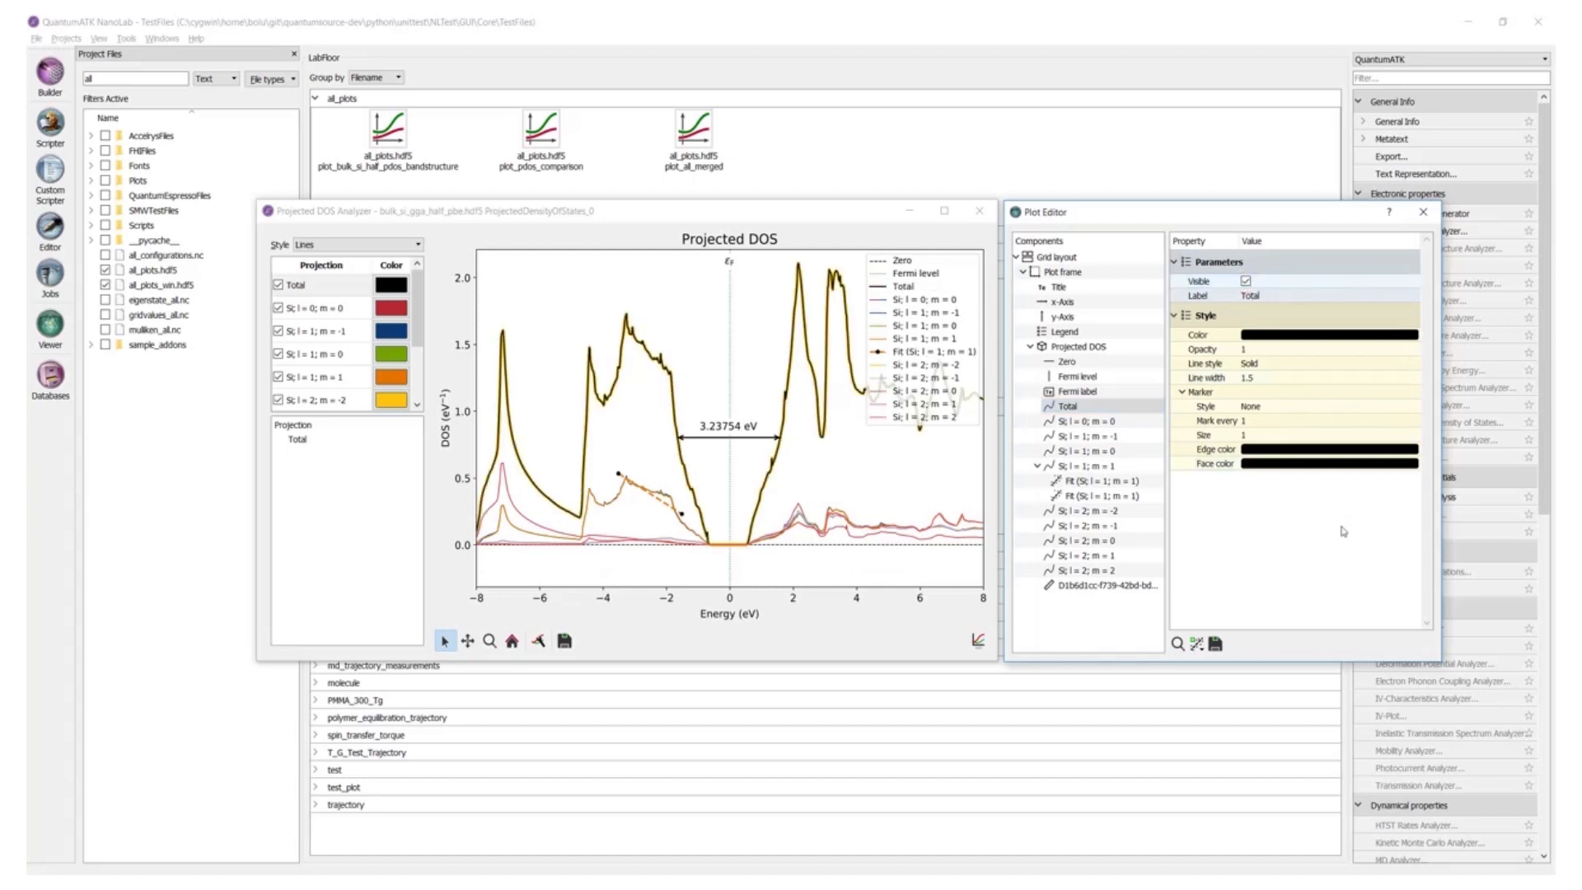
mouse_move(1337, 602)
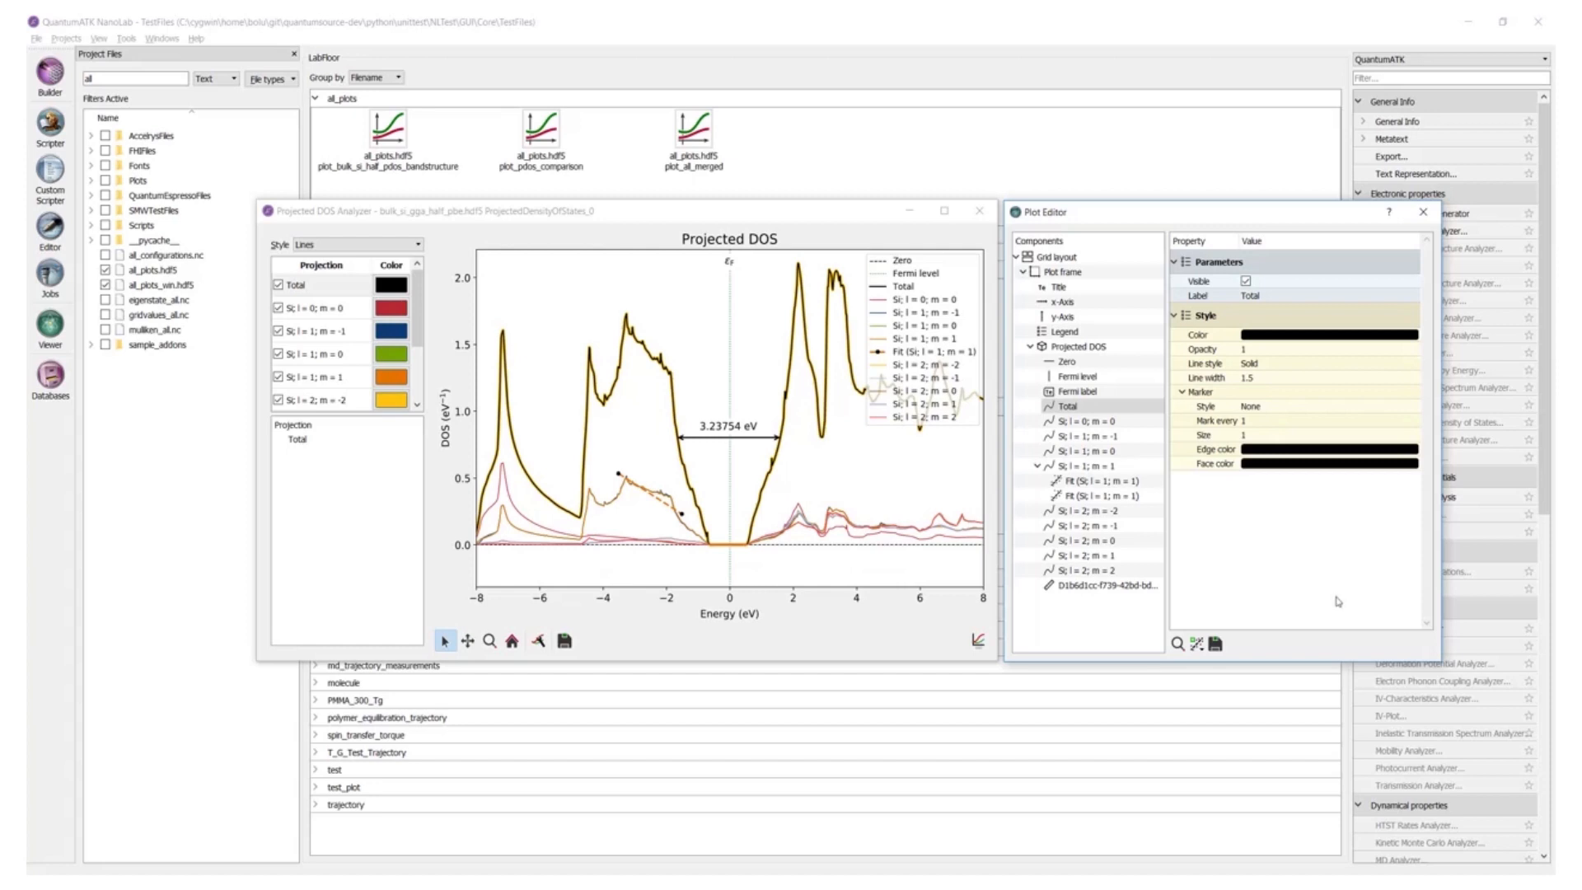
mouse_move(1336, 602)
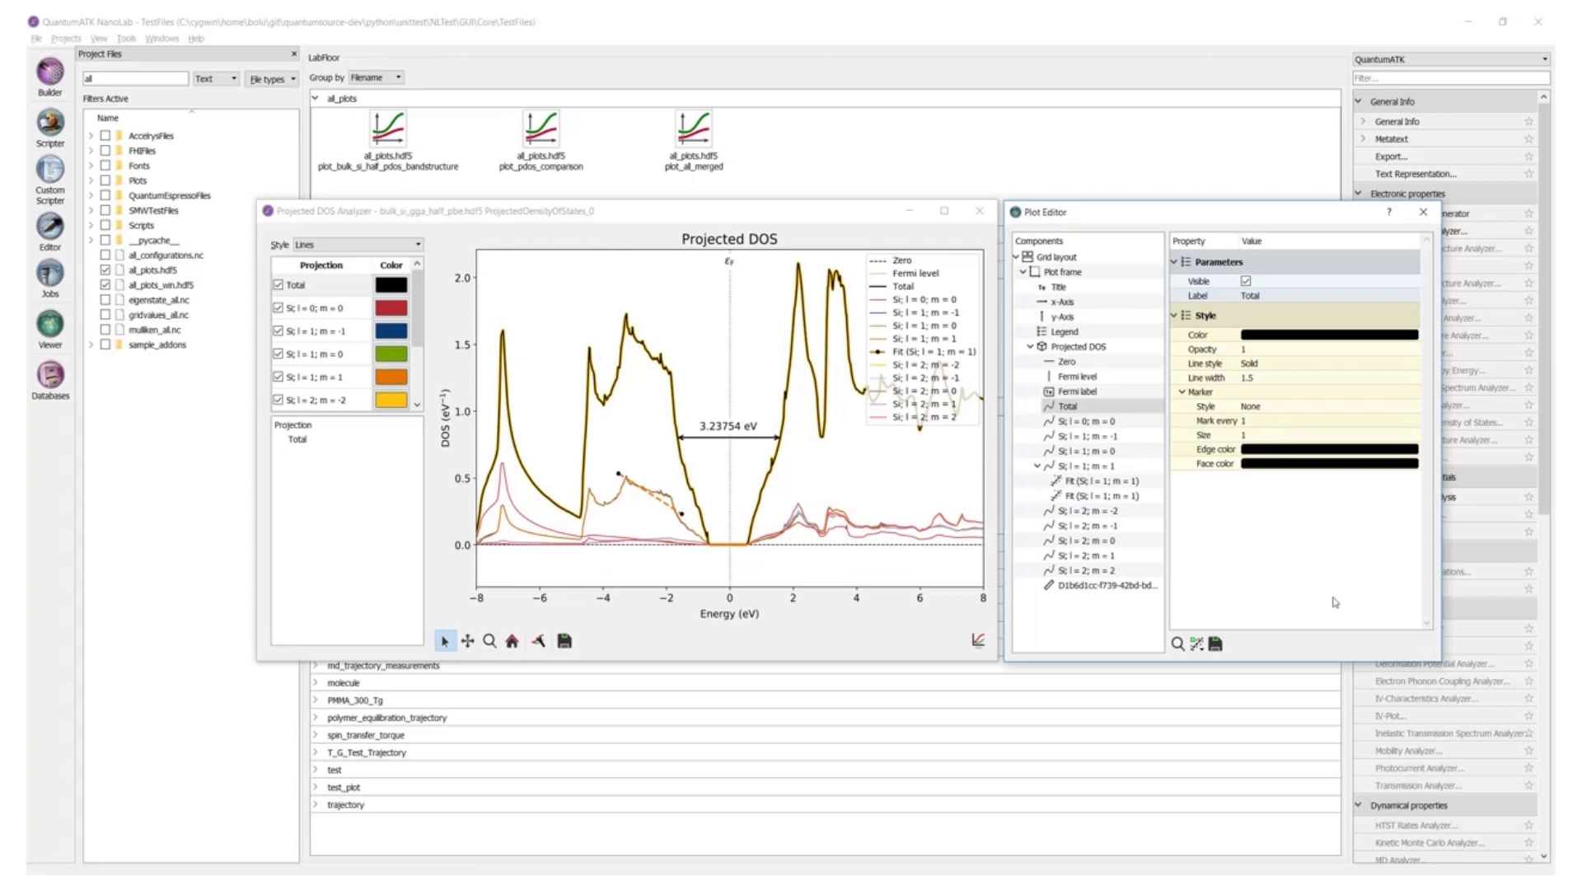
Set the Total and orbital DOS curves to Dashed line style, then view y-axis settings.
click(1086, 420)
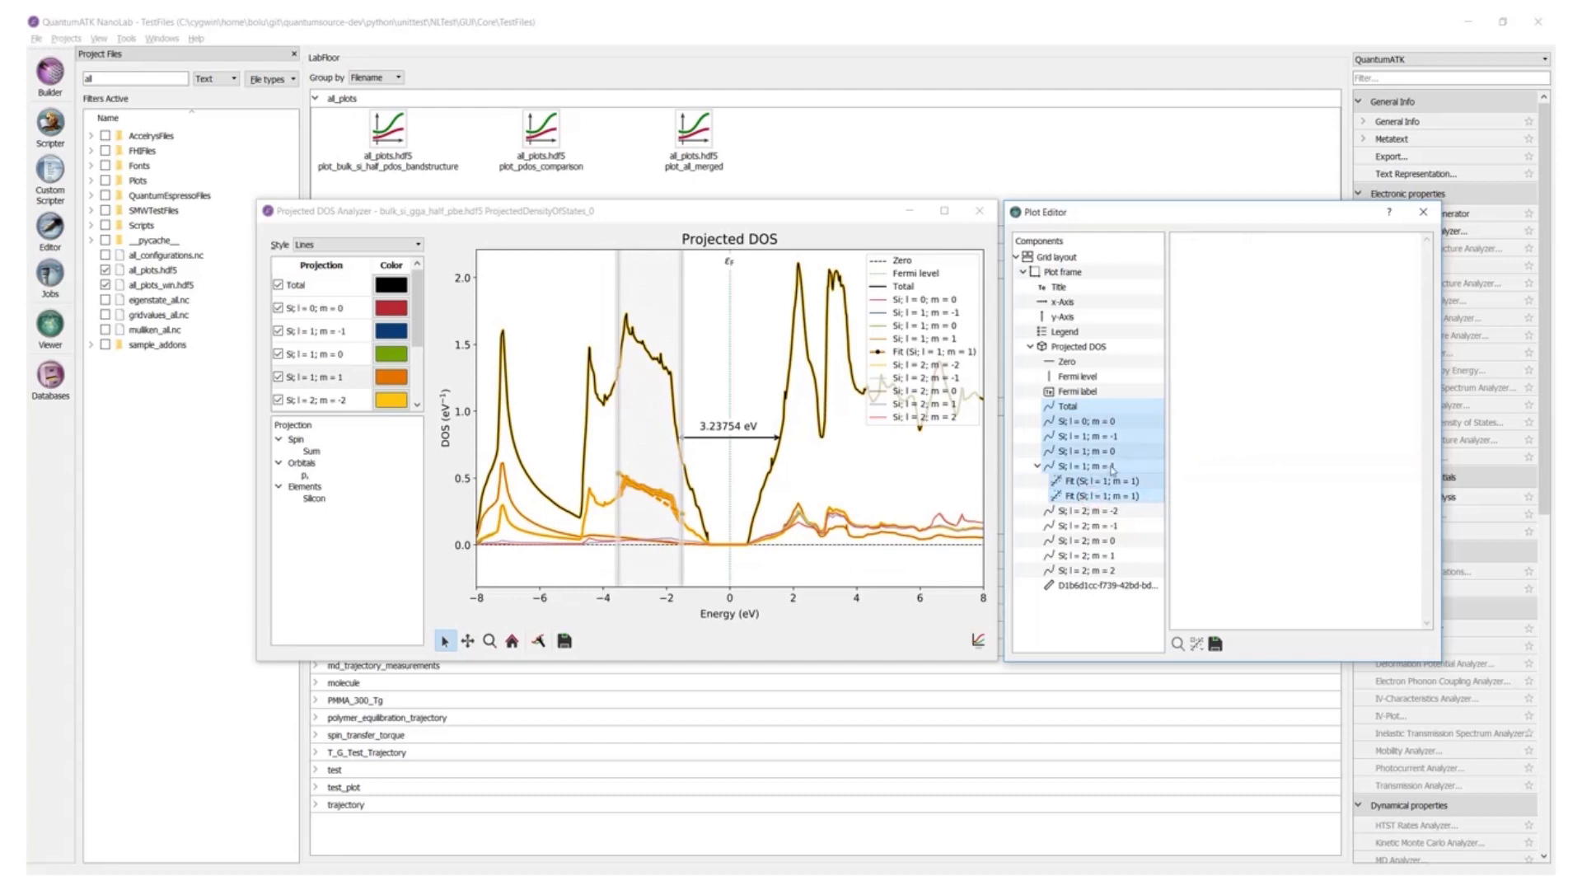
click(1091, 465)
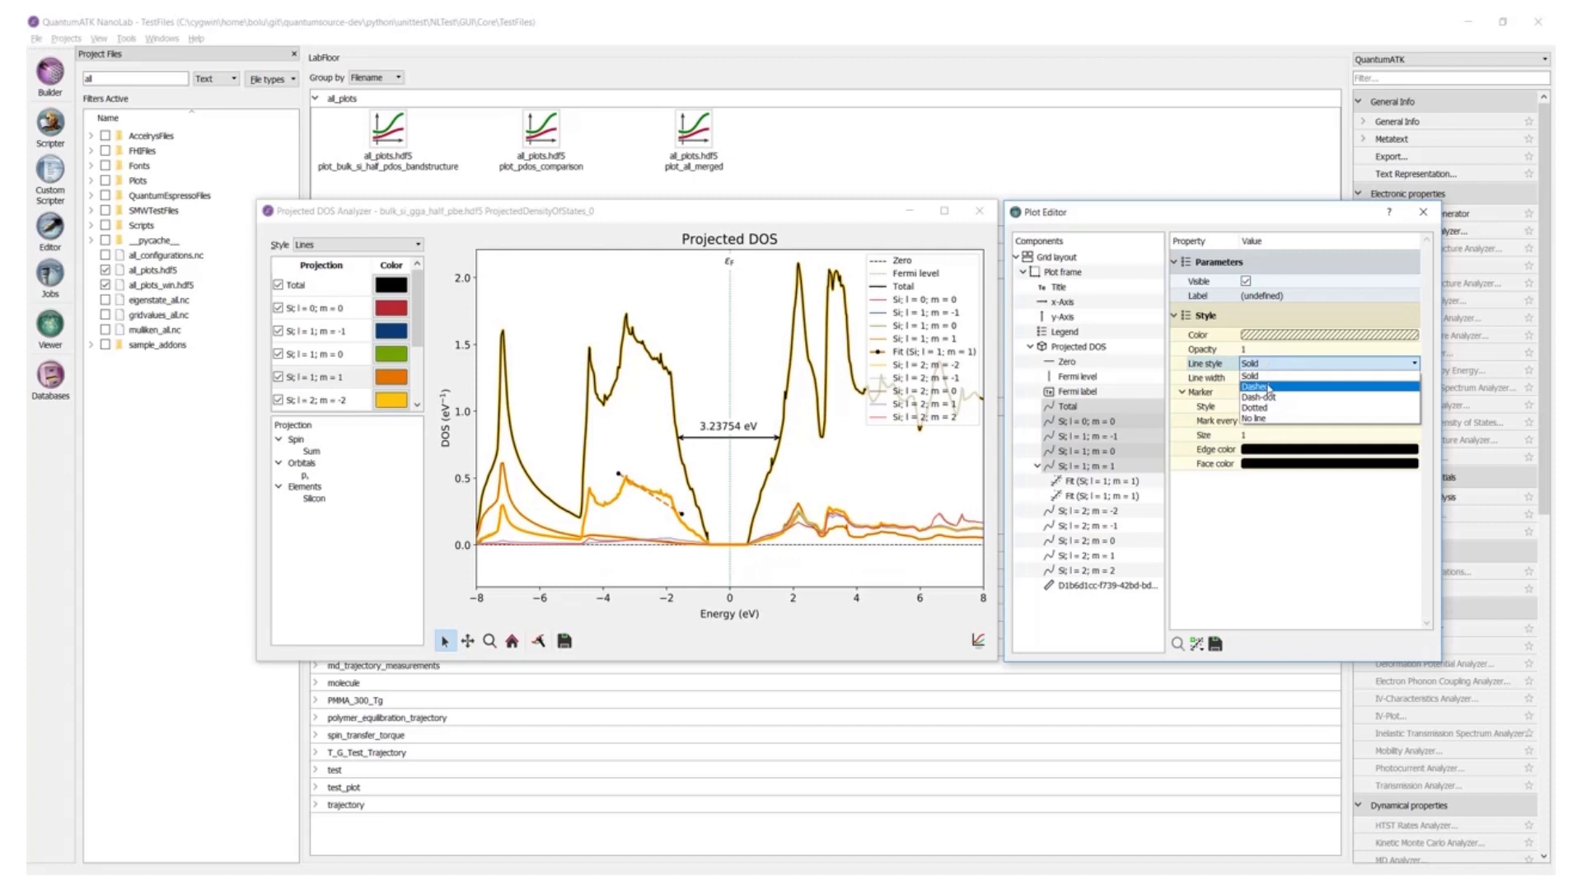
click(1256, 386)
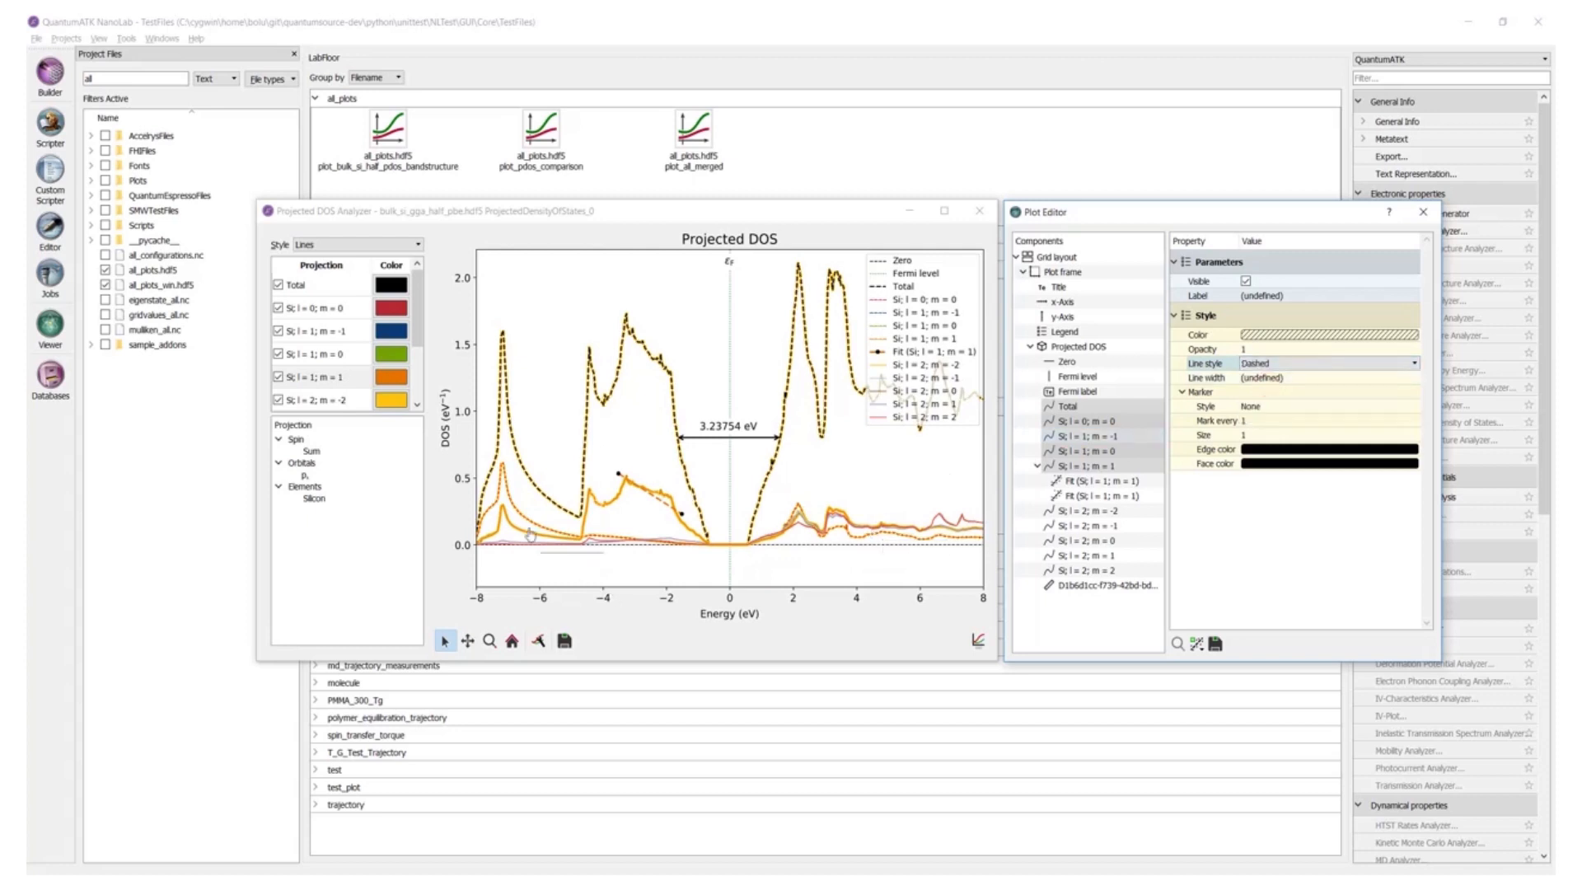
click(1074, 315)
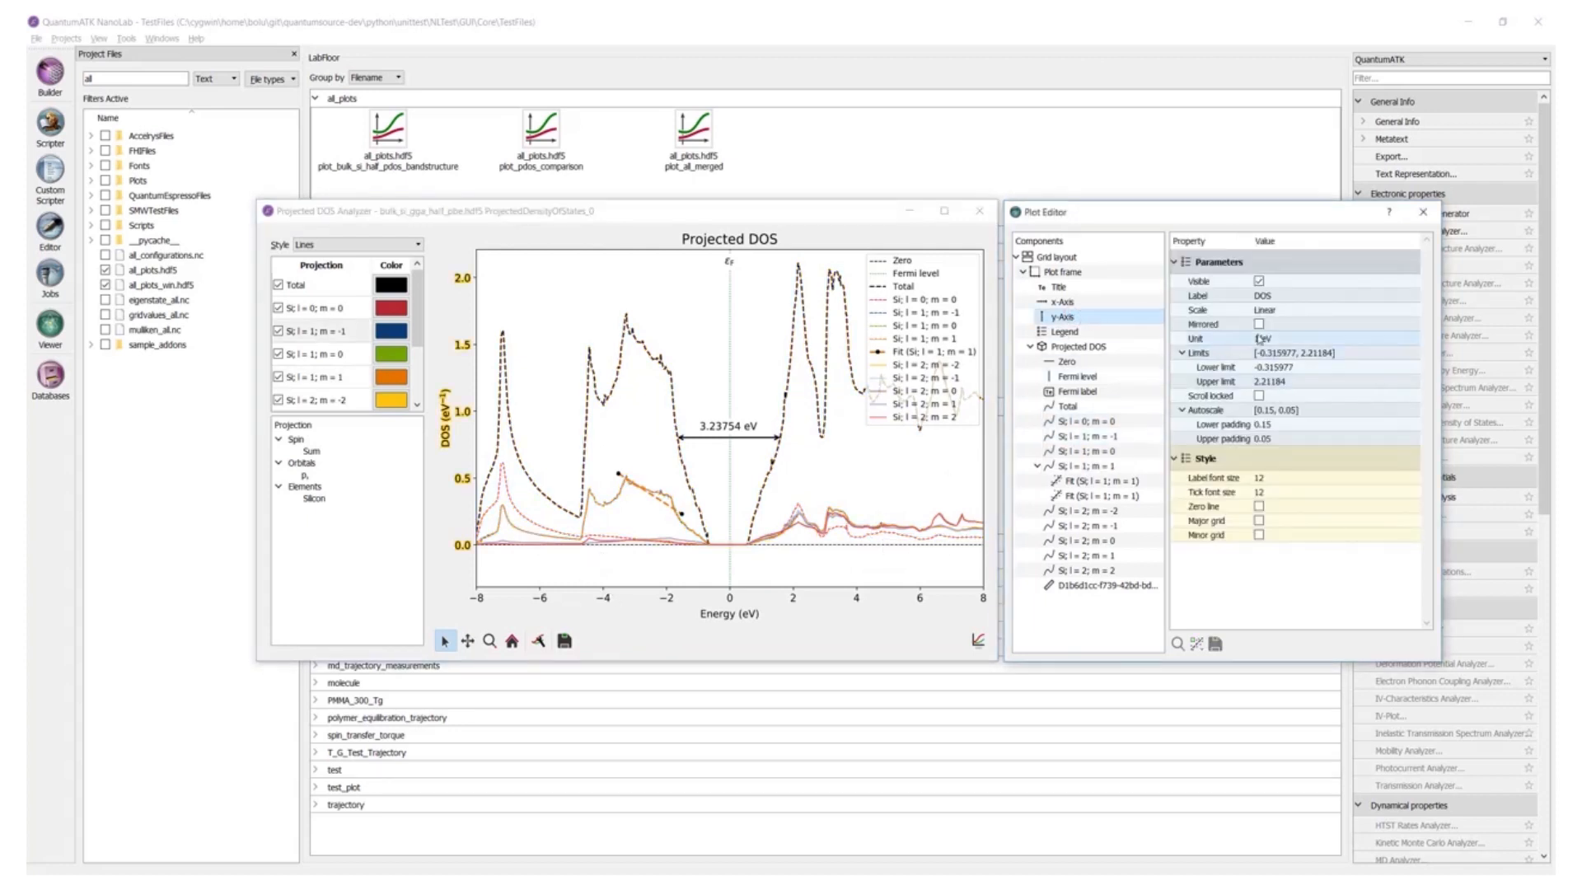
click(1260, 323)
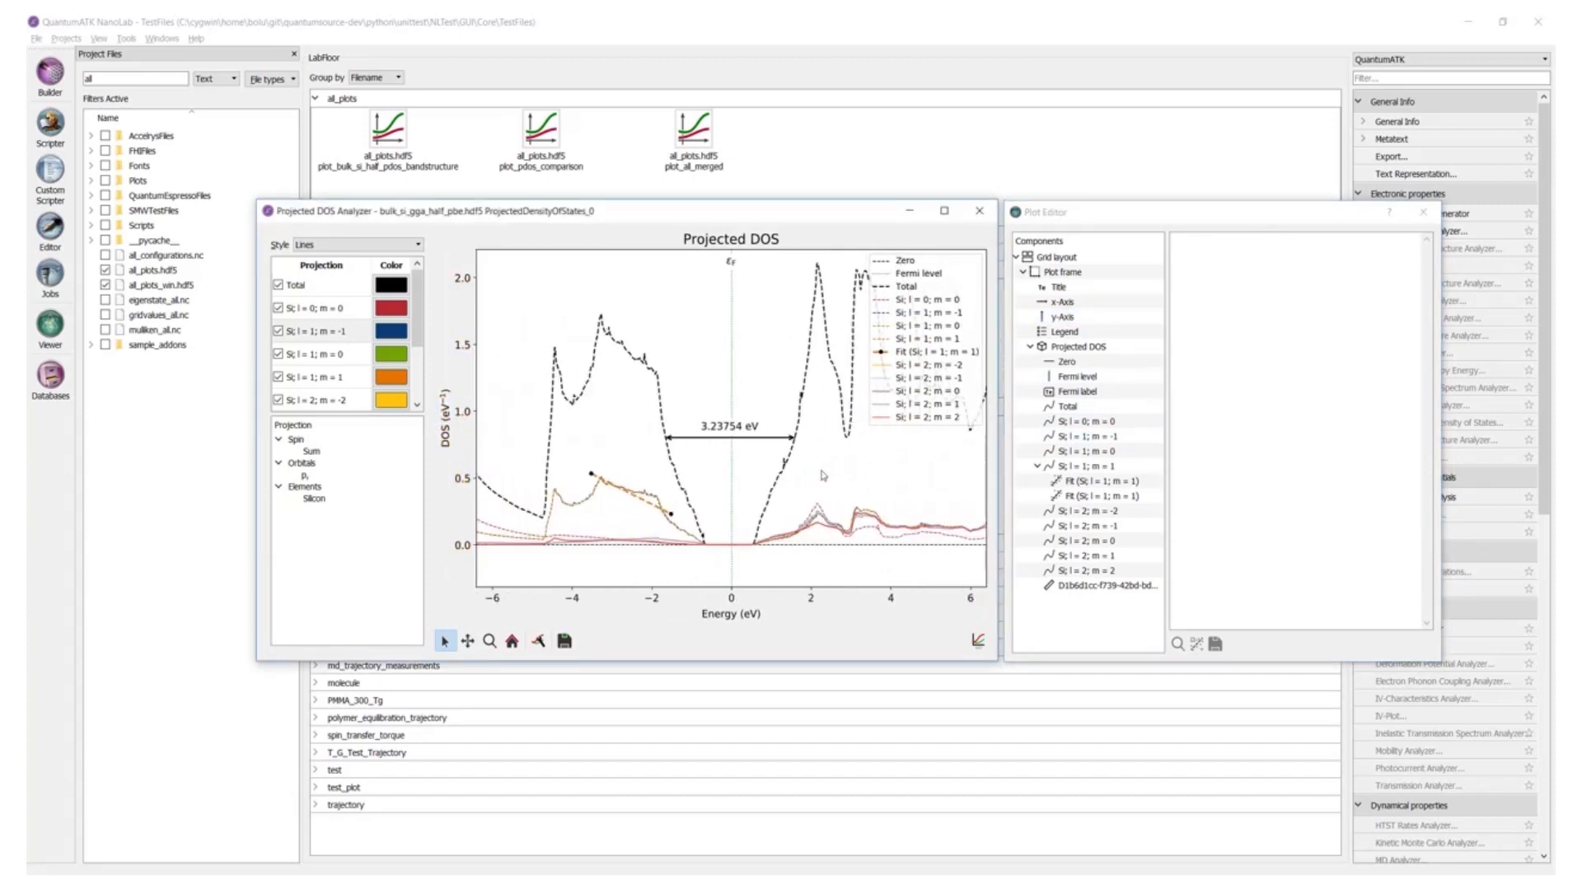
Select the Fermi label in the Plot Editor components tree.
click(1061, 315)
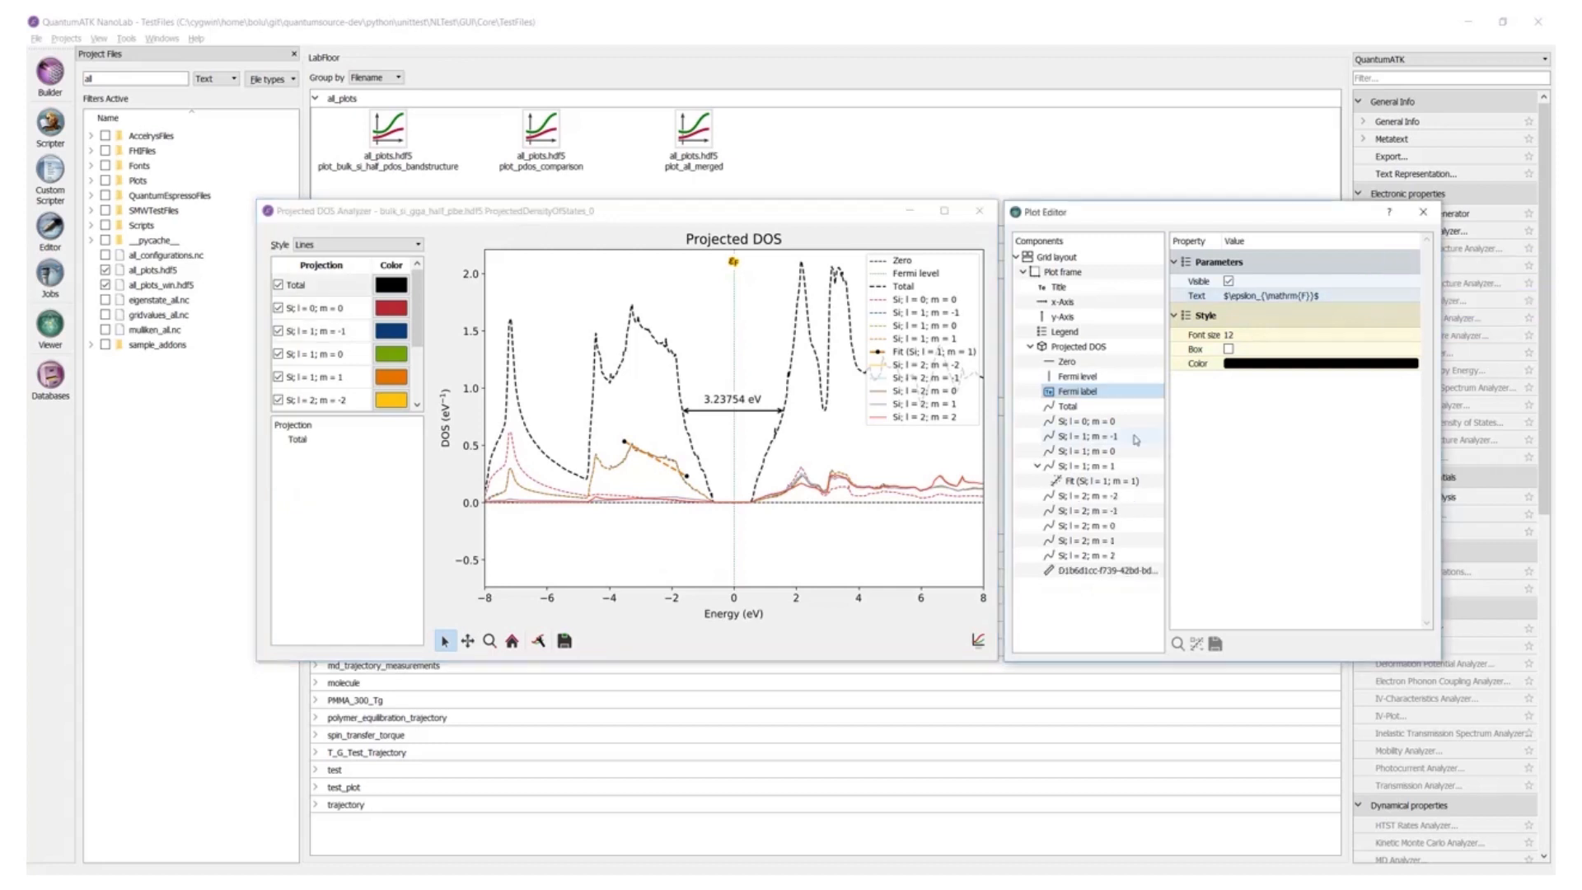
Select the linear Fit item to view its coefficient and R², then close the window.
click(1066, 405)
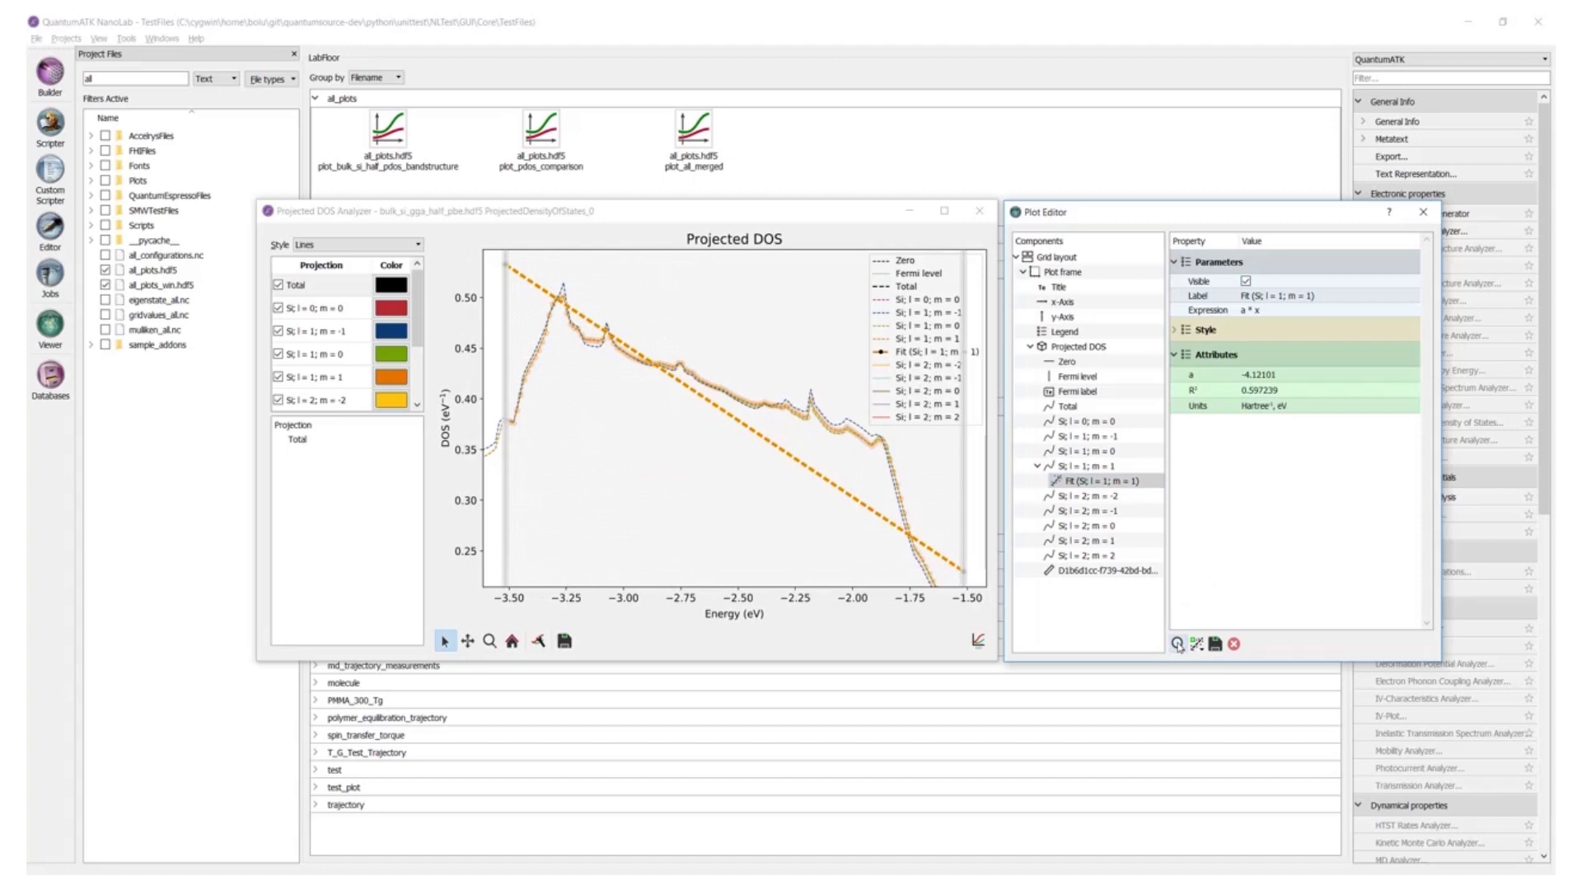
click(1198, 642)
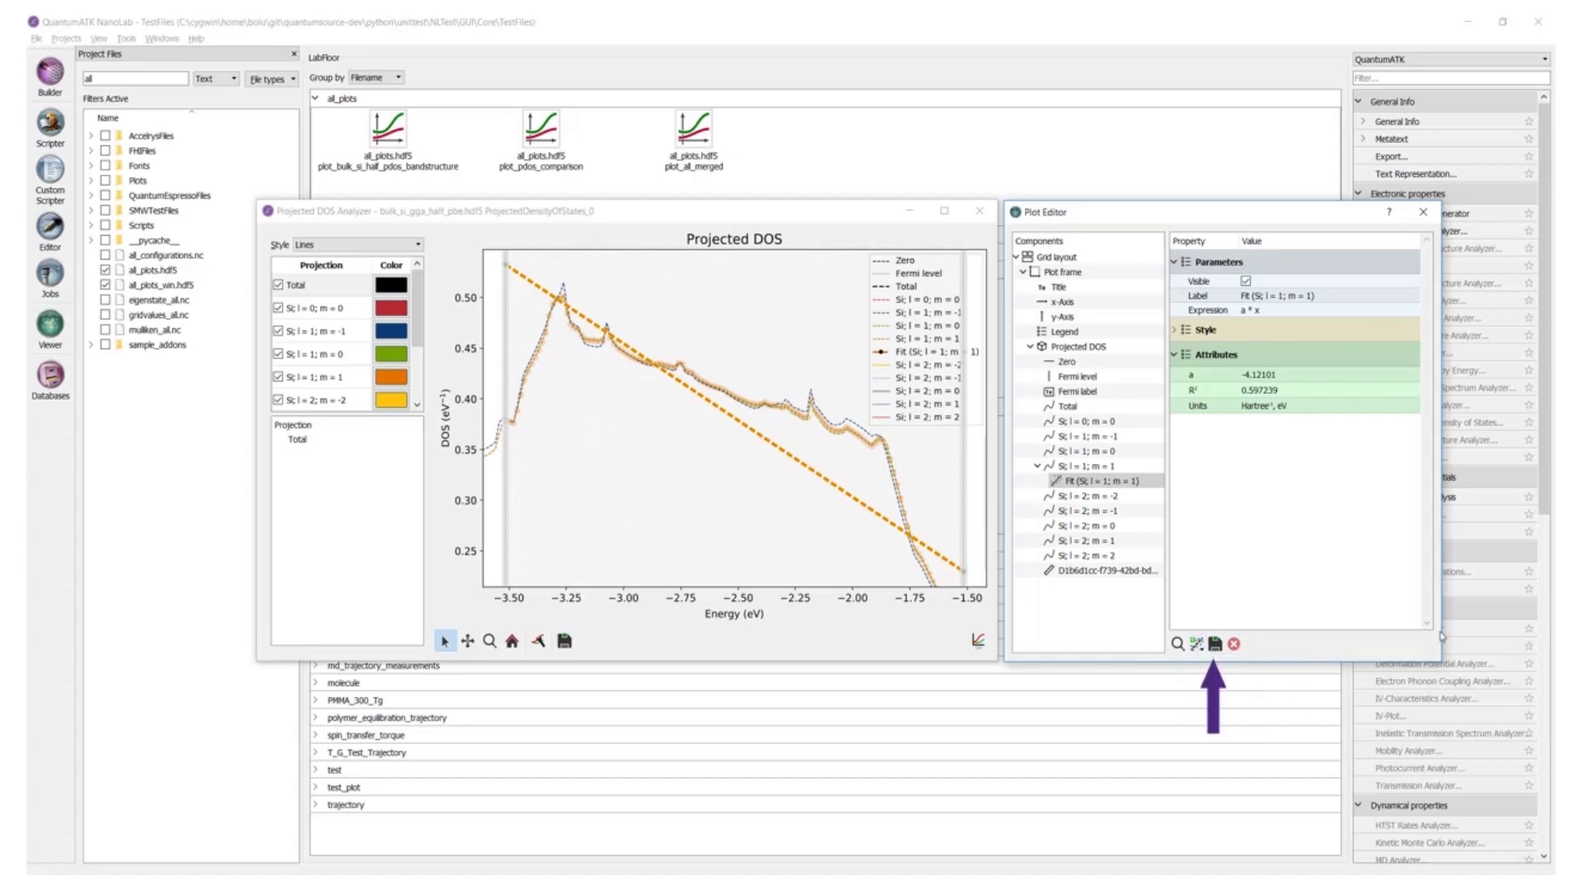
mouse_move(1451, 637)
text(_plots)
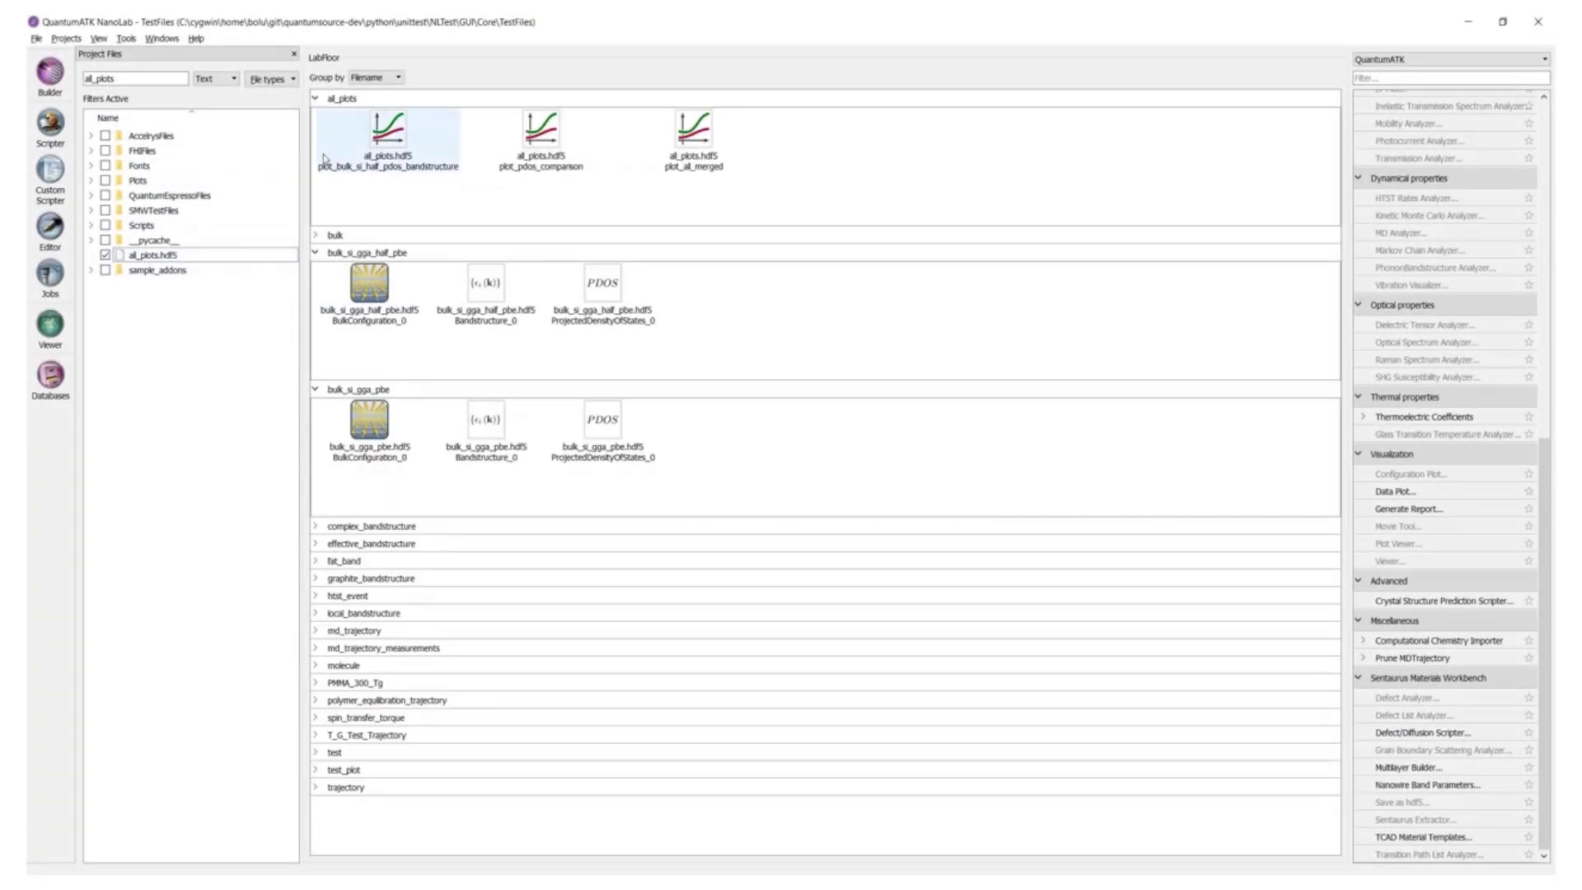
Open plot_bulk_si_half_pdos_bandstructure in Plot Viewer and select its BandstructurePlotter.
click(387, 132)
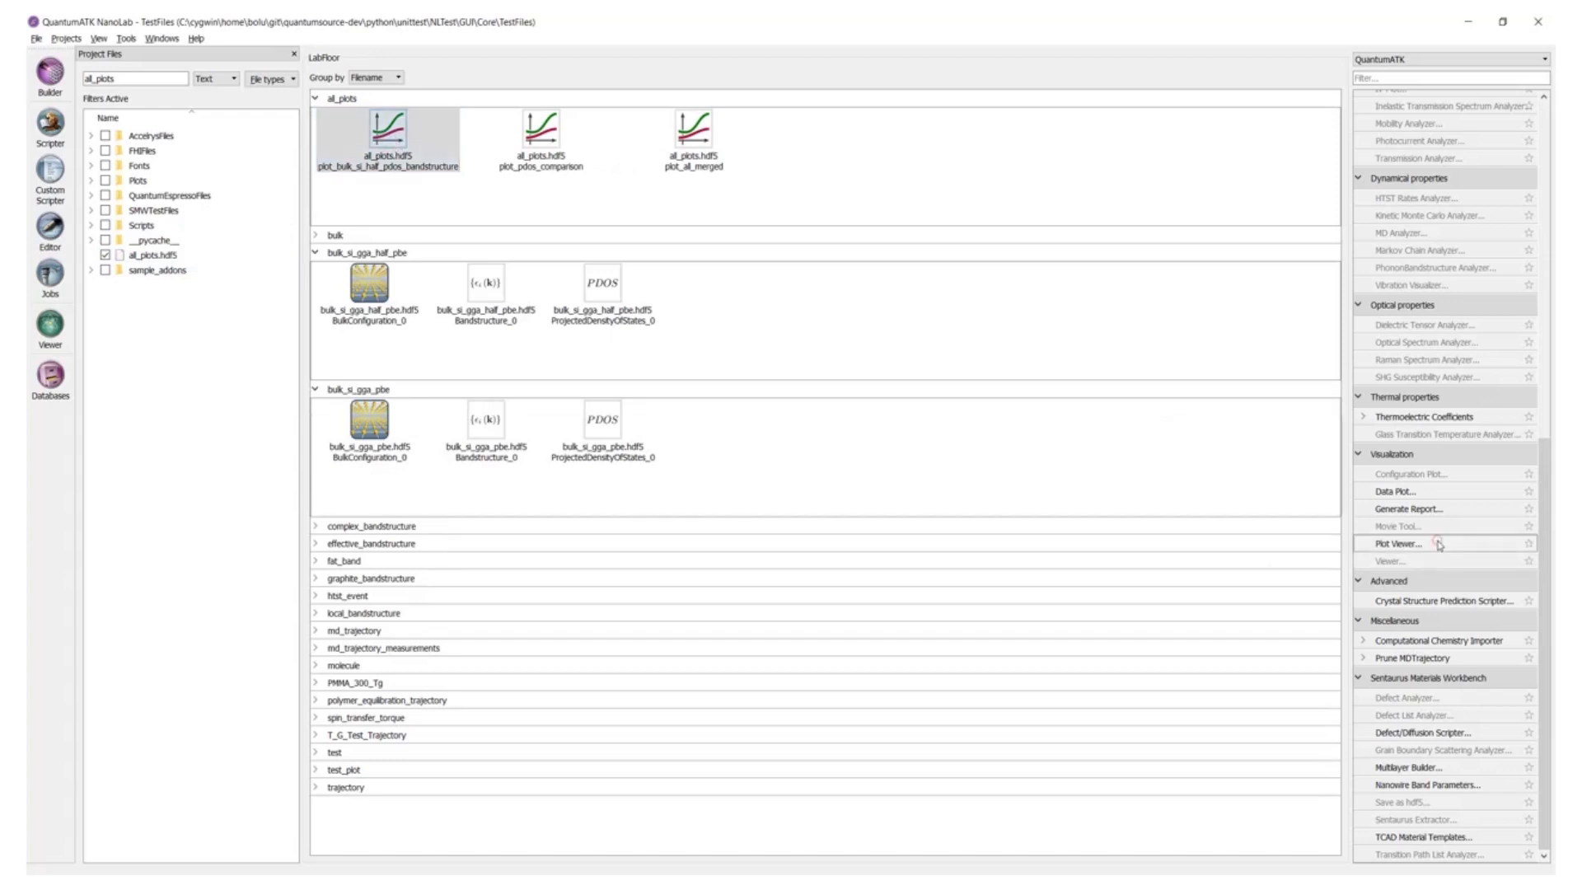
click(1398, 543)
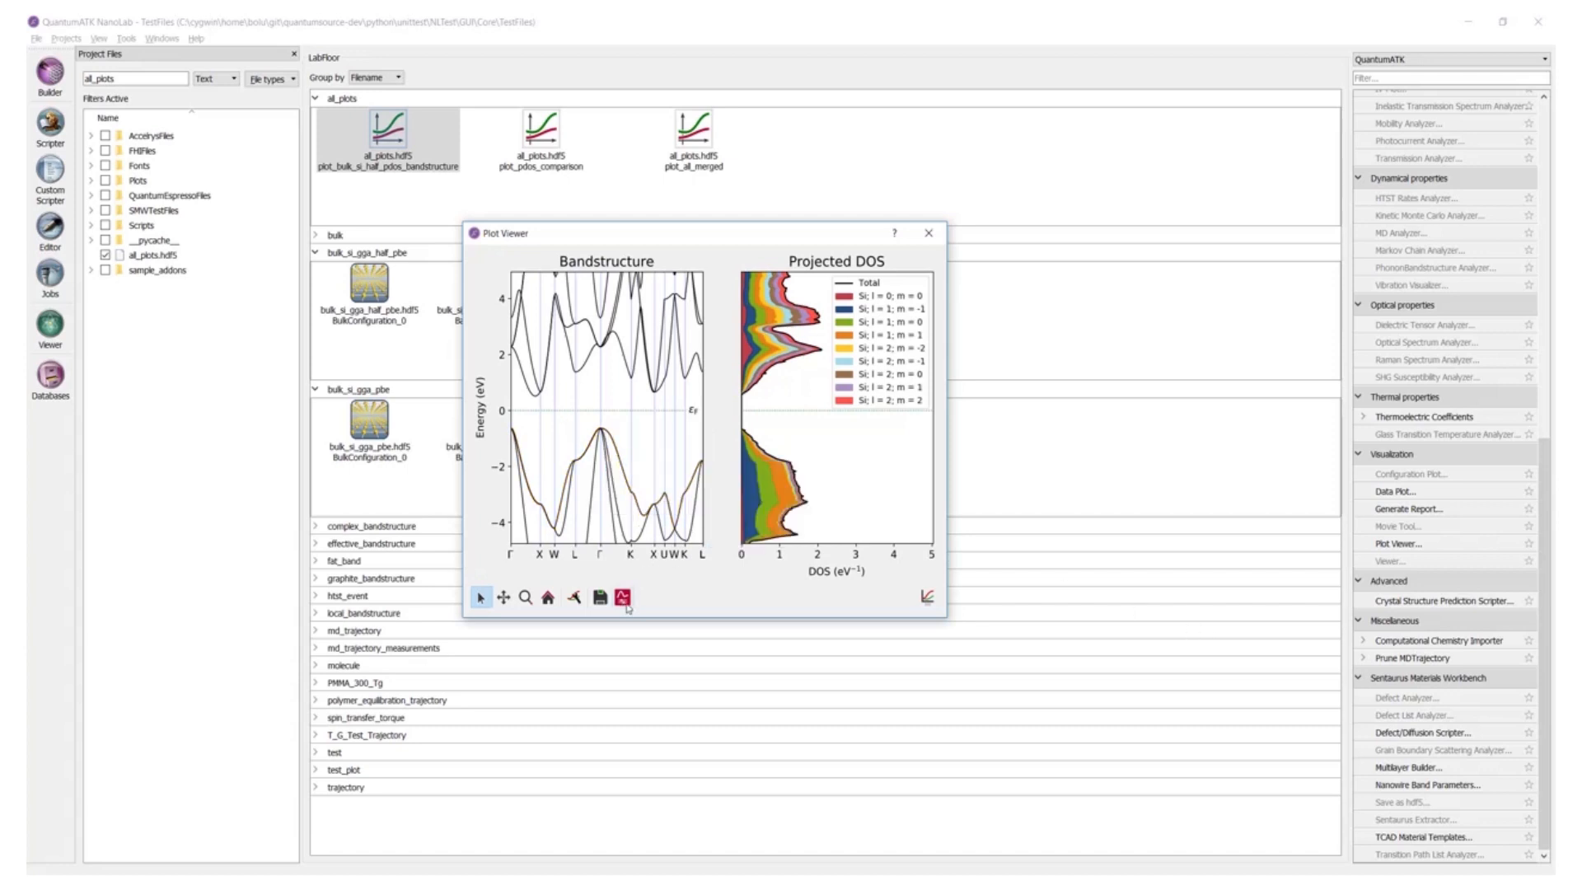
click(622, 598)
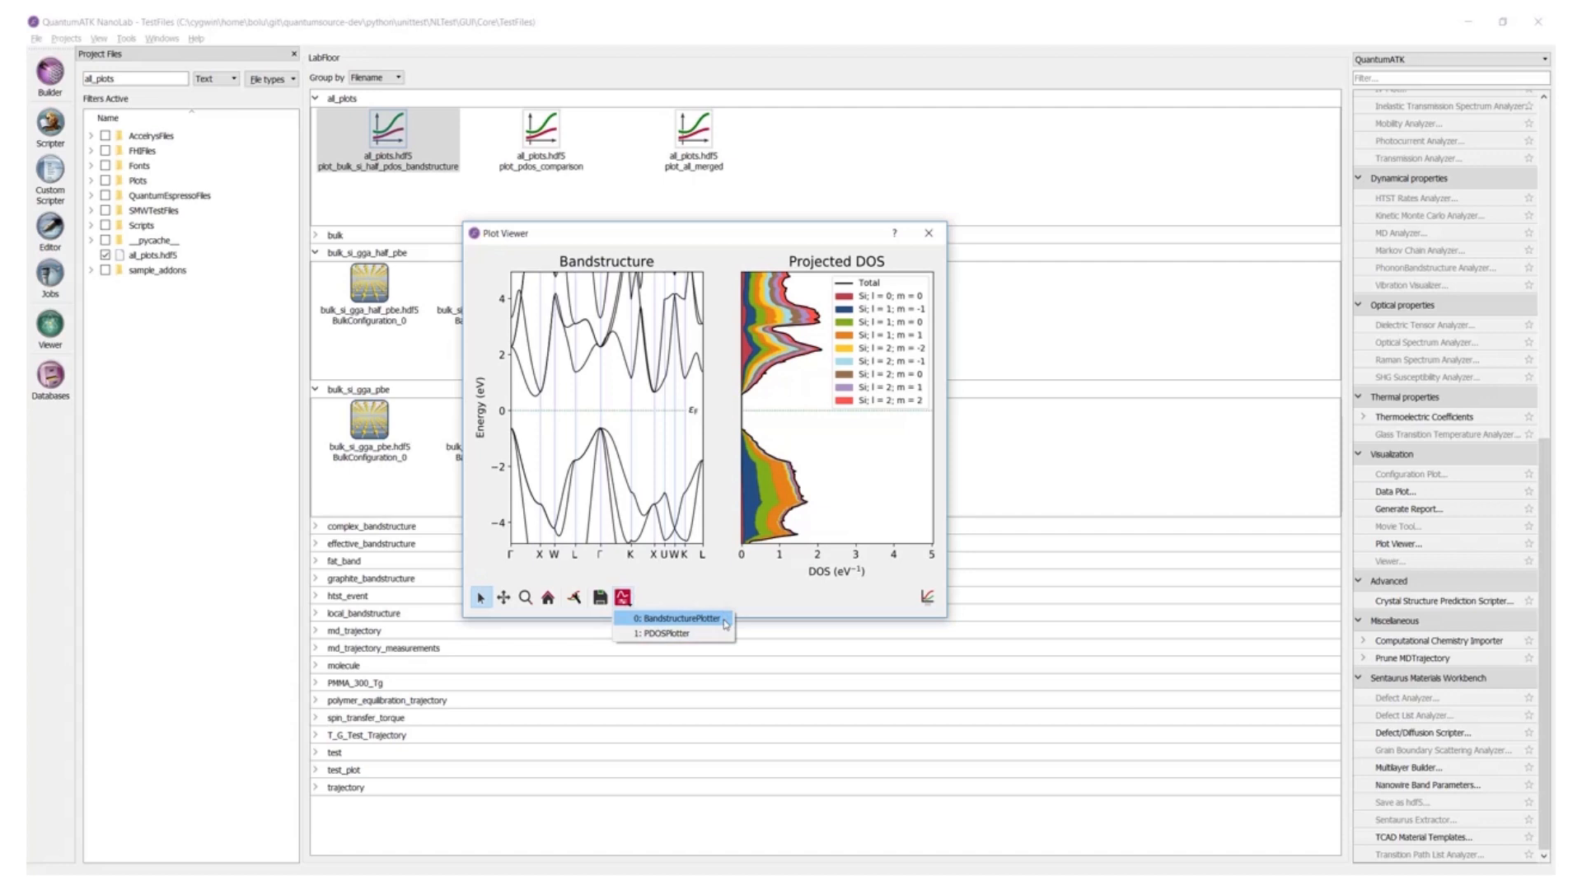
click(661, 634)
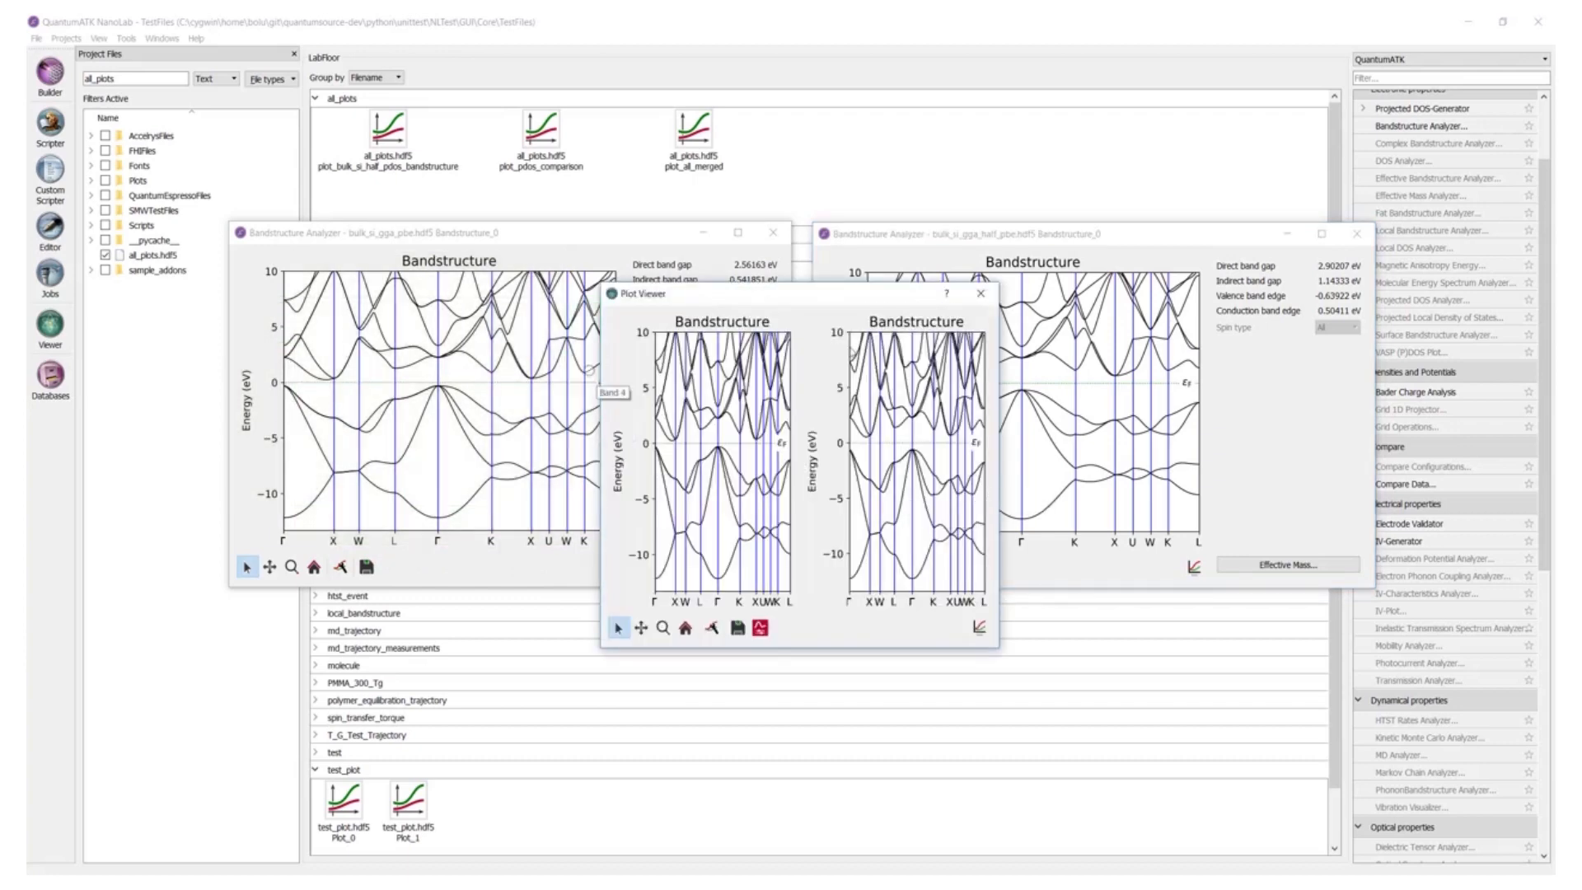
Stack the two bandstructures, close the viewer, then merge again mirrored with shared y-axis.
click(994, 297)
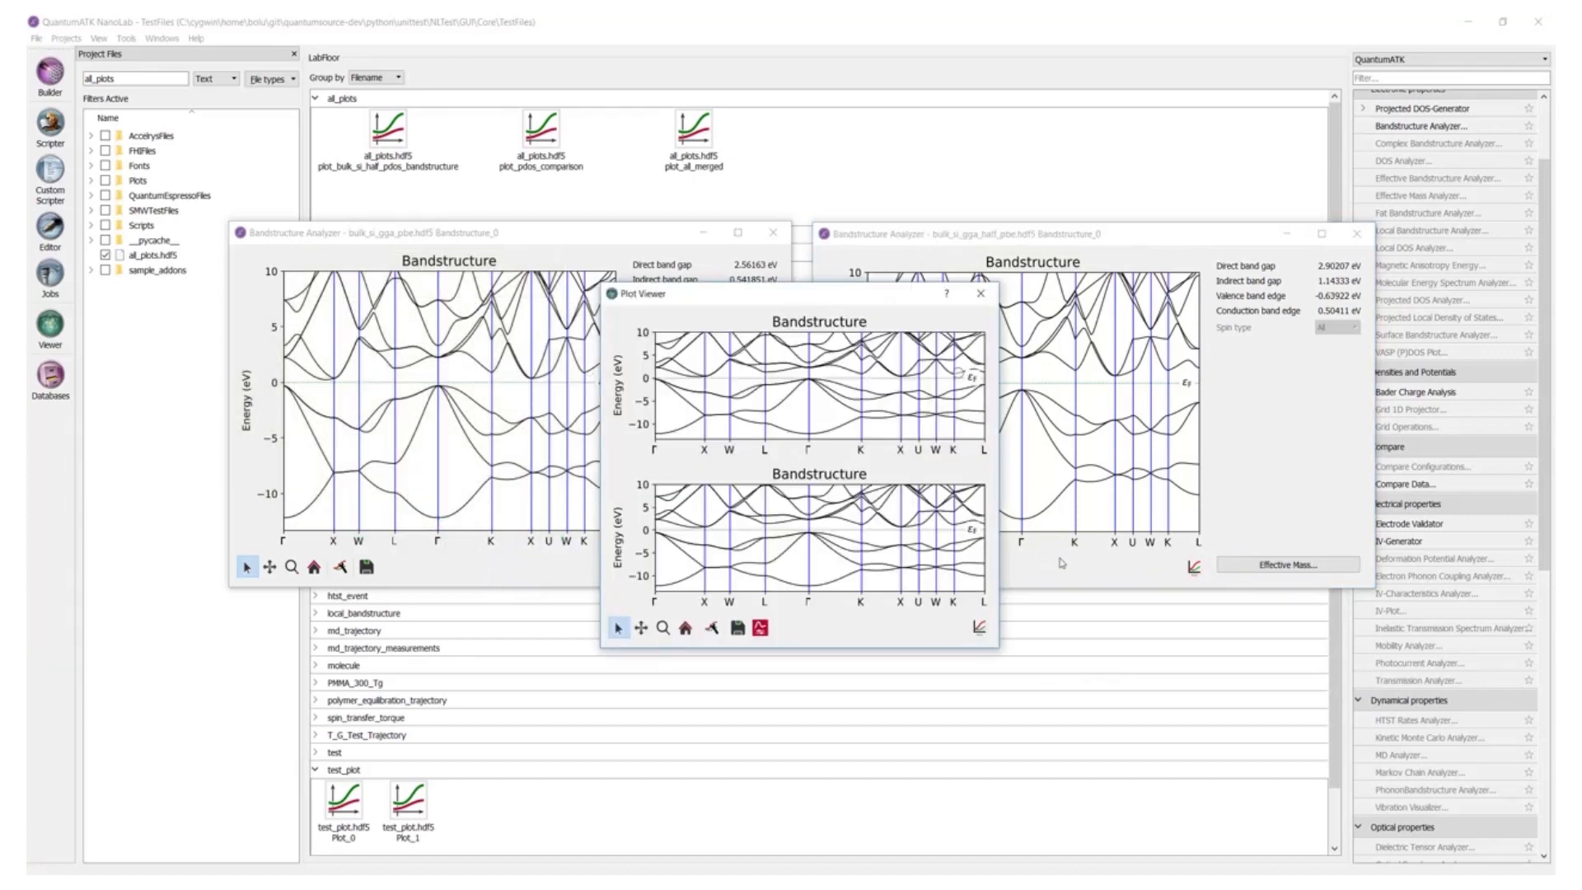
click(981, 292)
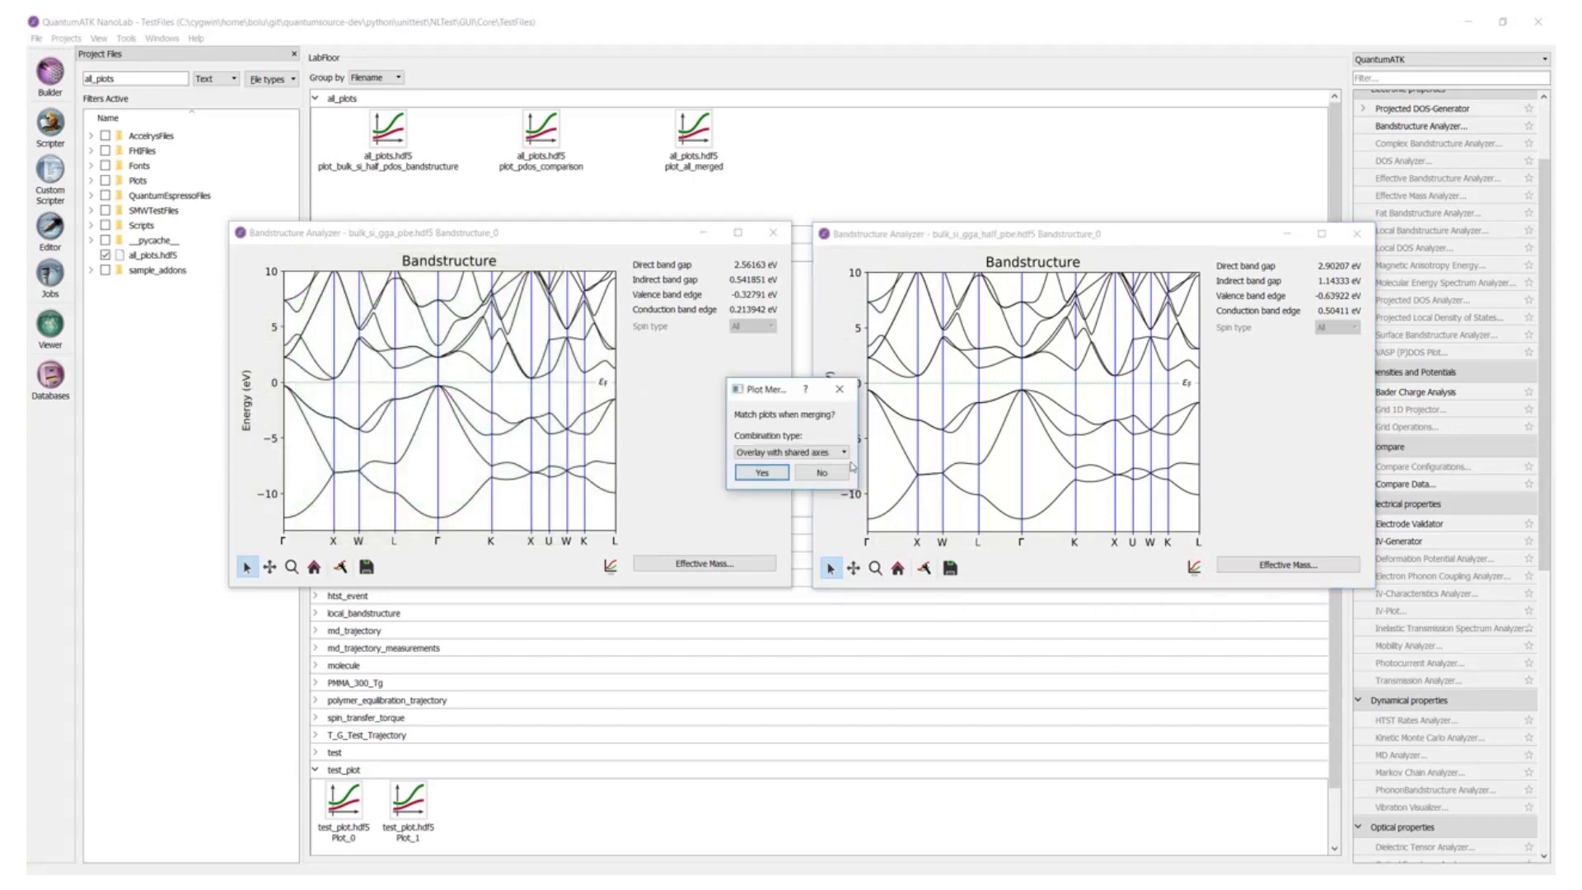
click(791, 451)
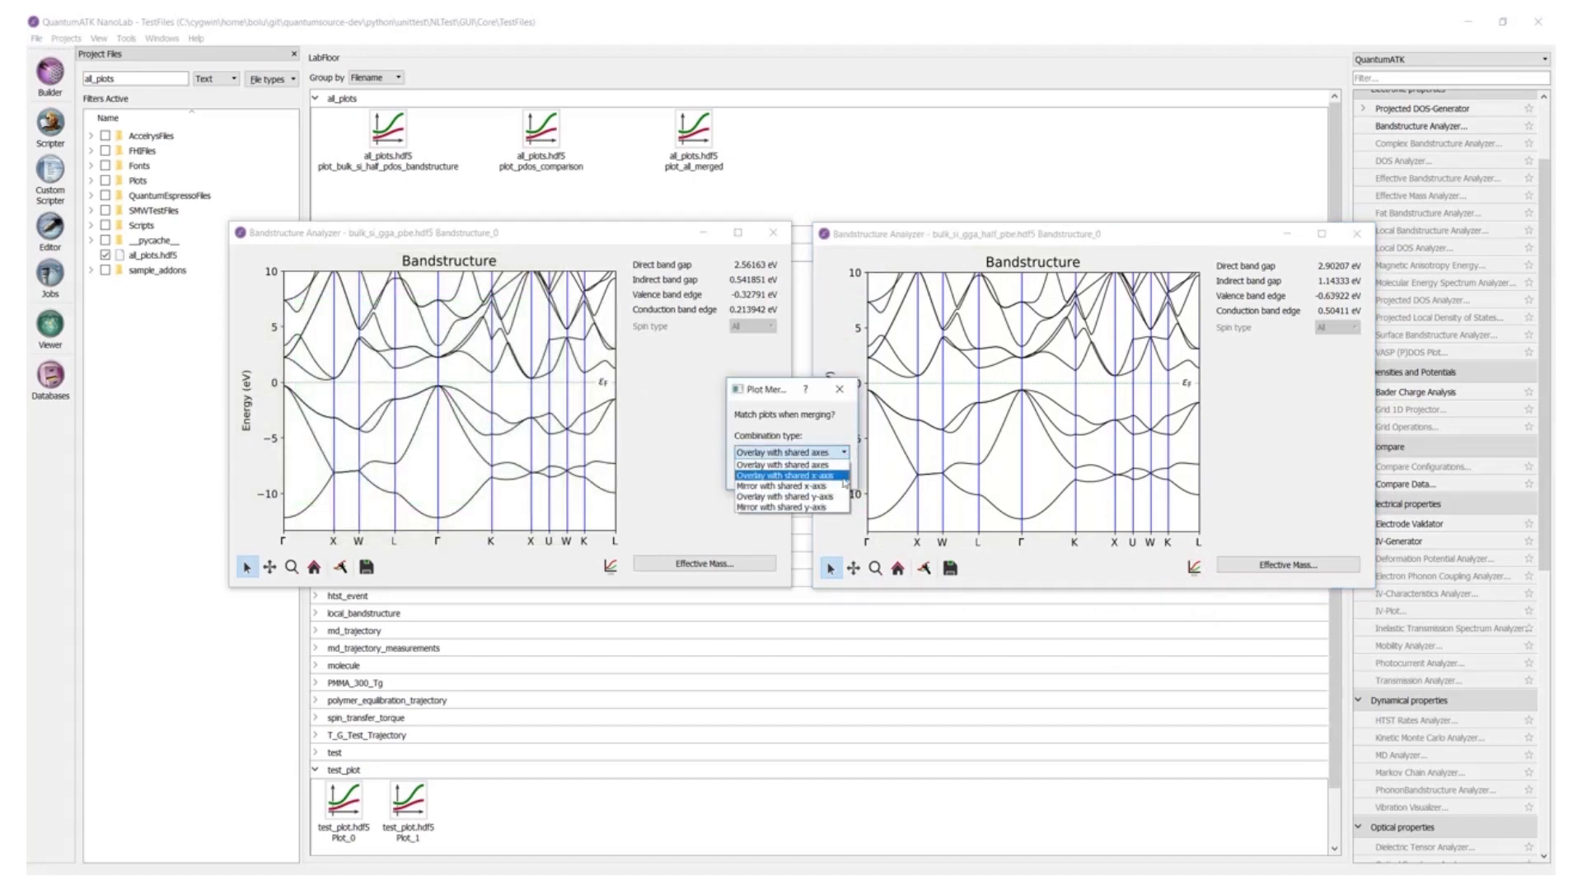
mouse_move(790, 509)
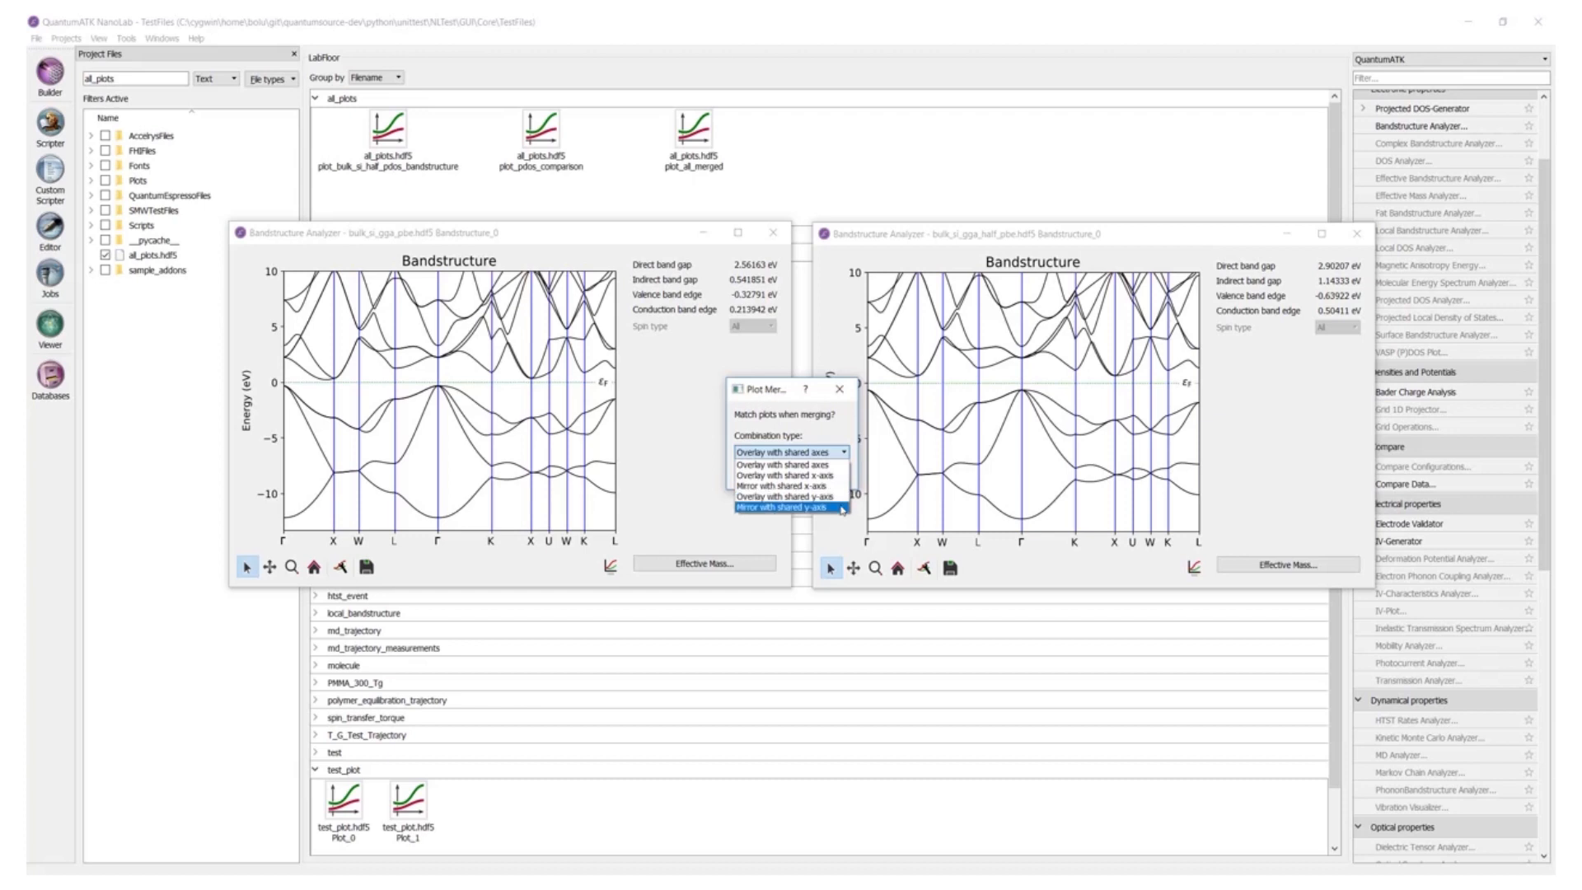
click(790, 504)
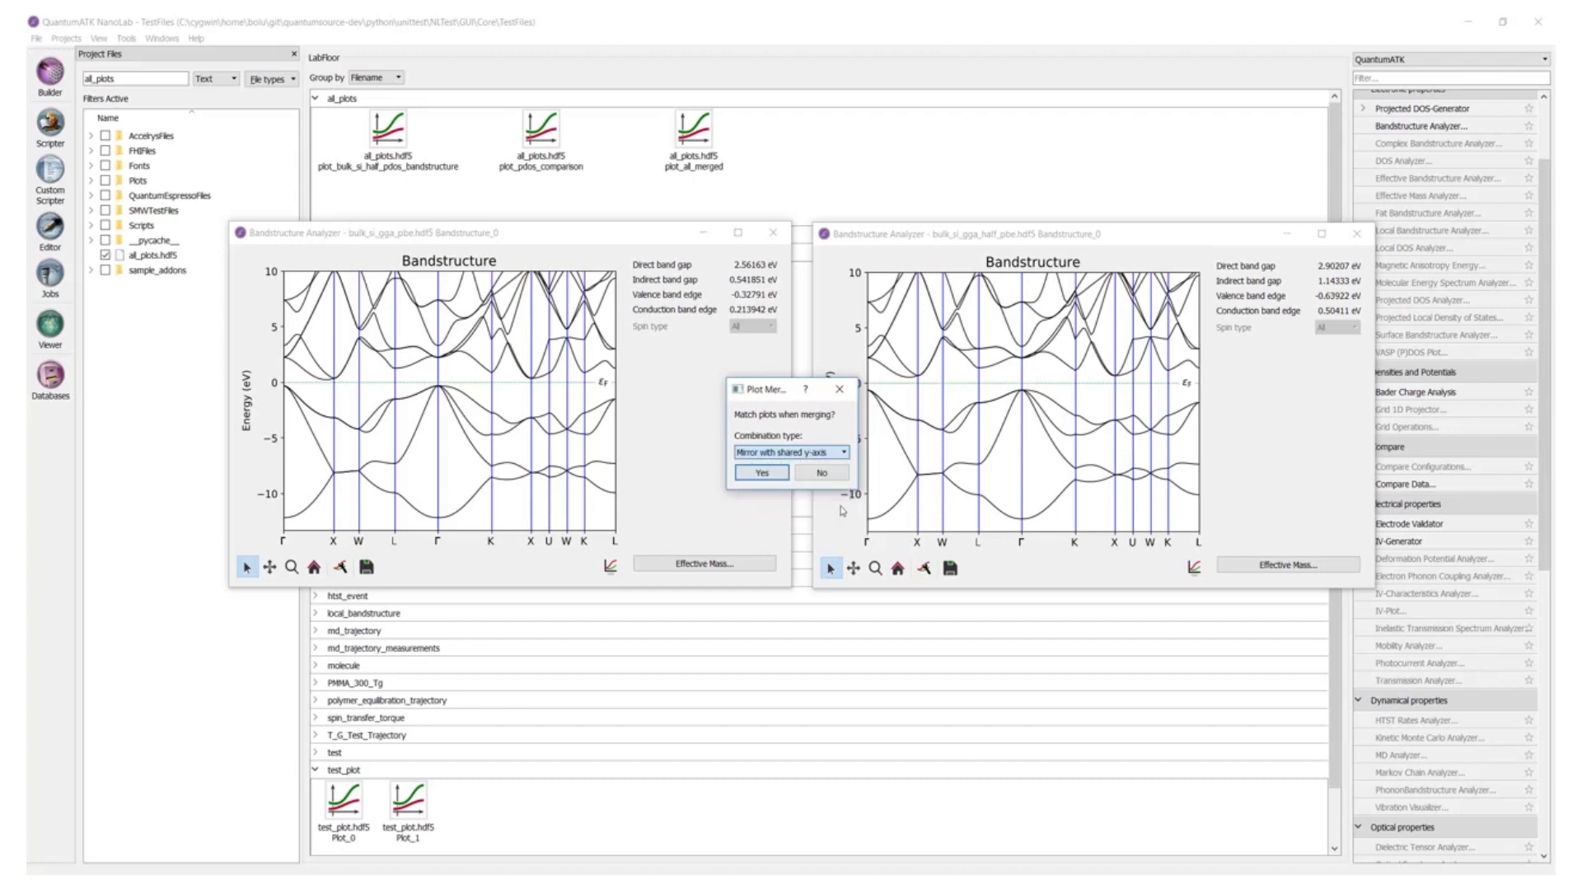
click(760, 472)
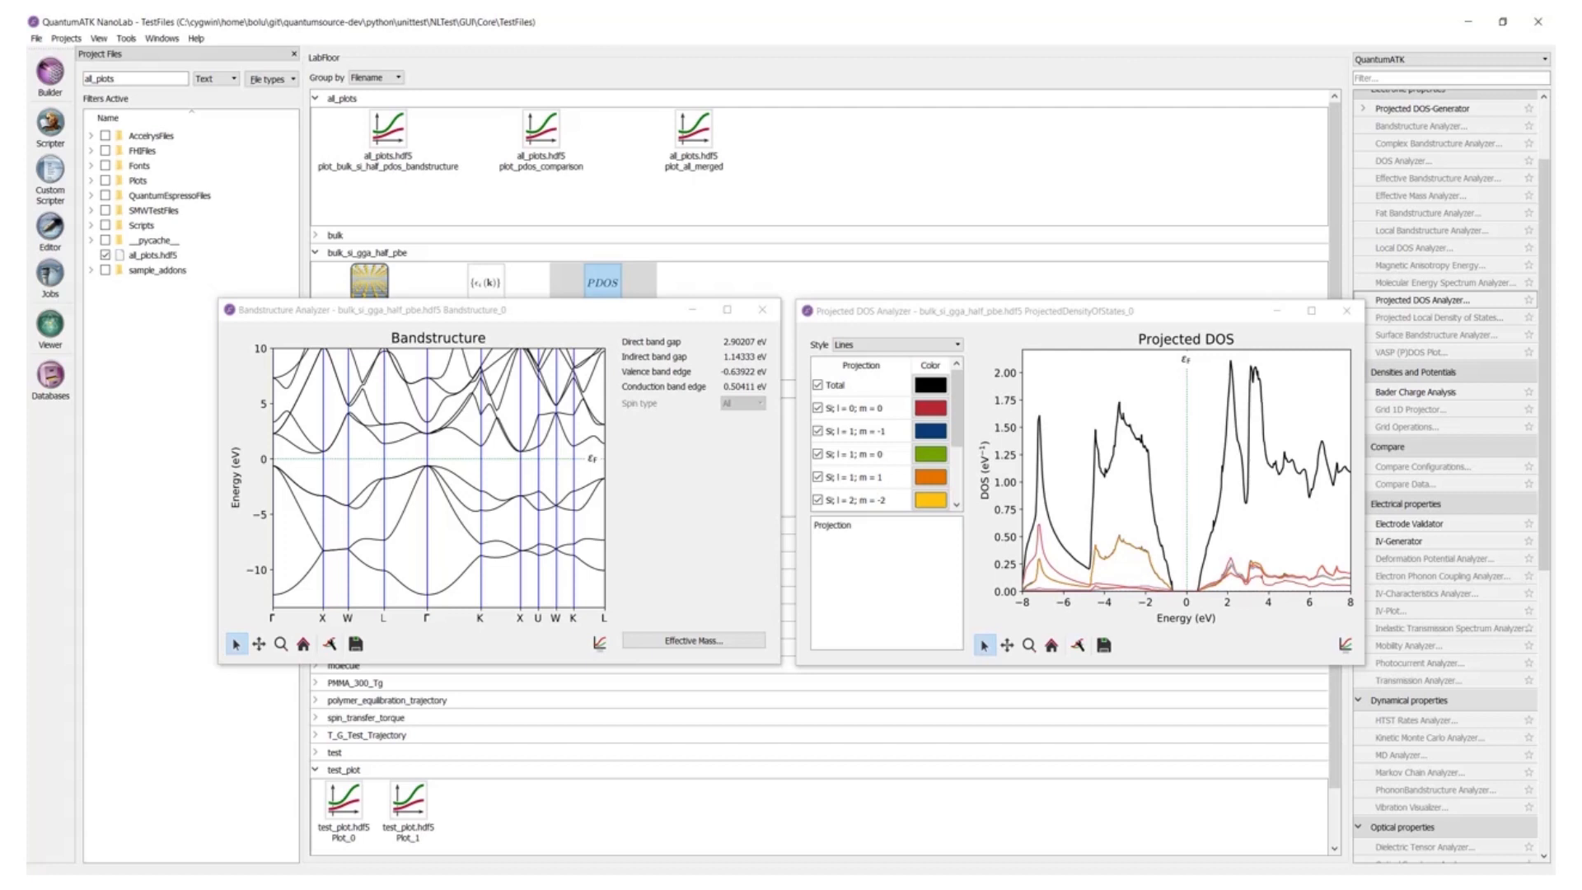
mouse_move(1460, 699)
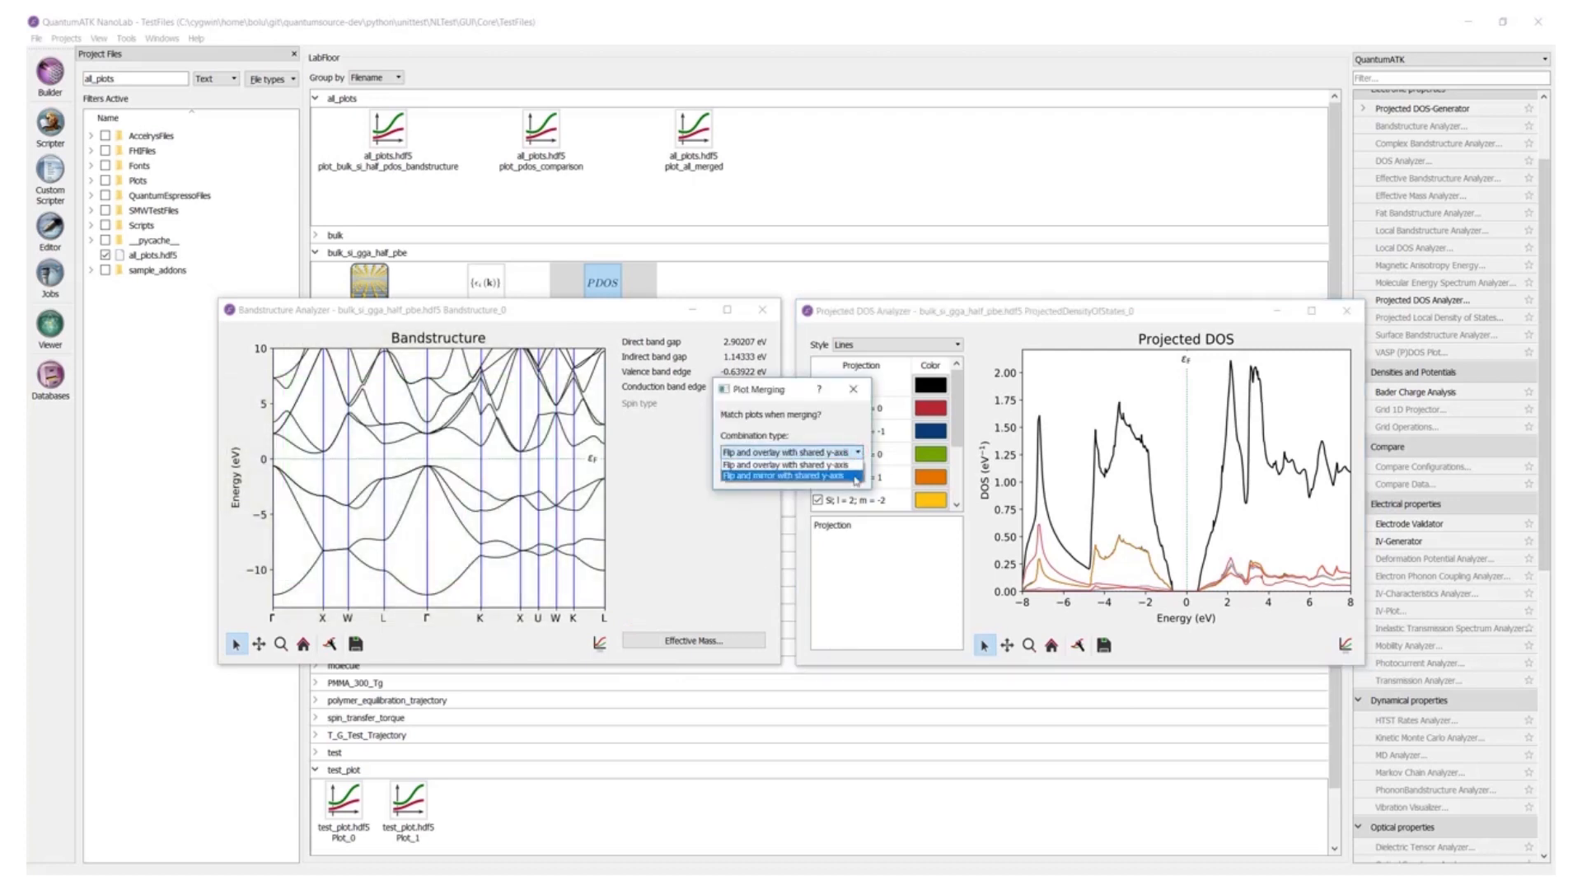
Merge the bandstructure with the projected DOS using Flip and mirror with shared y-axis, then close the viewer.
click(787, 476)
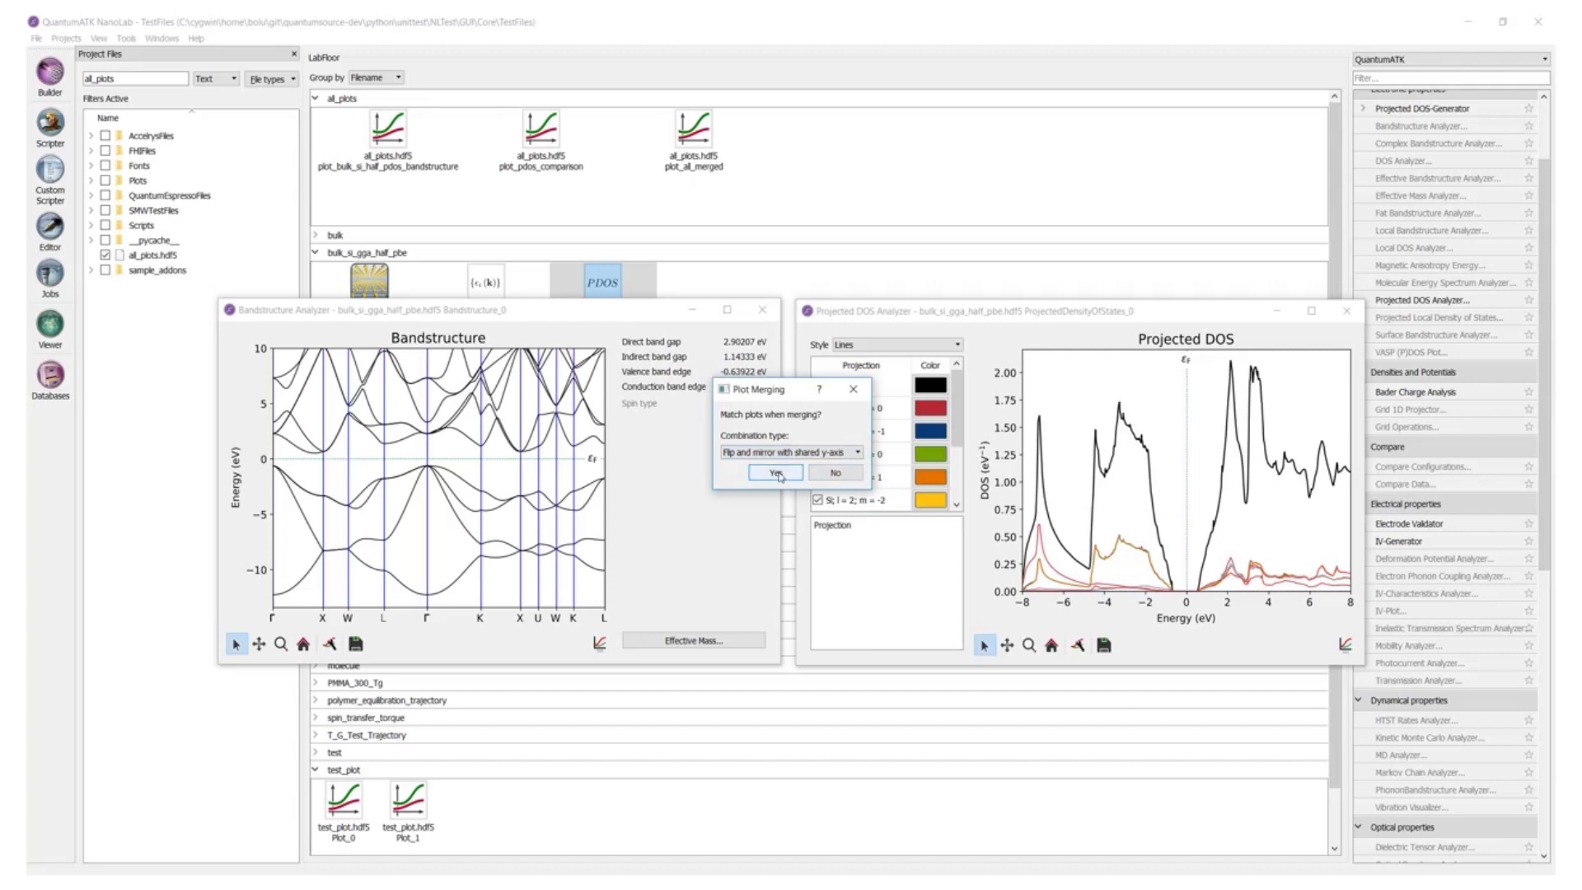
click(776, 473)
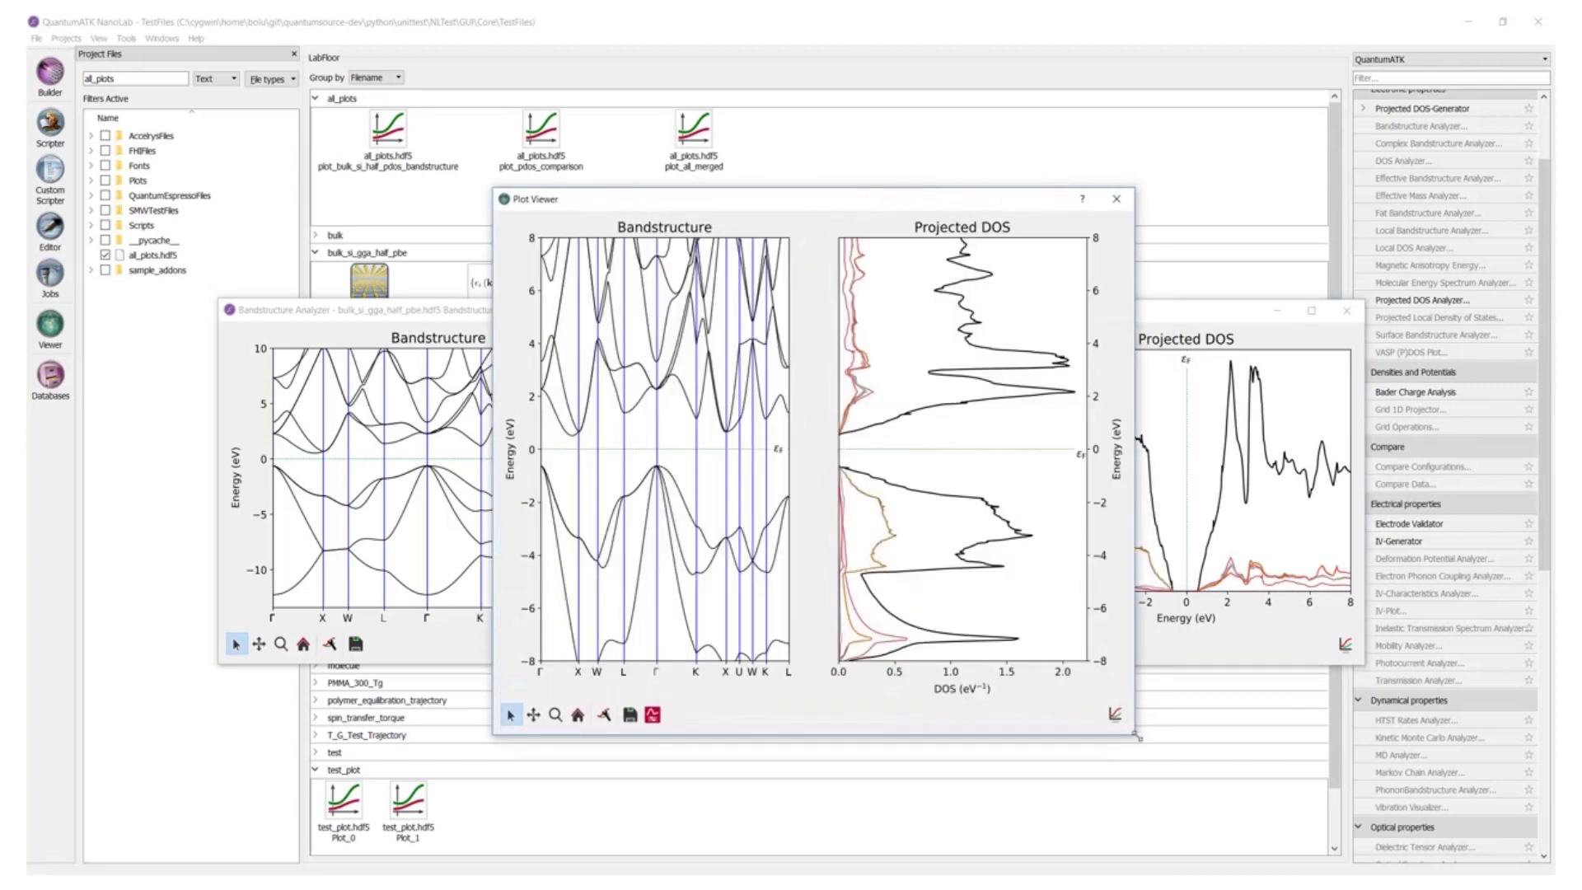
click(533, 714)
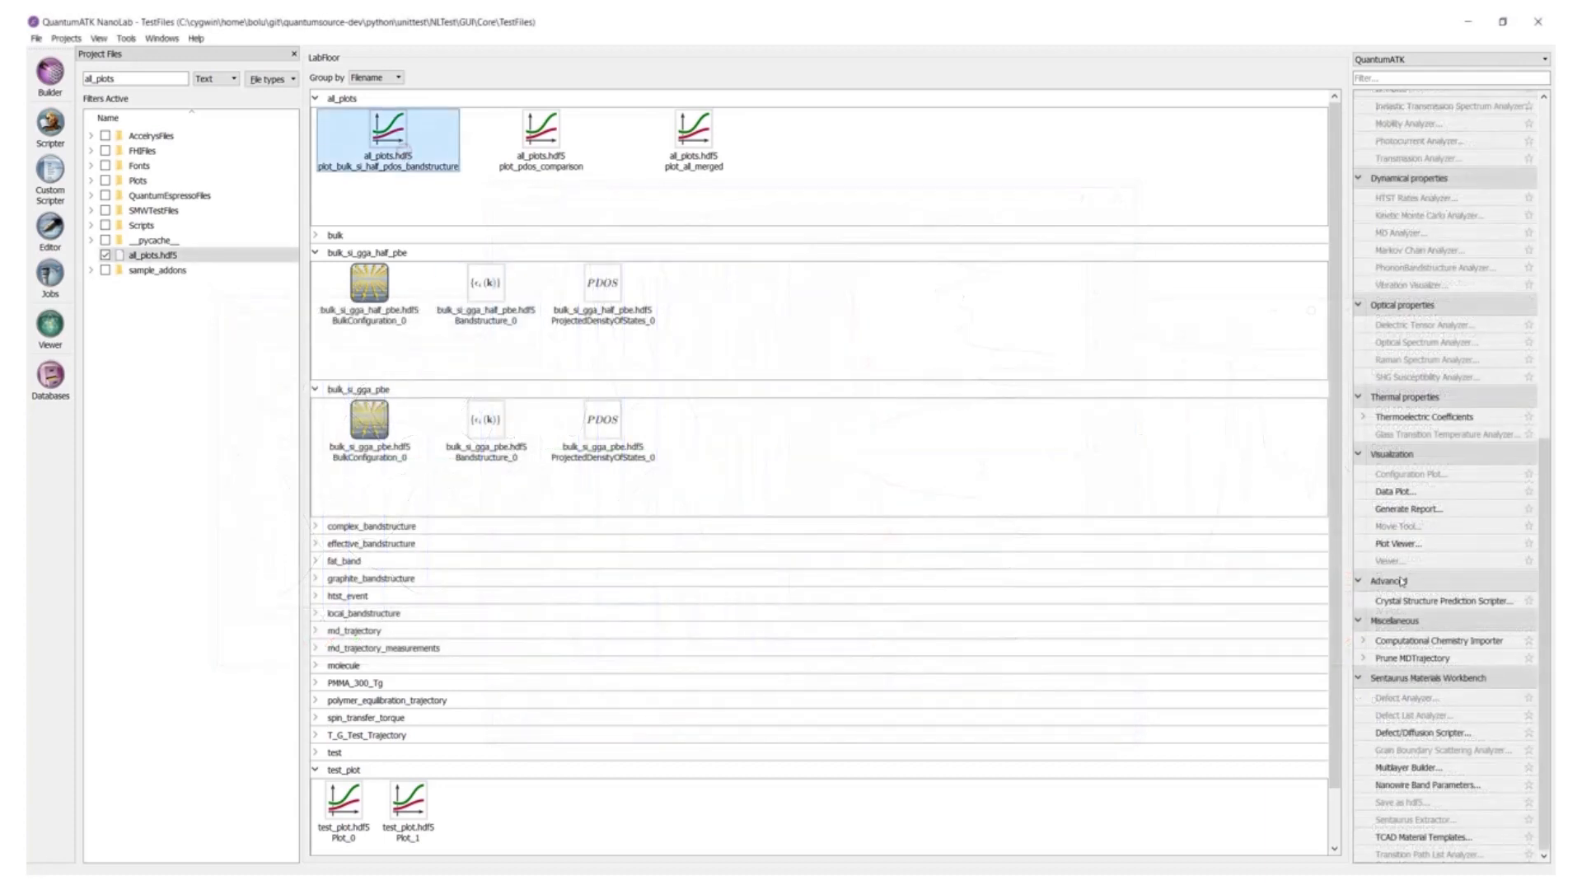
Reopen the merged plot and swap in bulk_si_gga_pbe Bandstructure_0 and ProjectedDensityOfStates_0 data.
double_click(387, 140)
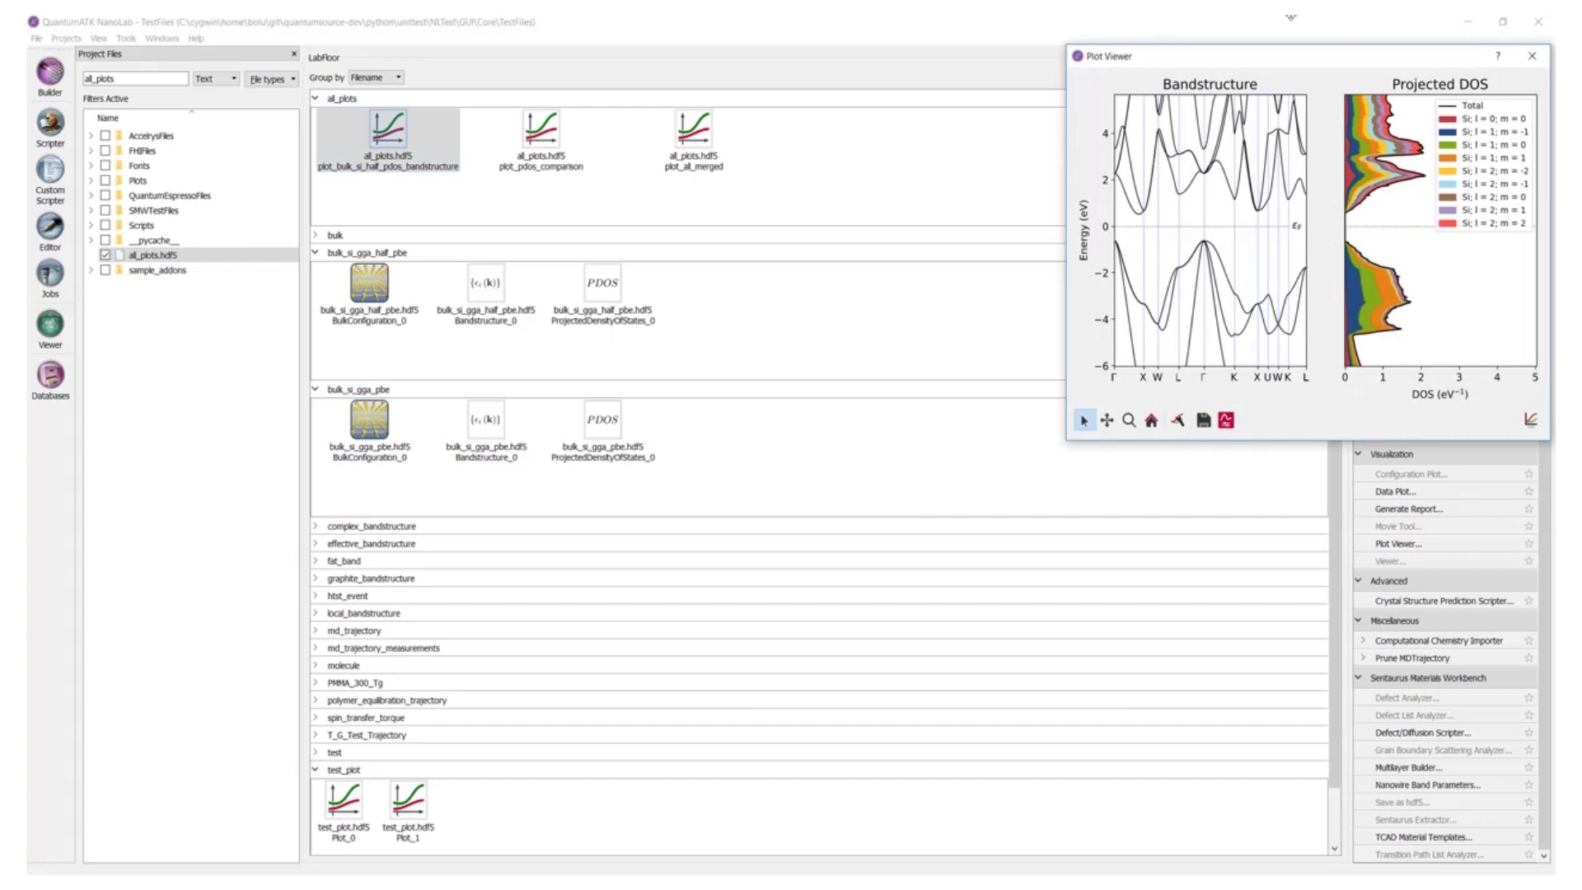
drag(1302, 57, 957, 174)
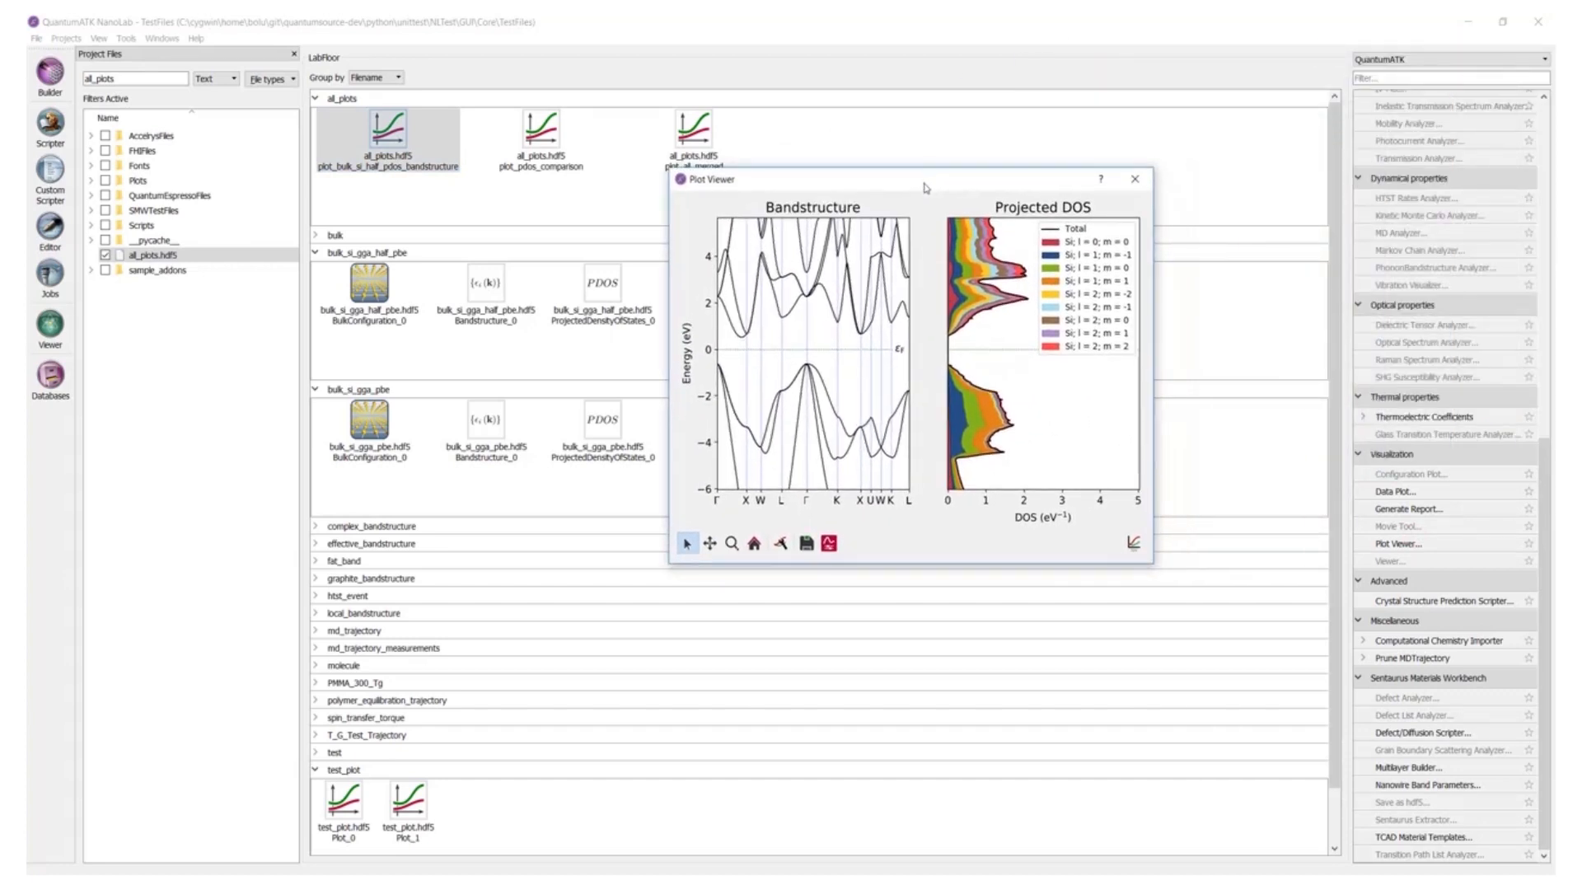
click(485, 422)
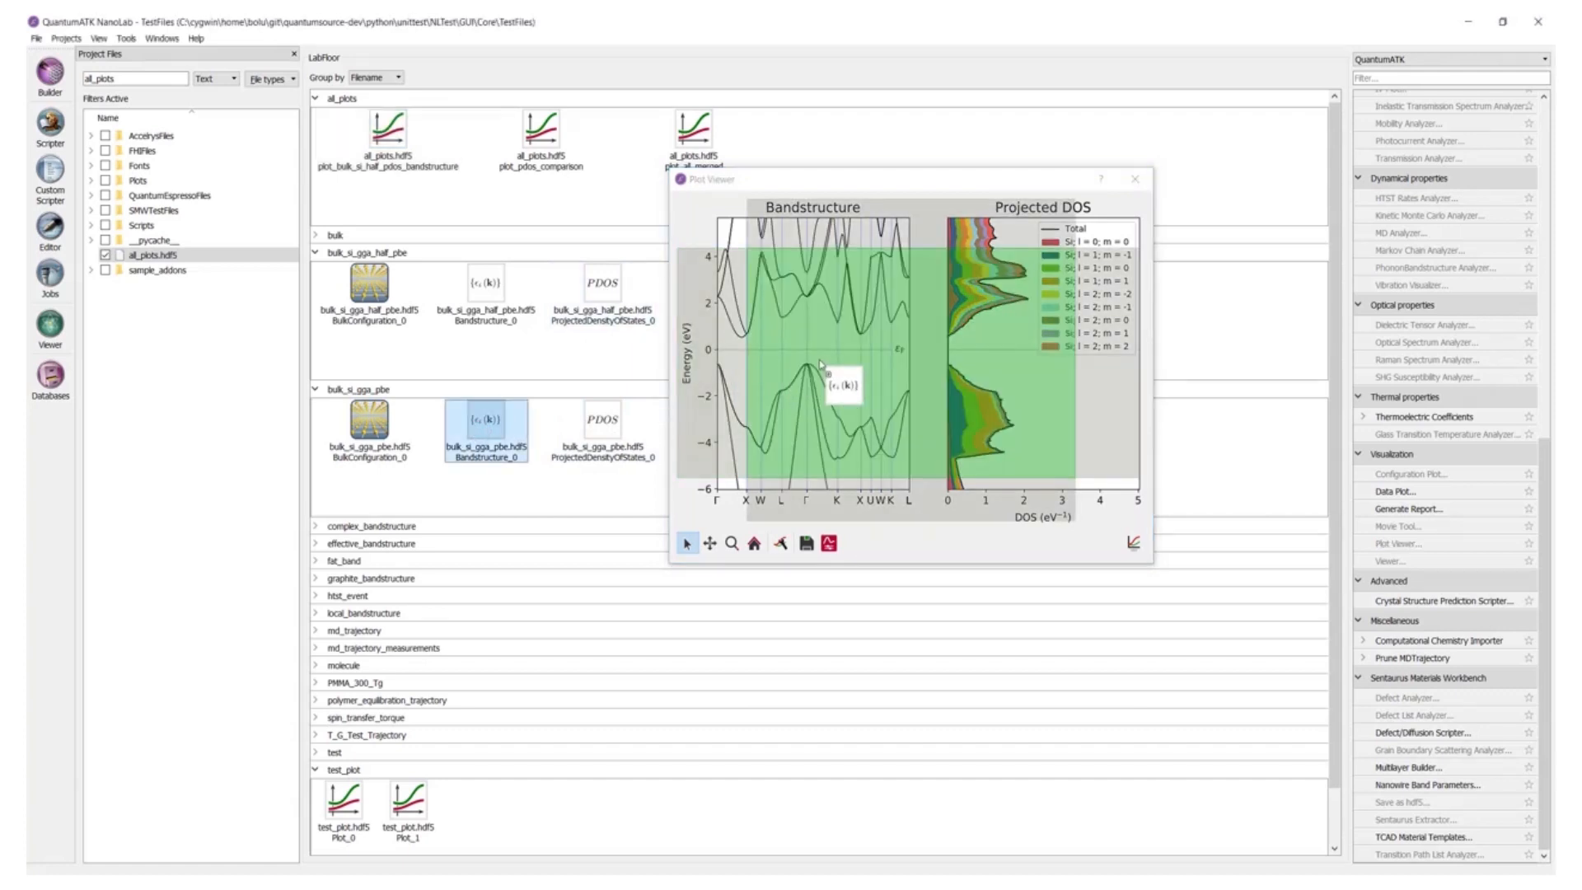
click(600, 418)
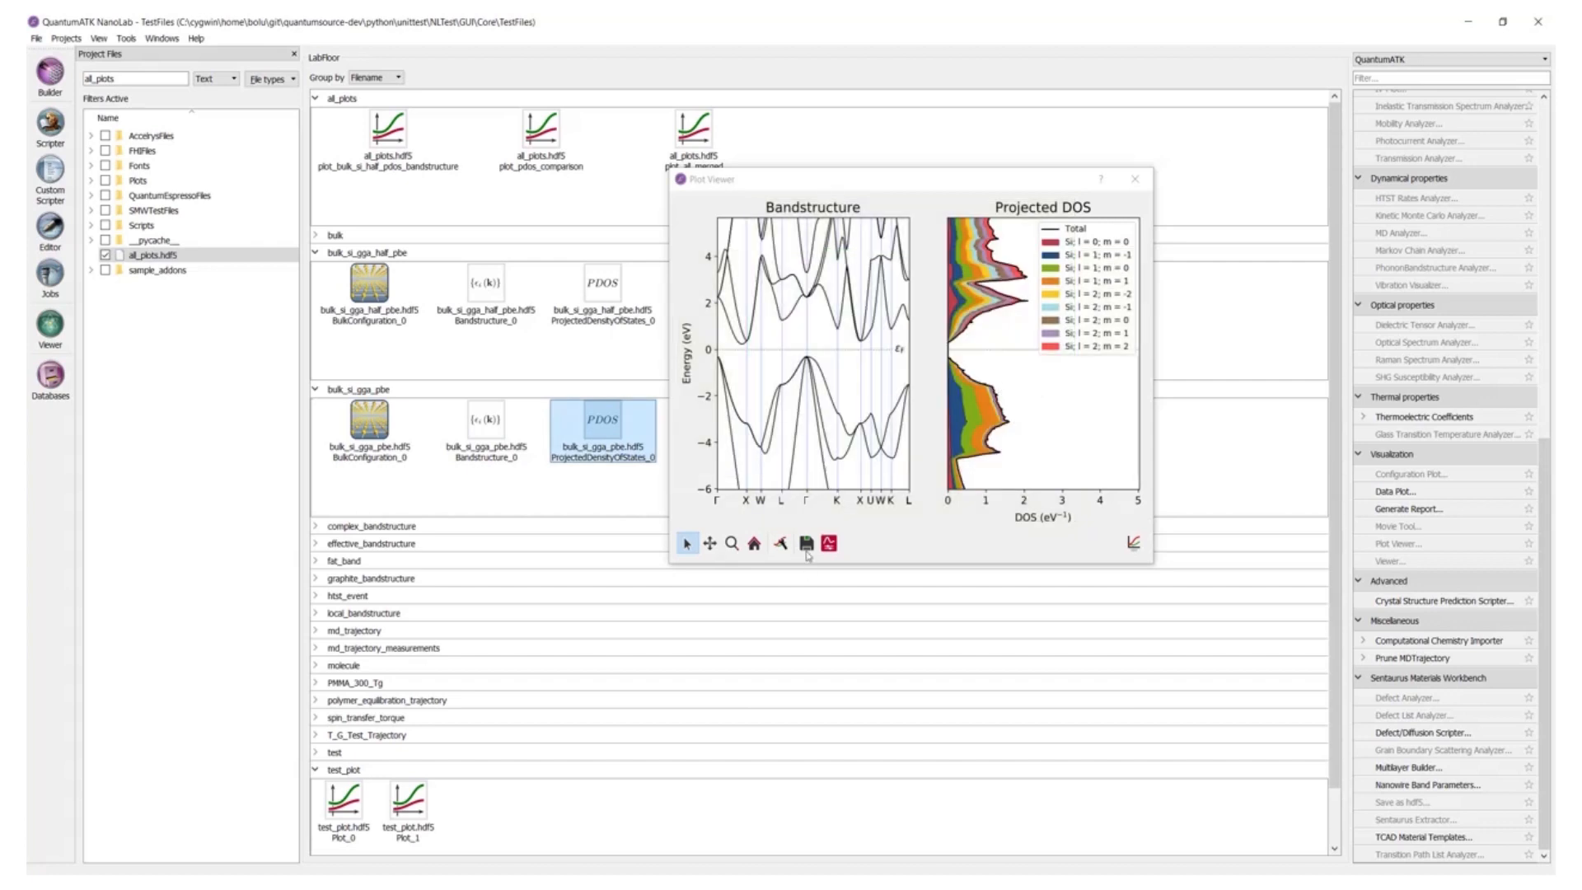
Save the updated plot to all_plots.hdf5.
click(804, 543)
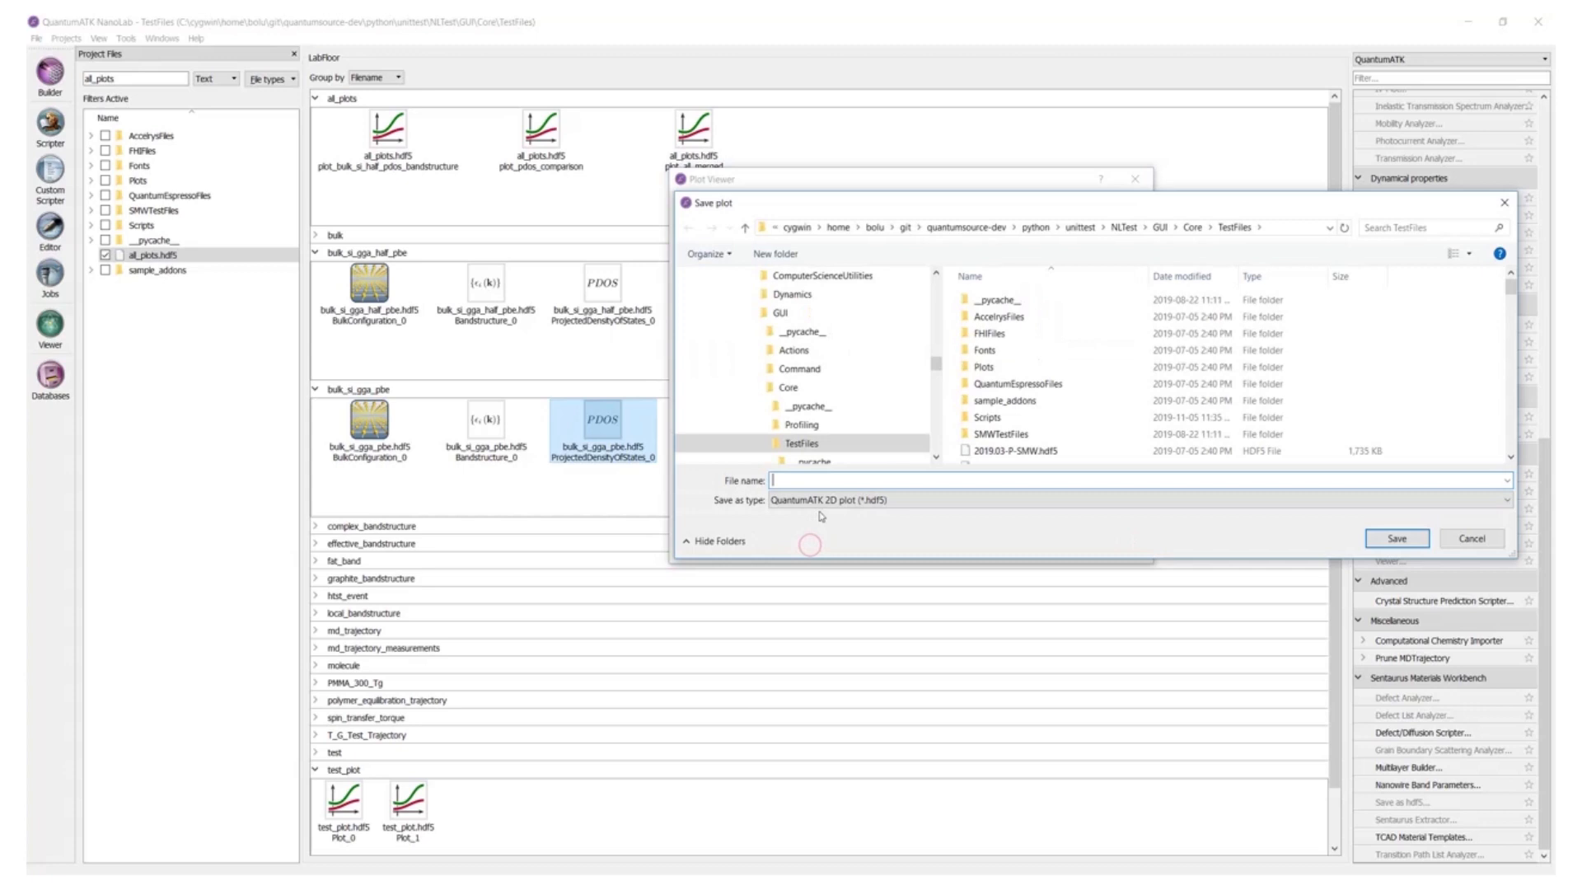
text(all_plots.hdf5)
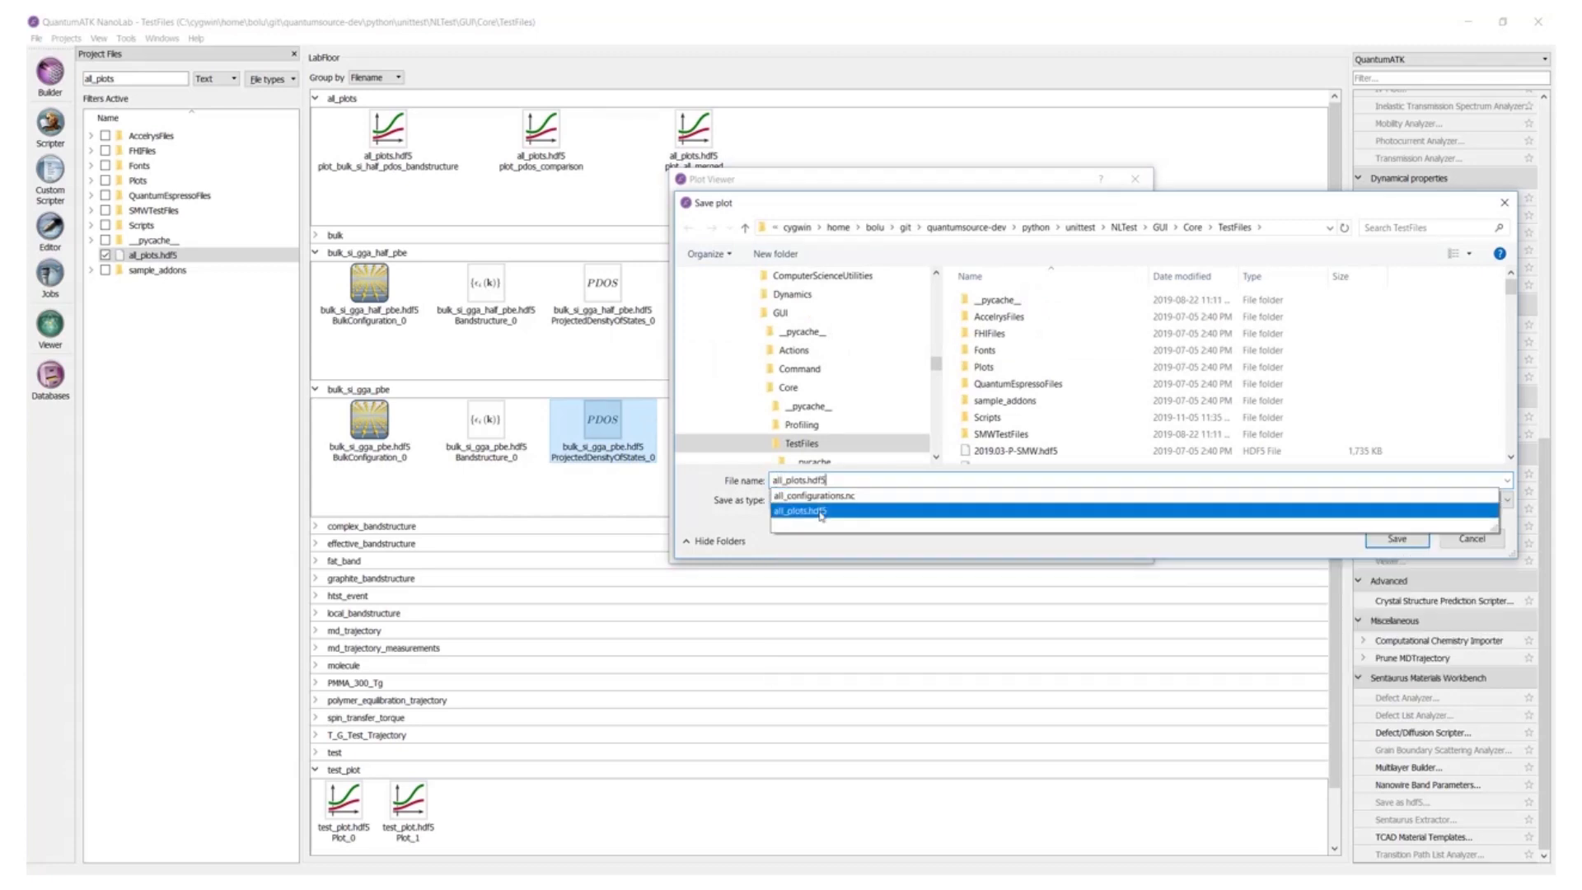
click(1471, 538)
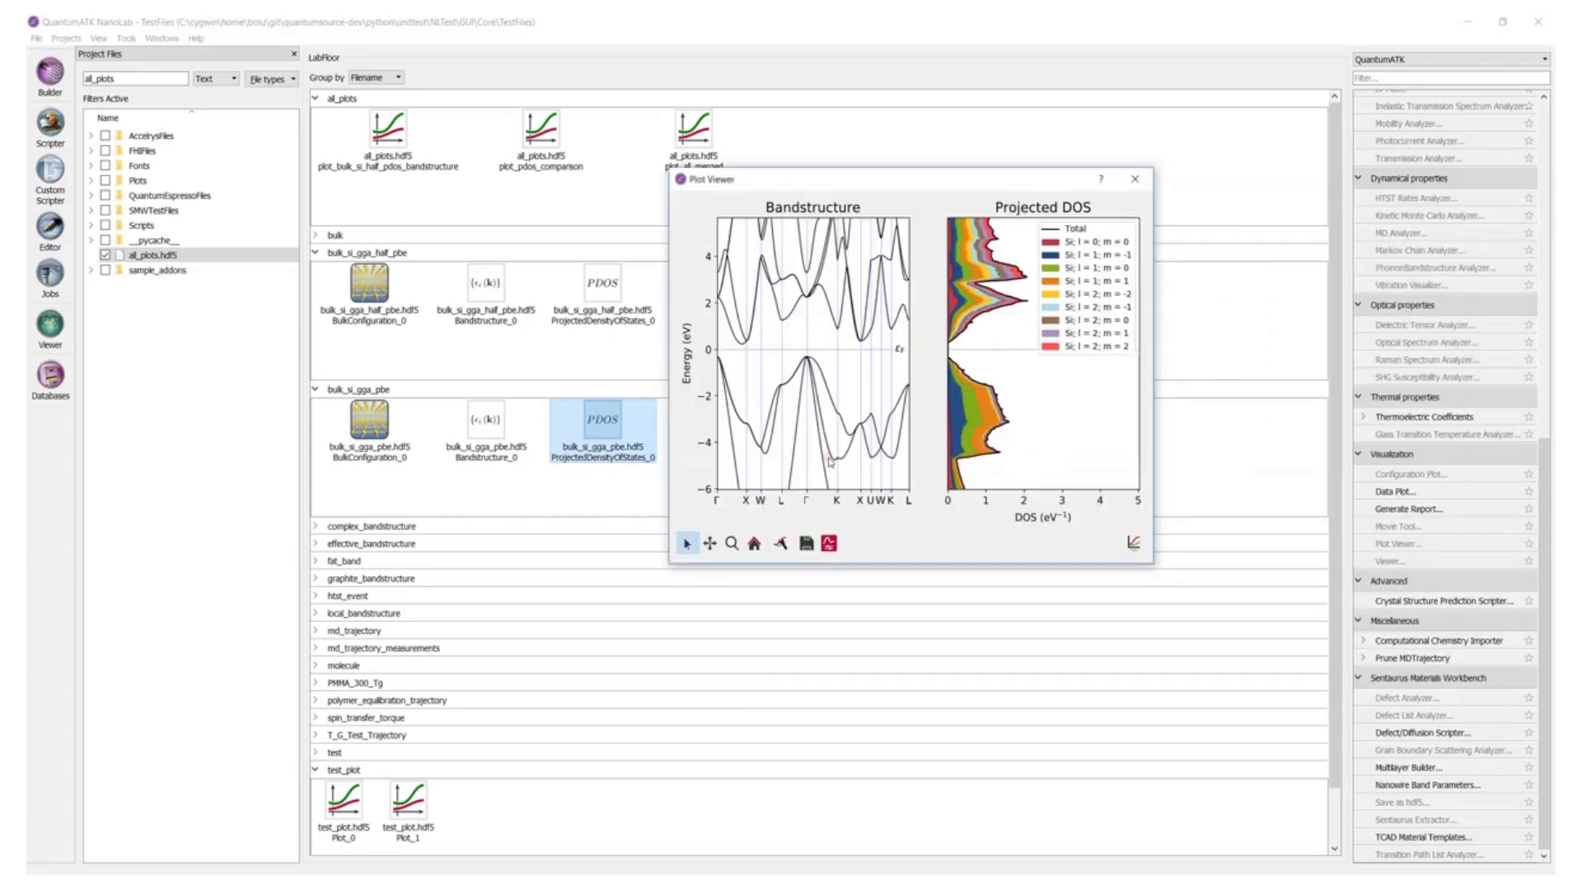